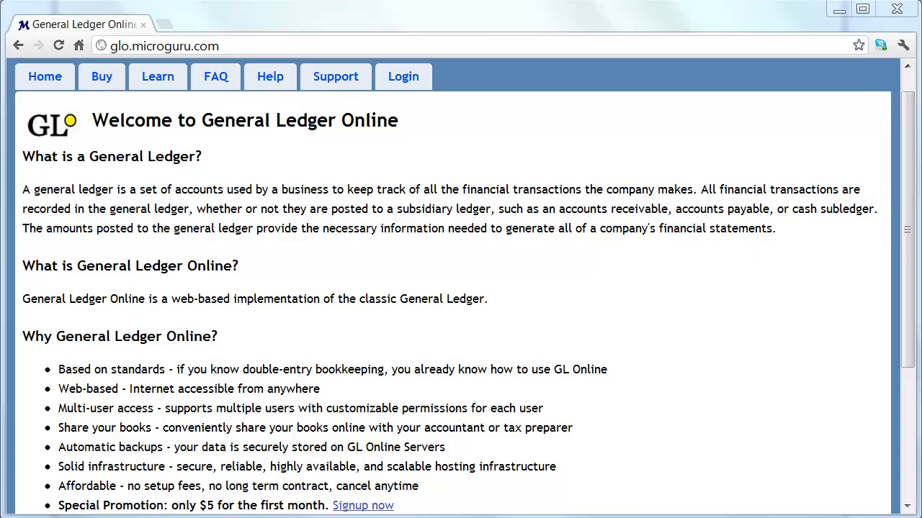
Log in to General Ledger Online and open the Encinitas Store company books.
left_click(403, 77)
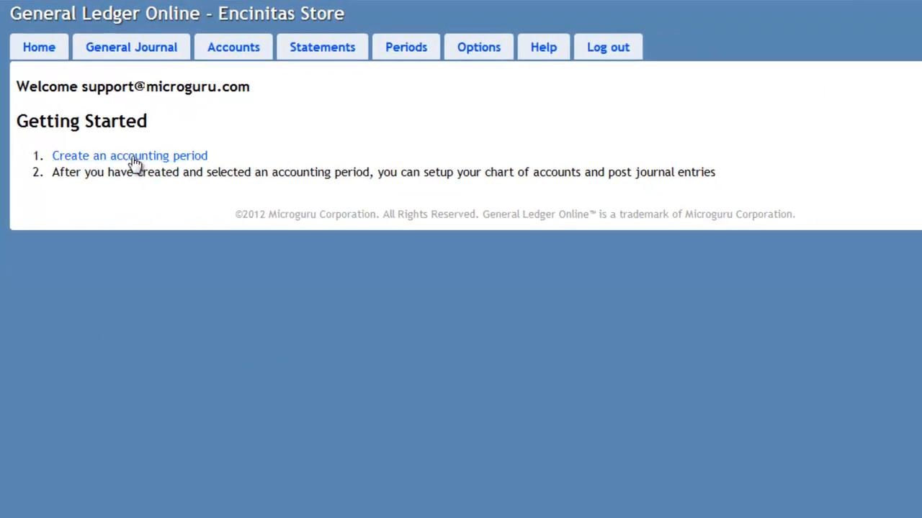
Create the 2012-01-01 to 2012-12-31 accounting period and switch to it as active.
left_click(129, 155)
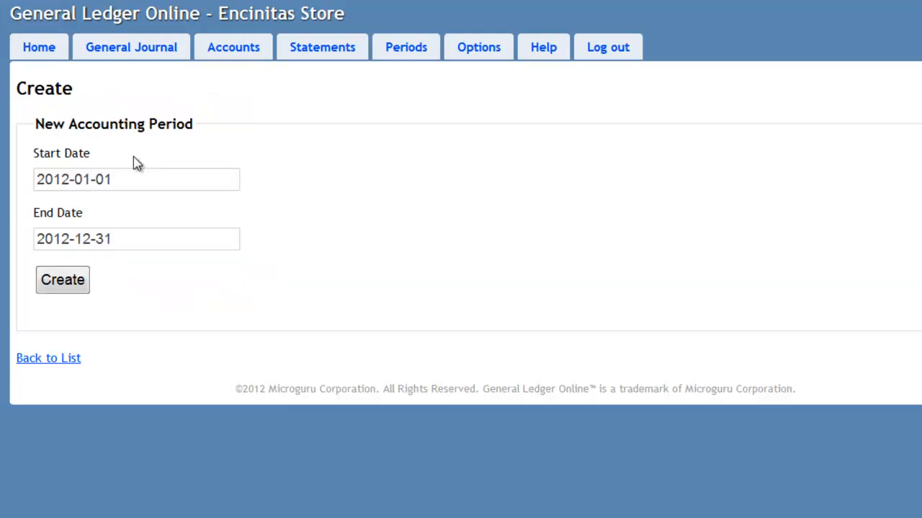
mouse_move(70, 311)
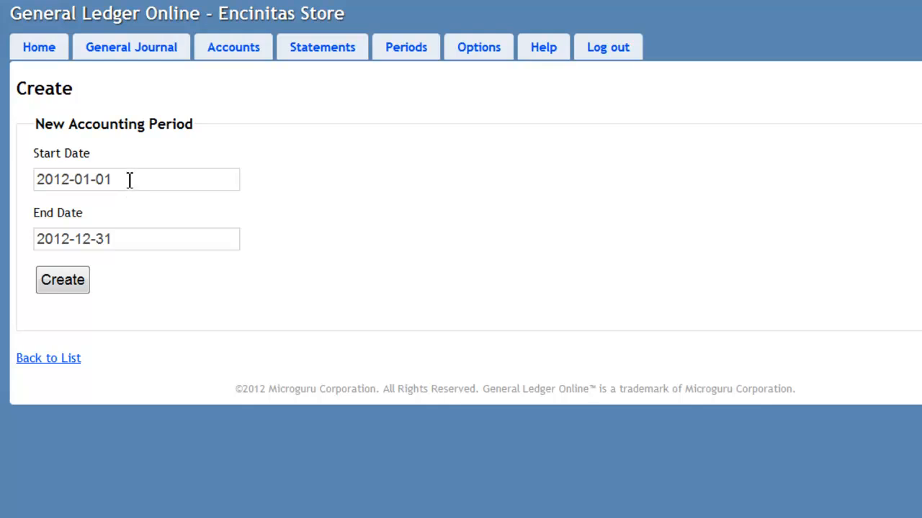
mouse_move(123, 250)
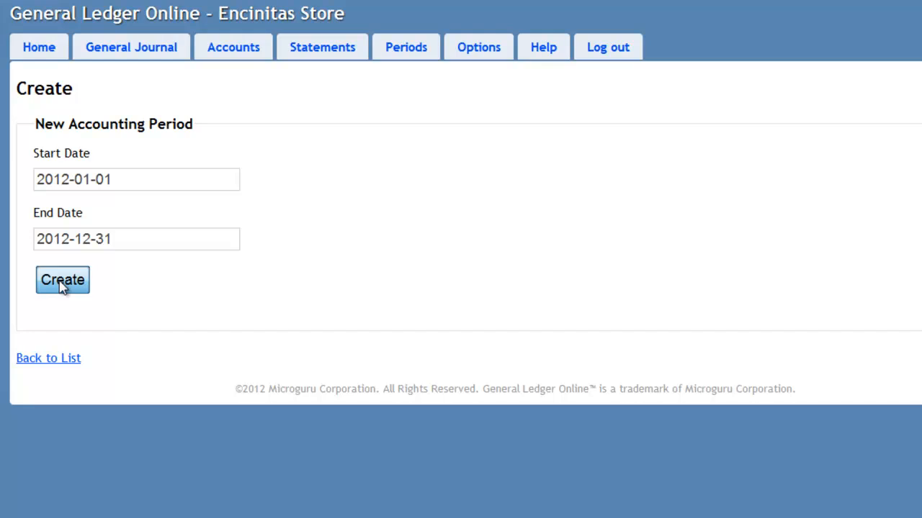
left_click(62, 280)
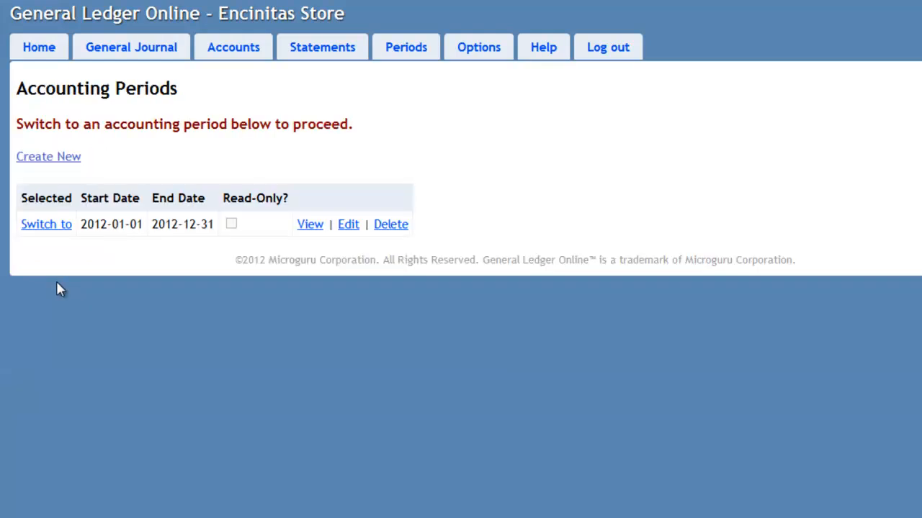
mouse_move(63, 251)
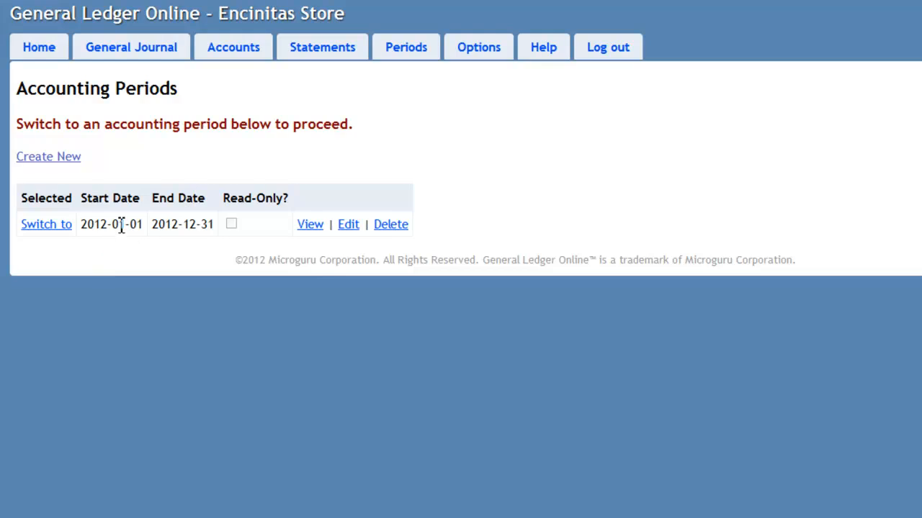
mouse_move(46, 224)
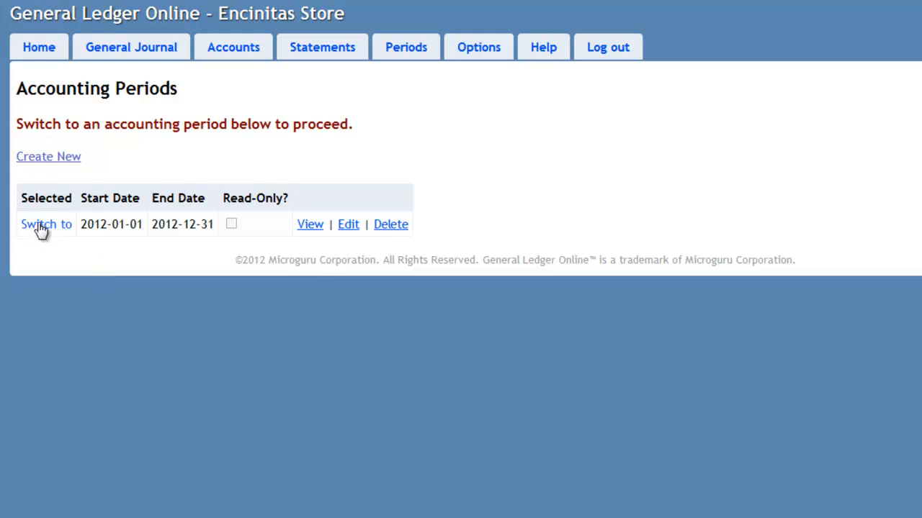
mouse_move(45, 234)
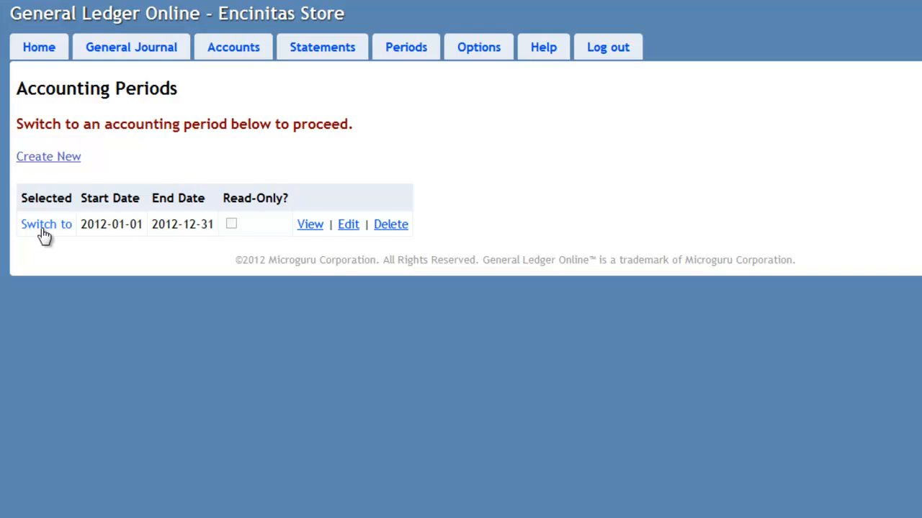
left_click(46, 224)
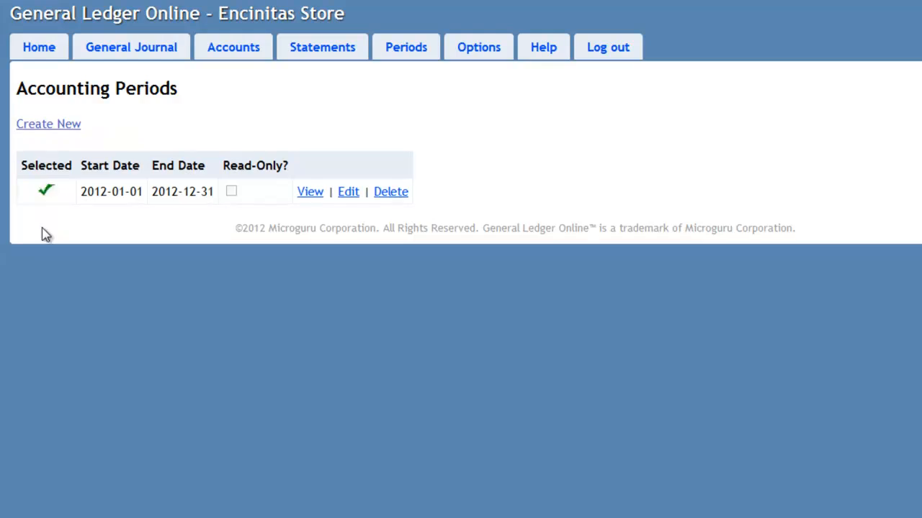
mouse_move(67, 167)
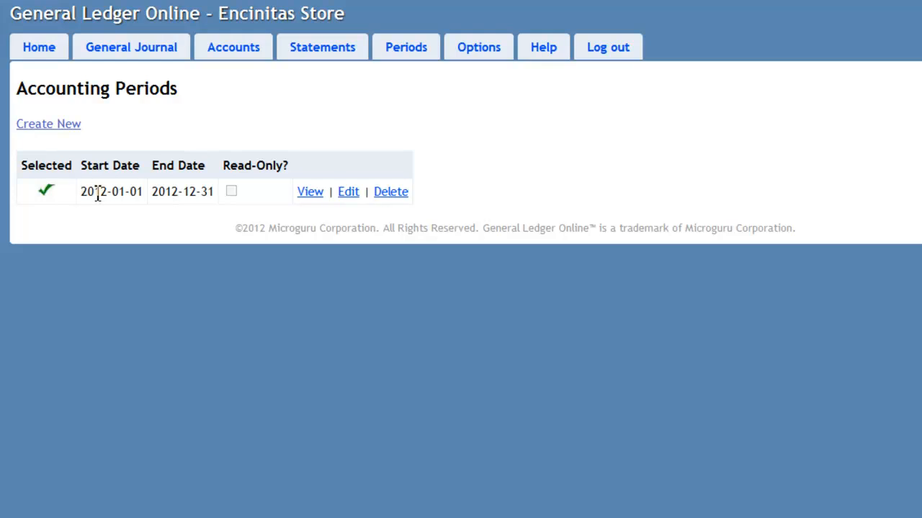
mouse_move(107, 191)
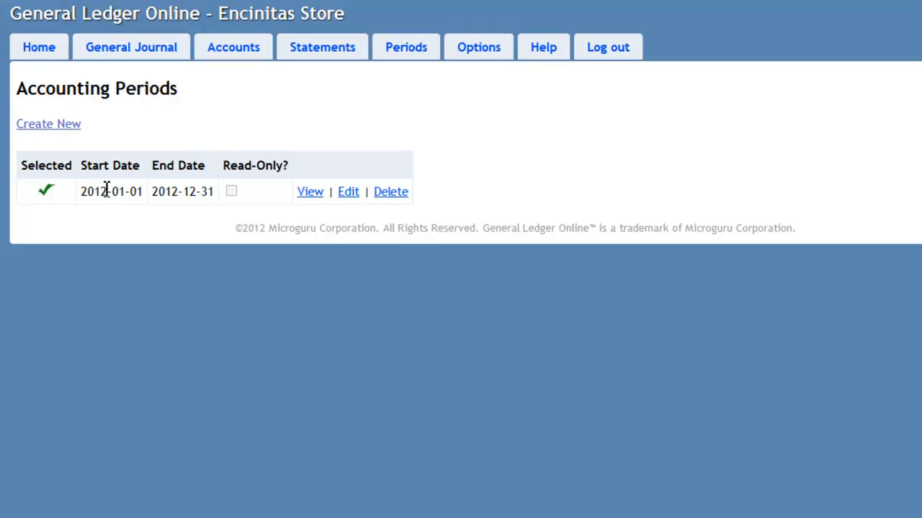
Create account number 100 named 'Cash' with account type Asset.
left_click(232, 47)
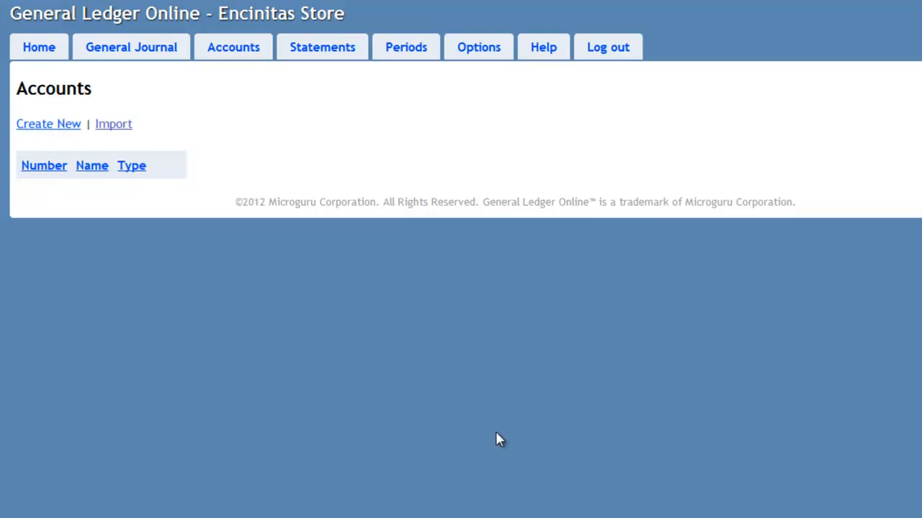
mouse_move(394, 203)
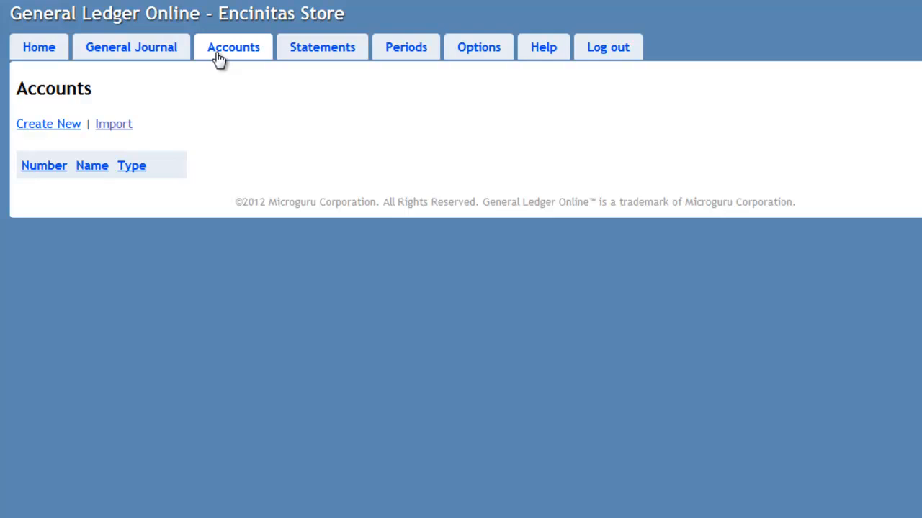
mouse_move(130, 308)
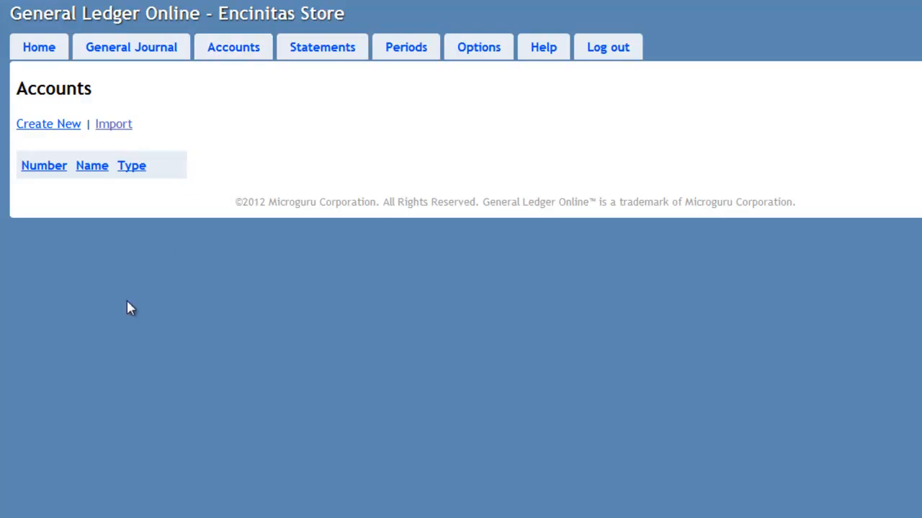
mouse_move(48, 124)
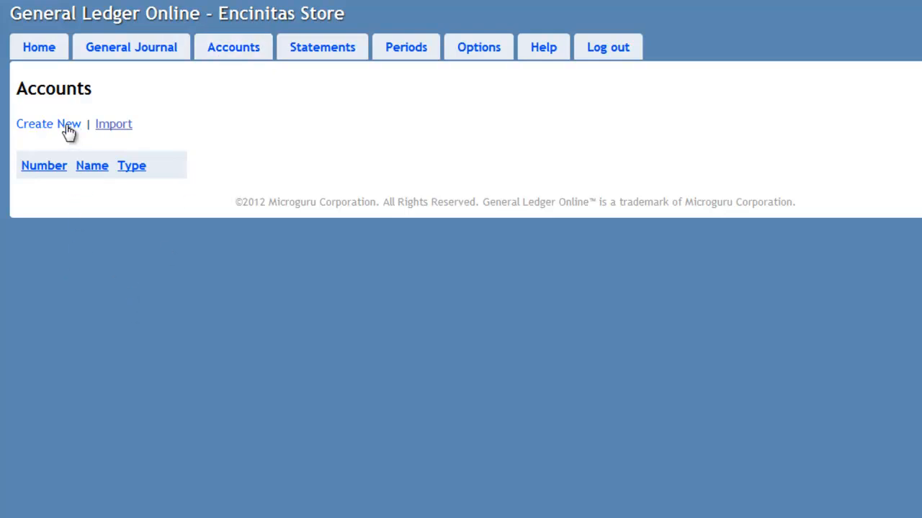
left_click(48, 124)
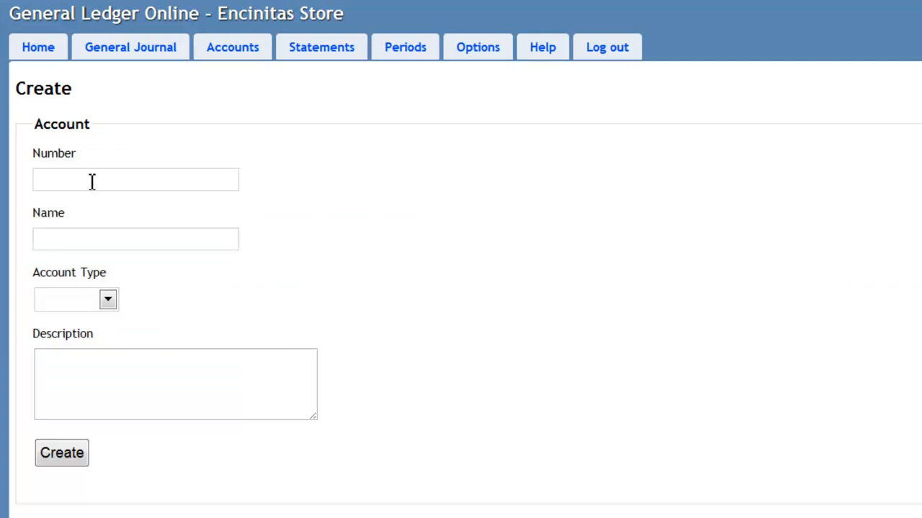
type("100")
type("c")
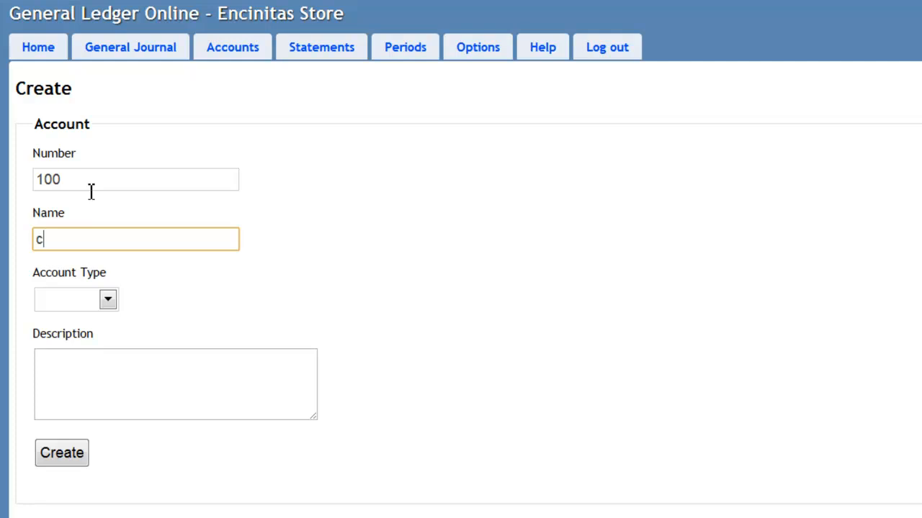
type("A")
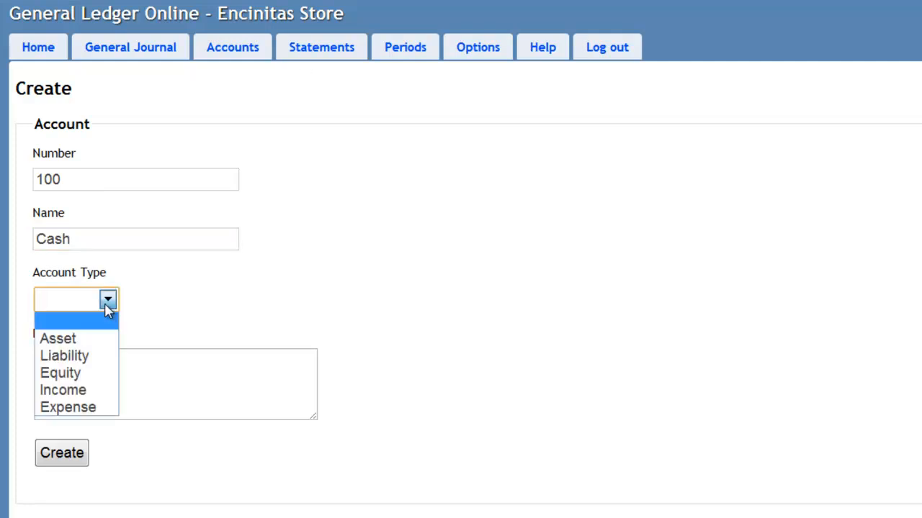
left_click(58, 338)
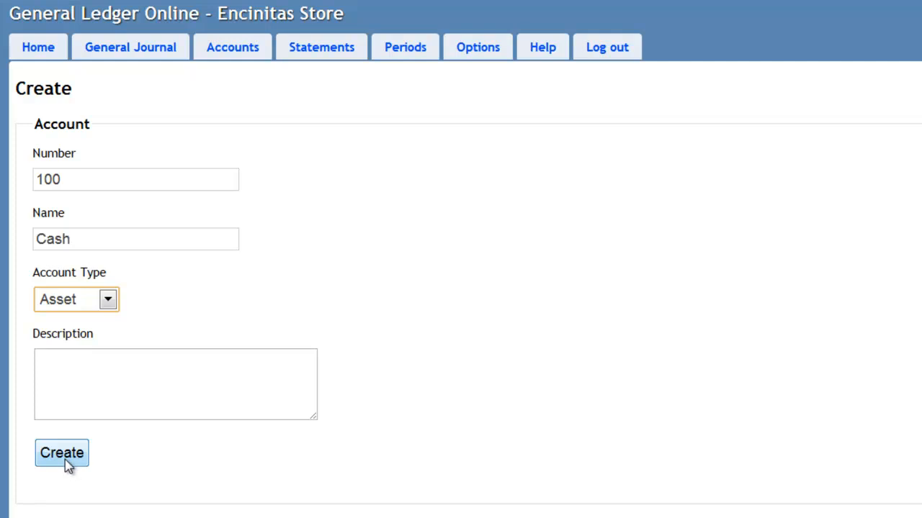
left_click(61, 453)
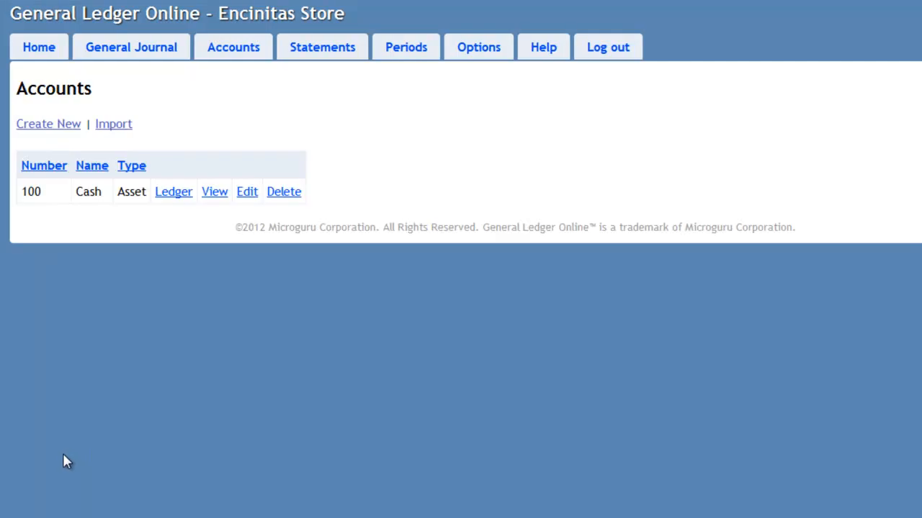
mouse_move(17, 233)
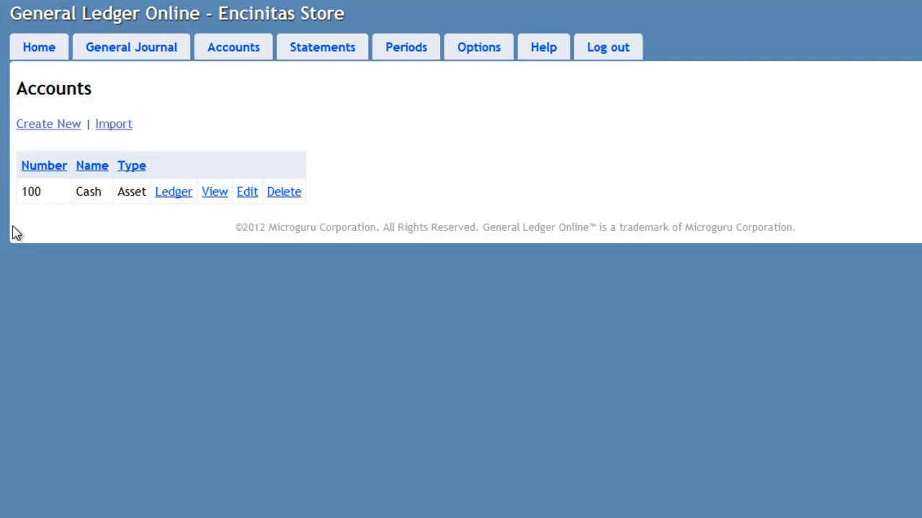
Bulk-import pasted account lines from 110 Bank Account to 910 Selling, Administration Expense.
left_click(114, 123)
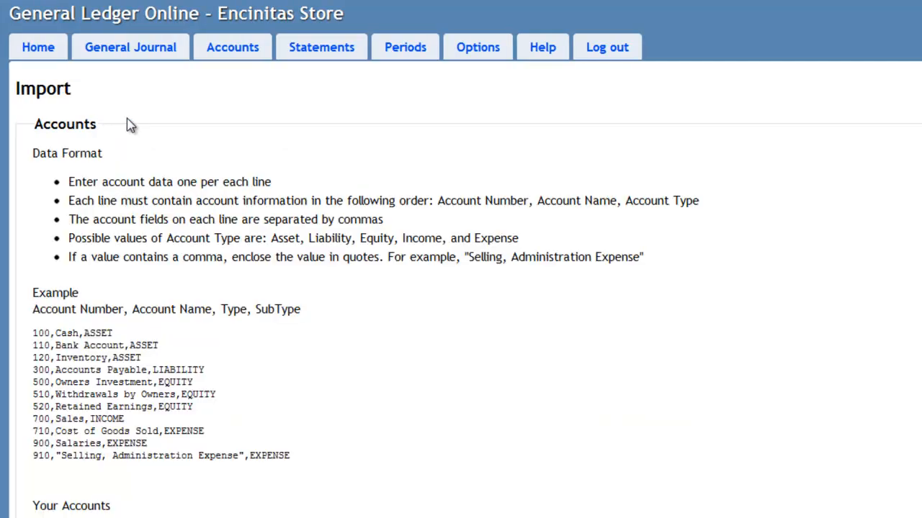
scroll("down", 3)
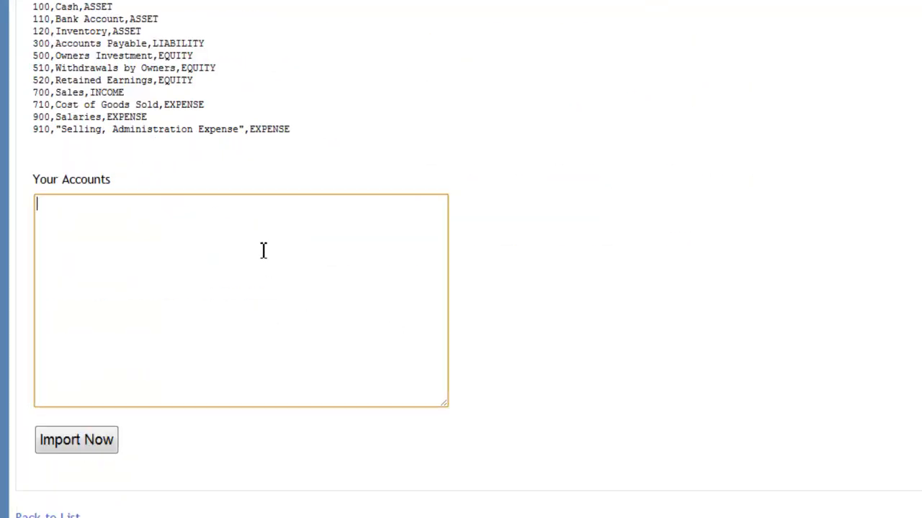
type("110,Bank Account,ASSET")
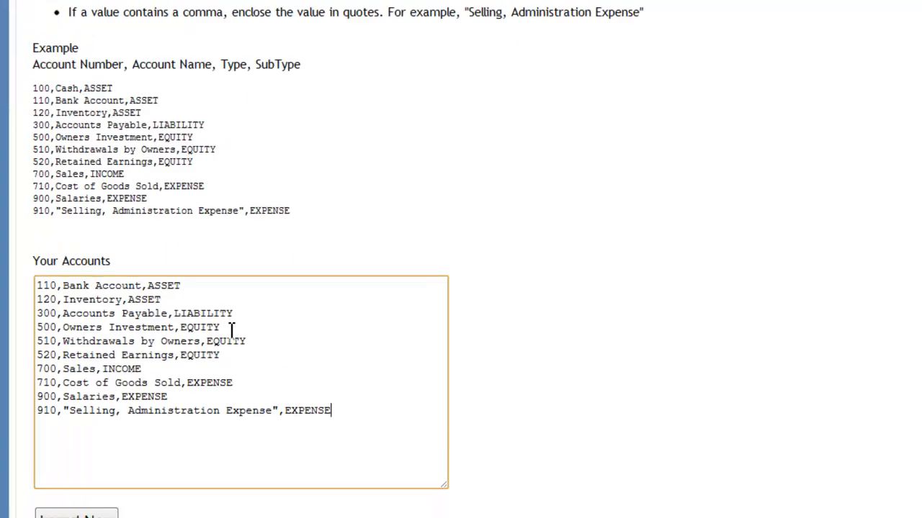
left_click(75, 515)
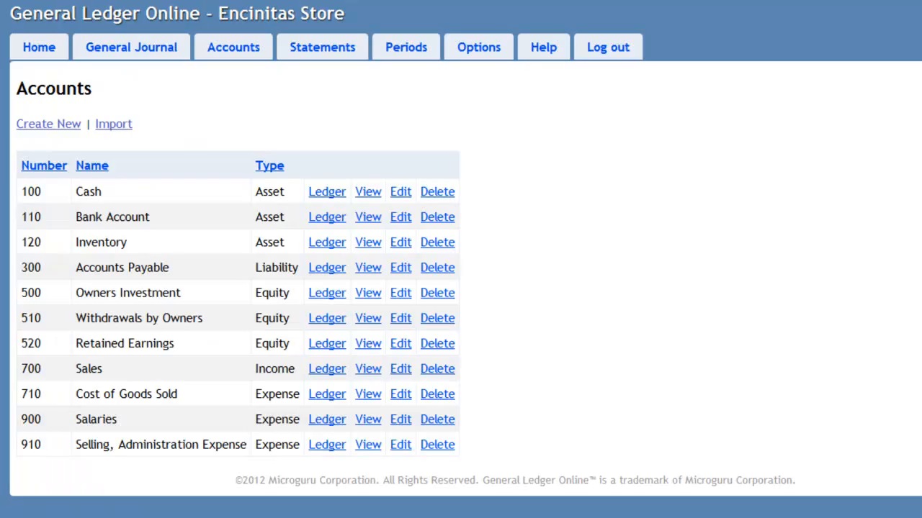
mouse_move(133, 238)
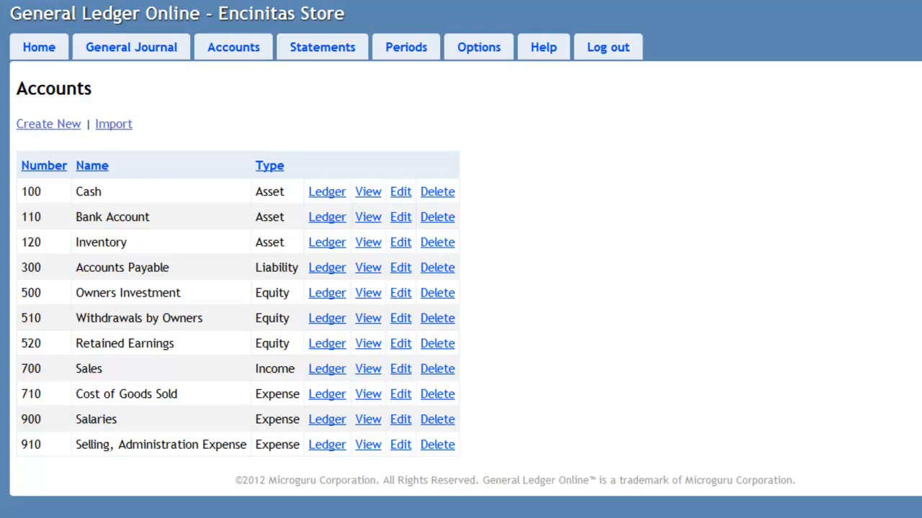
mouse_move(424, 365)
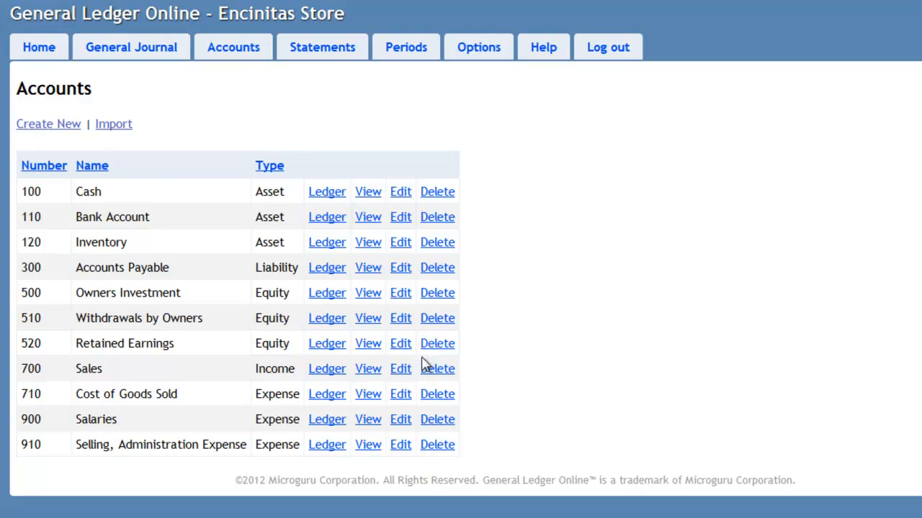
mouse_move(148, 113)
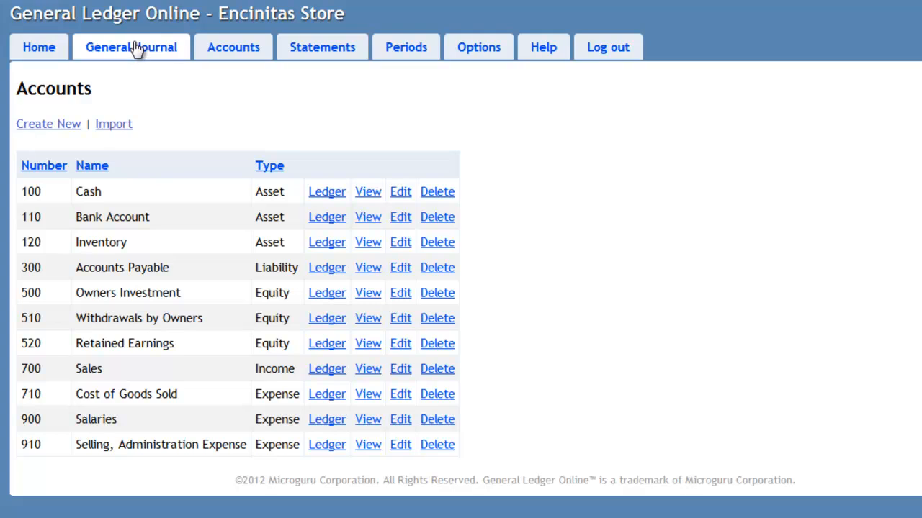
mouse_move(141, 56)
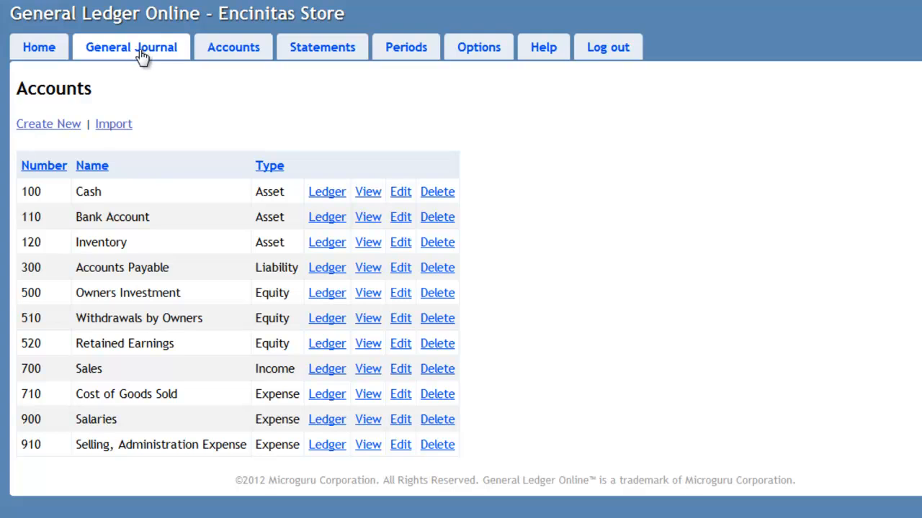
Post the prefilled 950.00 beginning balance journal entry dated 2012-04-29.
left_click(131, 47)
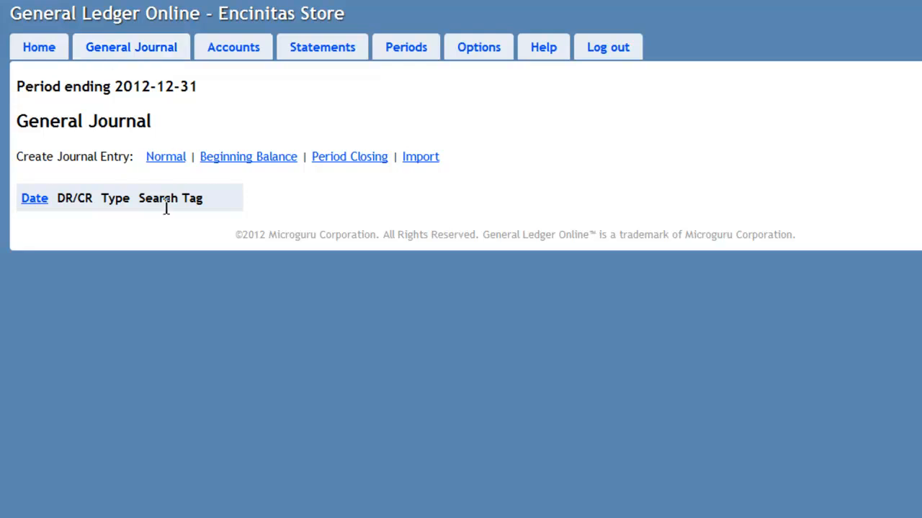
mouse_move(248, 156)
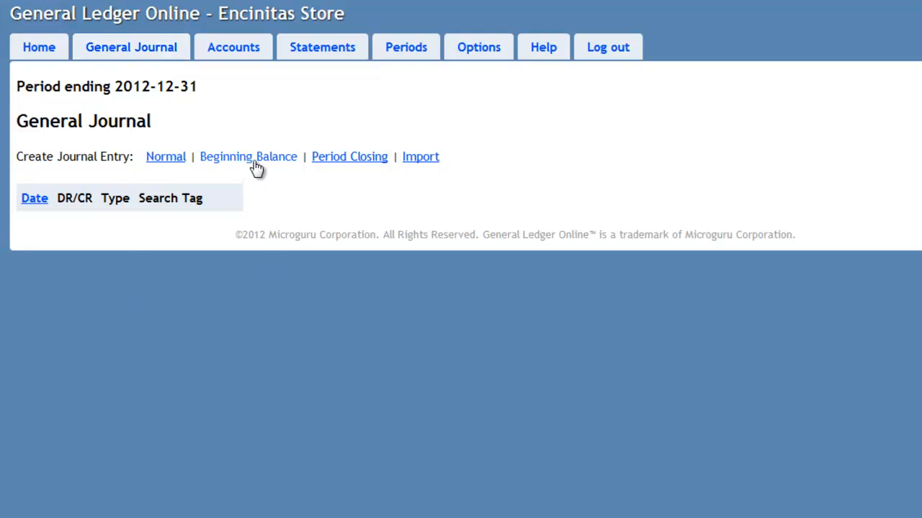
mouse_move(260, 165)
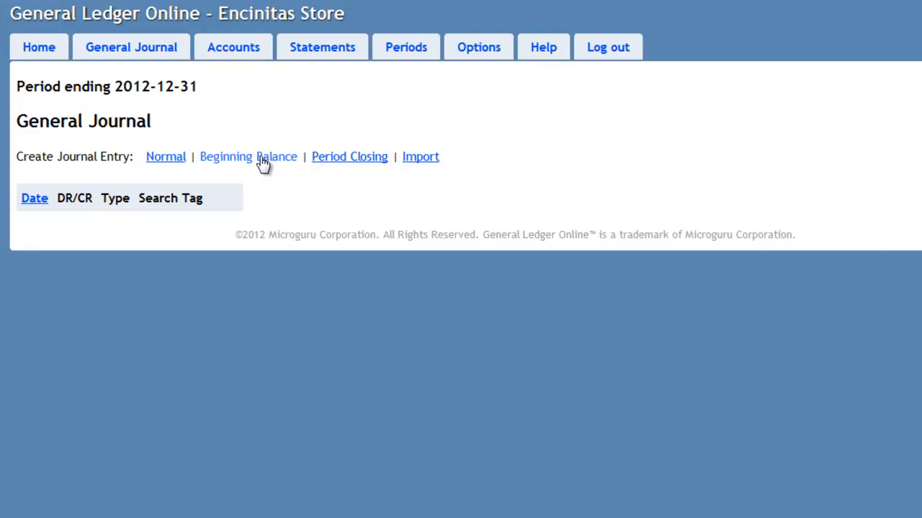
left_click(248, 156)
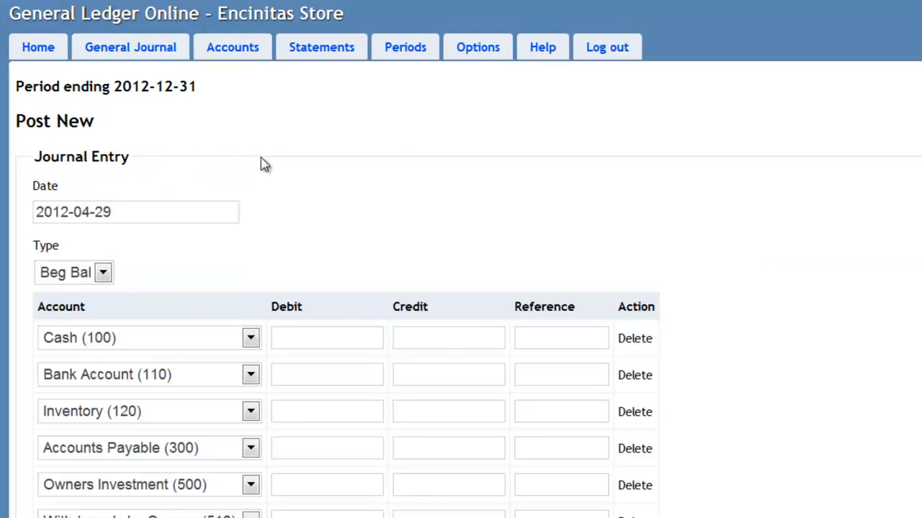
mouse_move(542, 224)
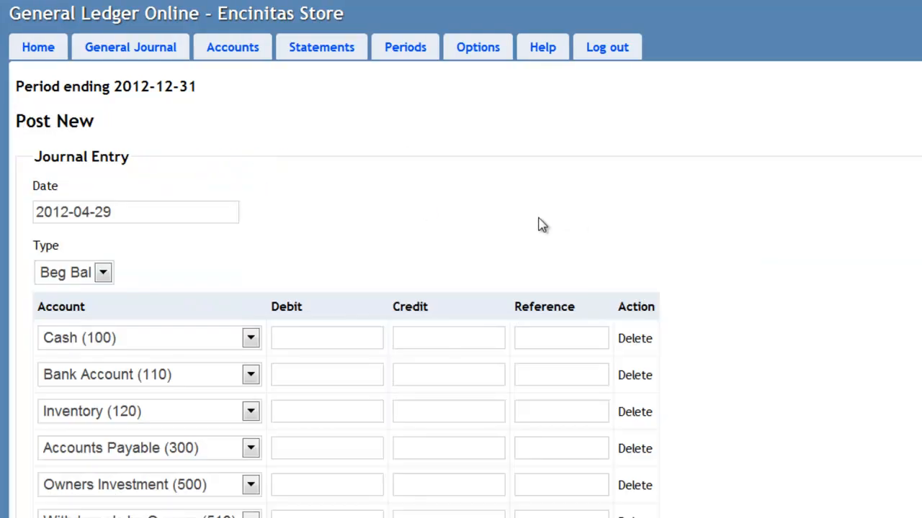
scroll("down", 3)
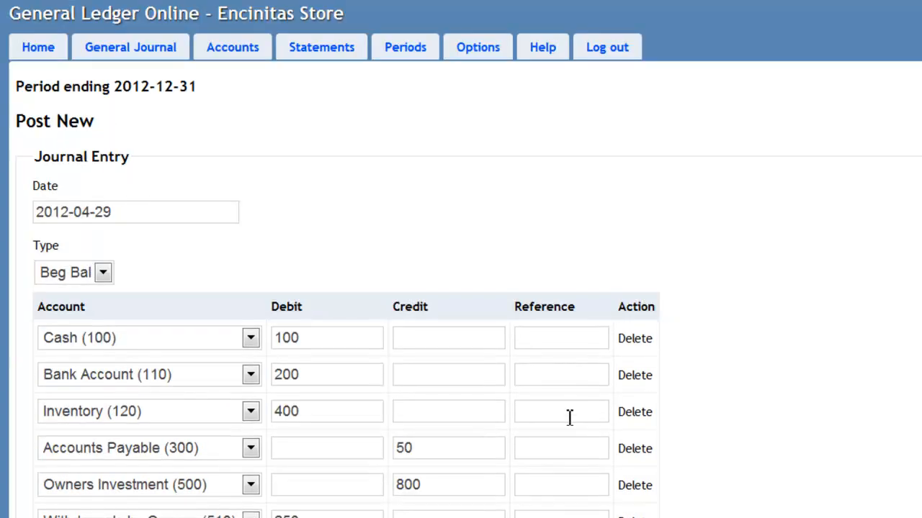
left_click(326, 338)
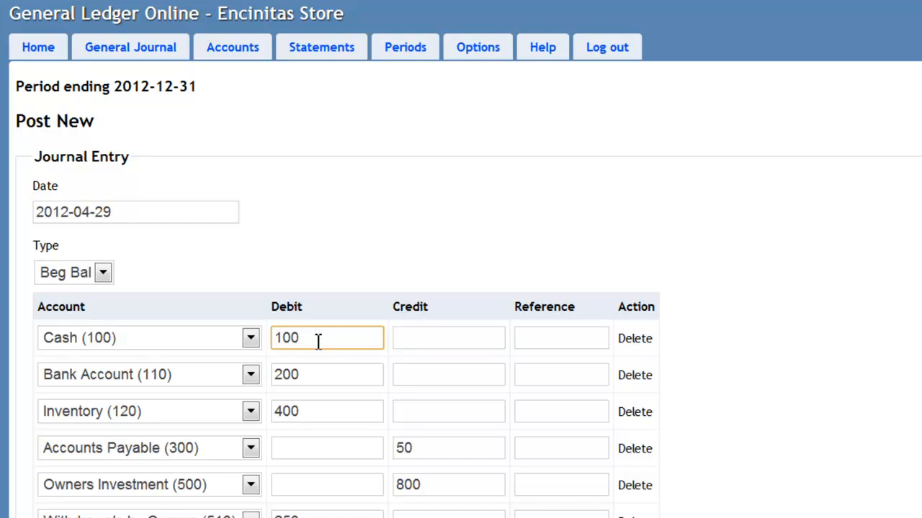
left_click(326, 411)
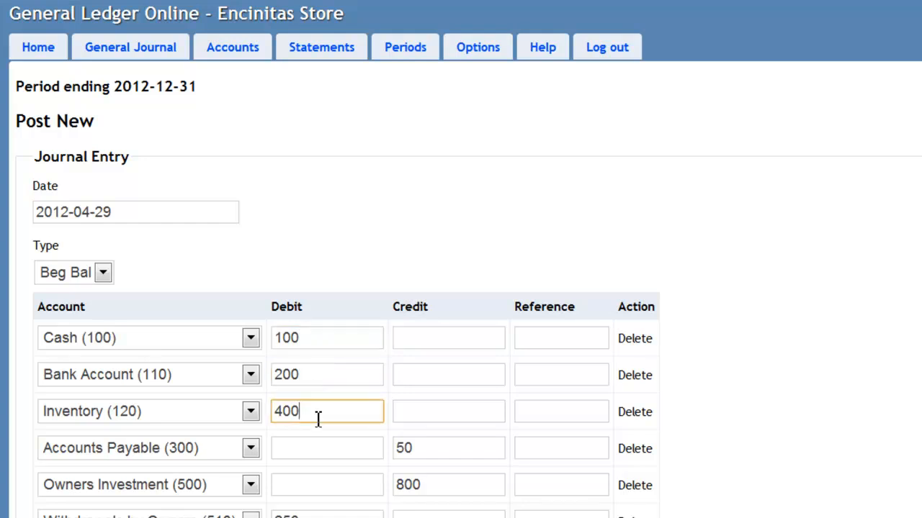
scroll("down", 3)
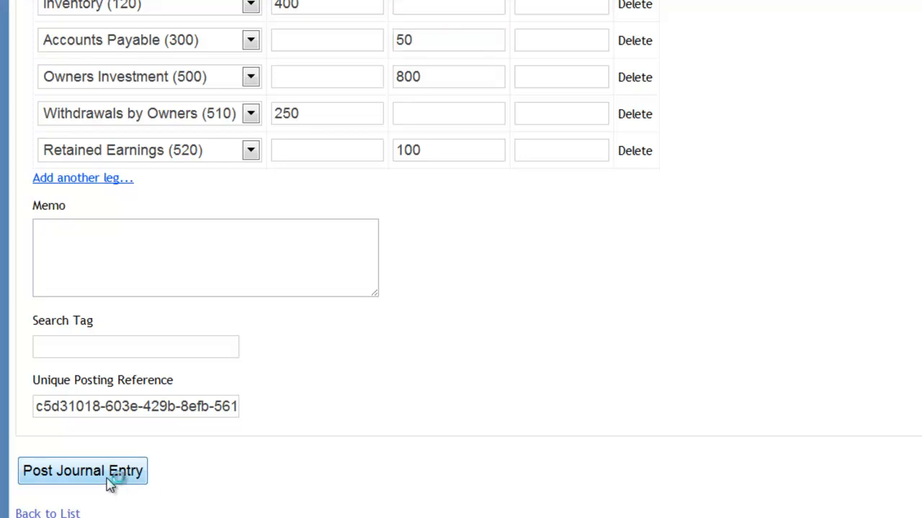
left_click(82, 470)
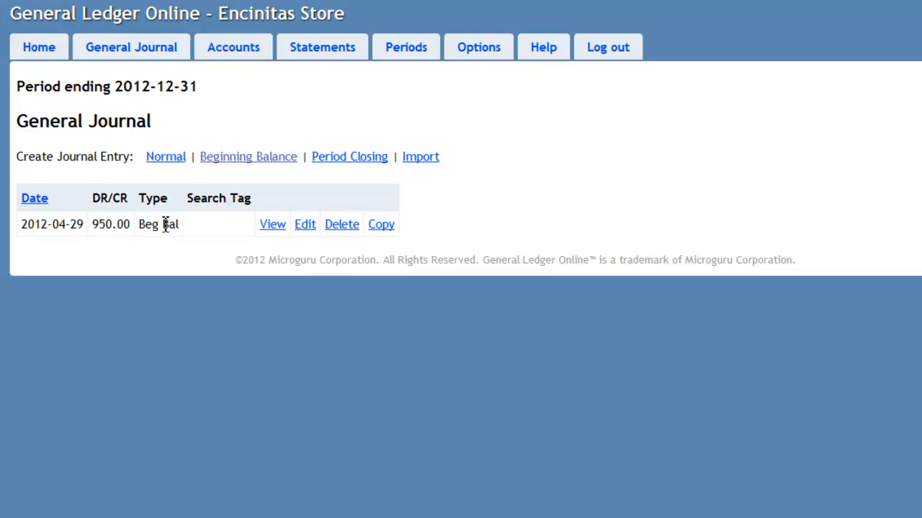
mouse_move(167, 216)
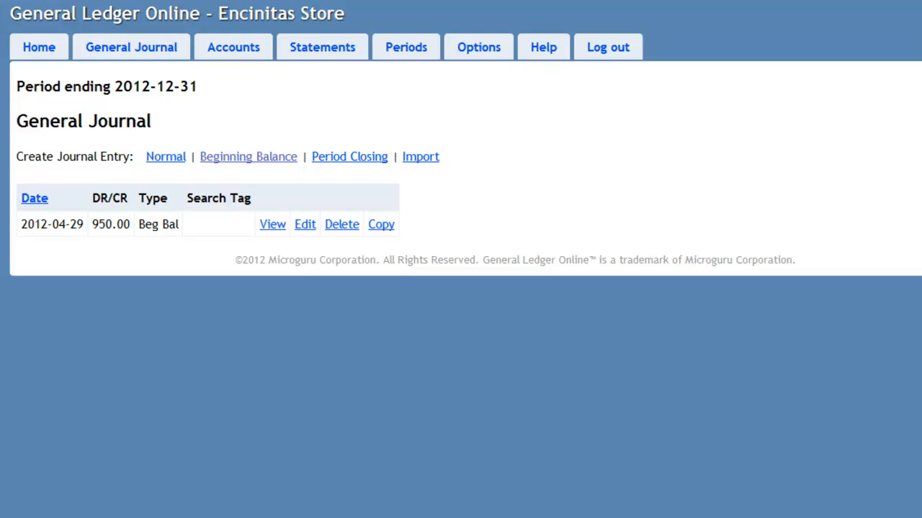
mouse_move(561, 440)
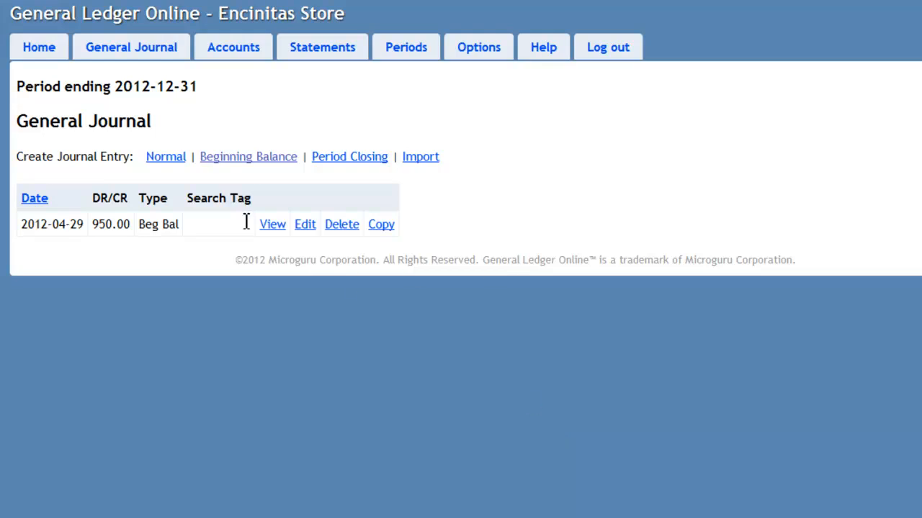
mouse_move(165, 157)
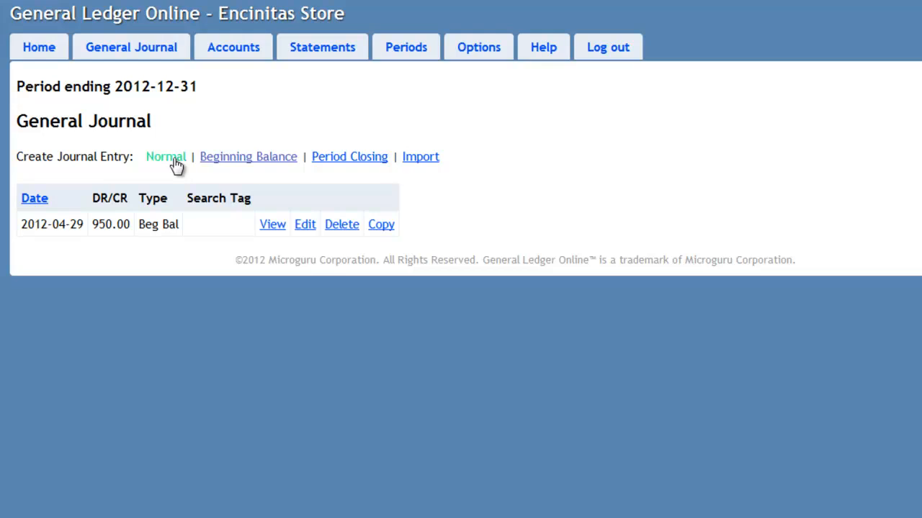
Post an 18.00 Normal entry: debit Cash 10 and COGS 8, credit Sales 10 and Inventory 8.
left_click(166, 156)
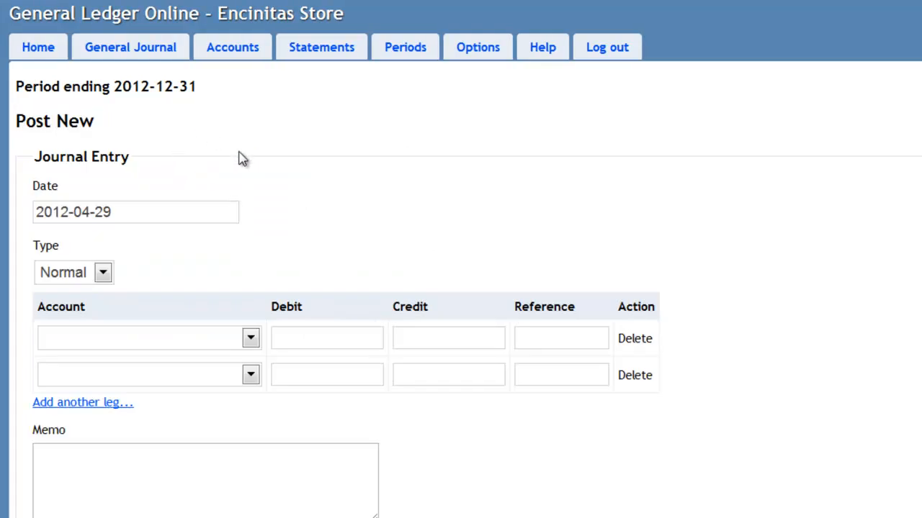
mouse_move(315, 240)
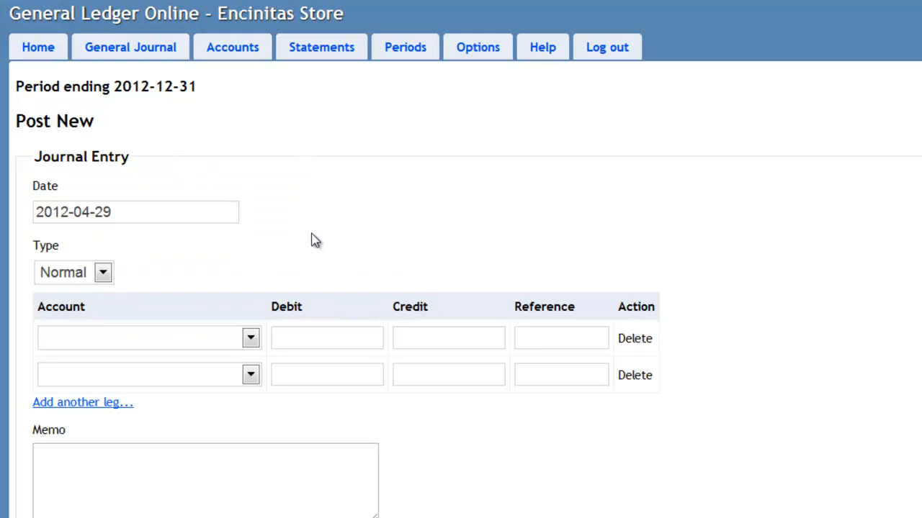
mouse_move(320, 225)
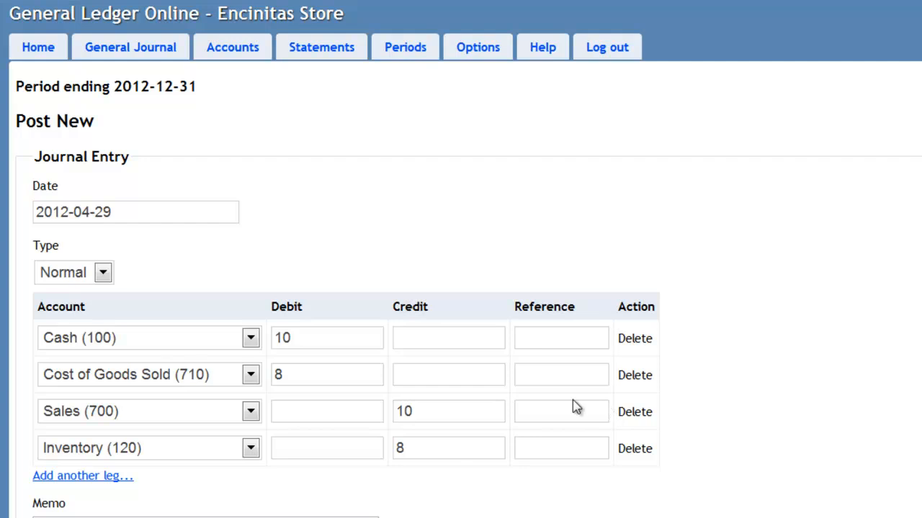
left_click(448, 375)
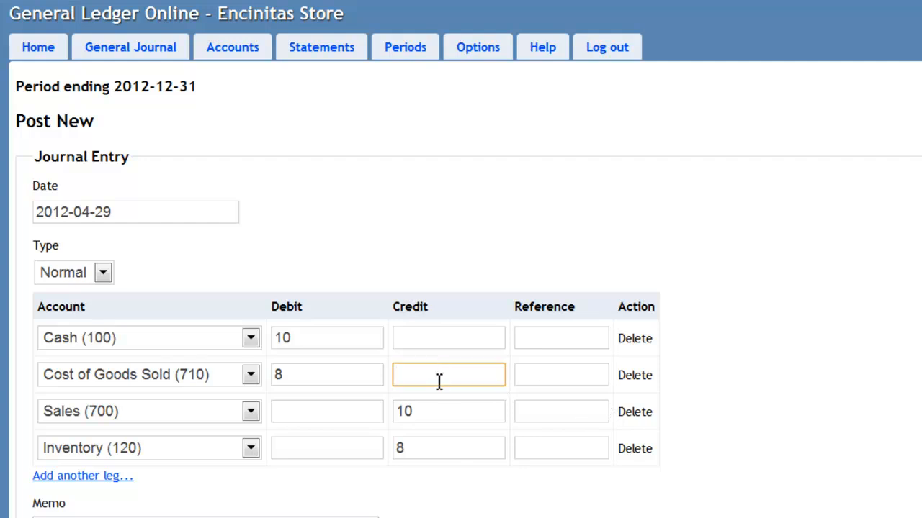
mouse_move(248, 515)
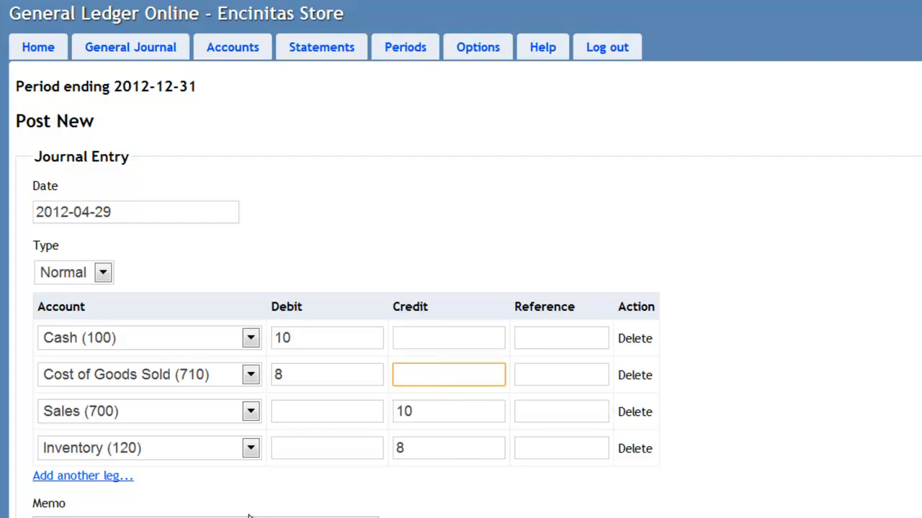
scroll("down", 3)
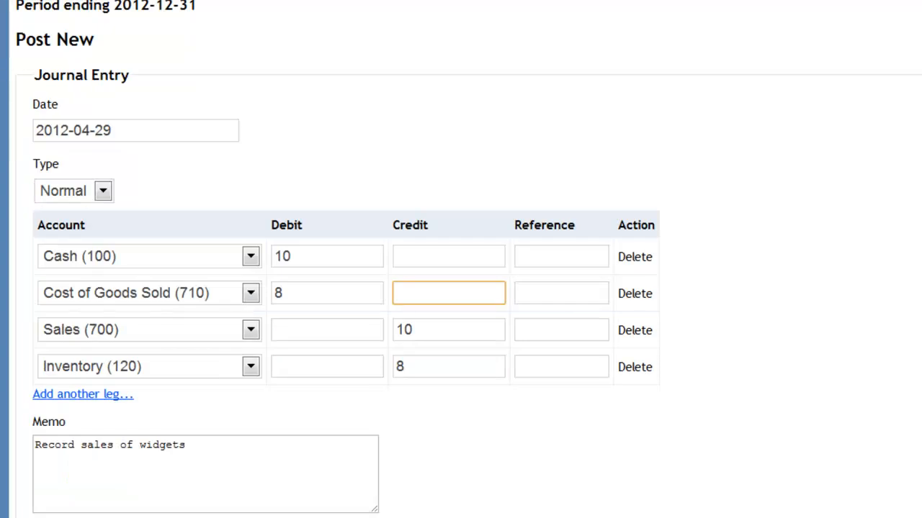
mouse_move(308, 267)
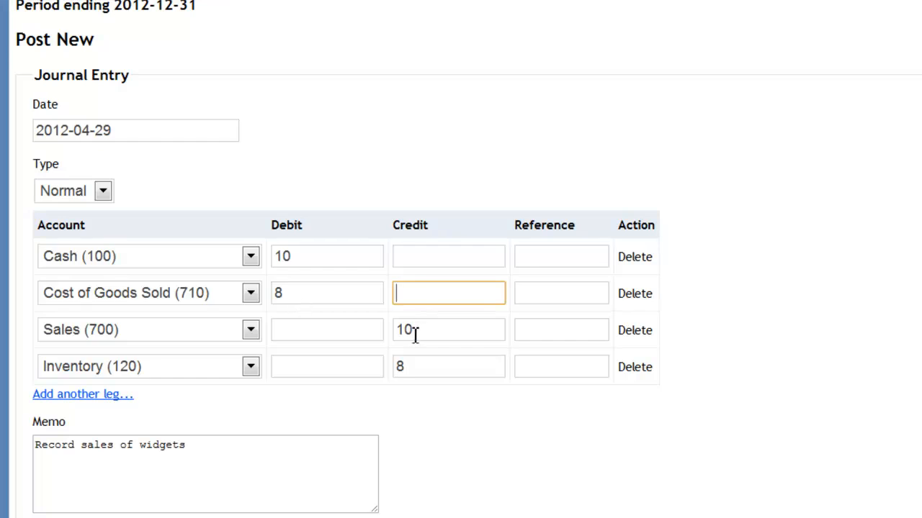
mouse_move(185, 409)
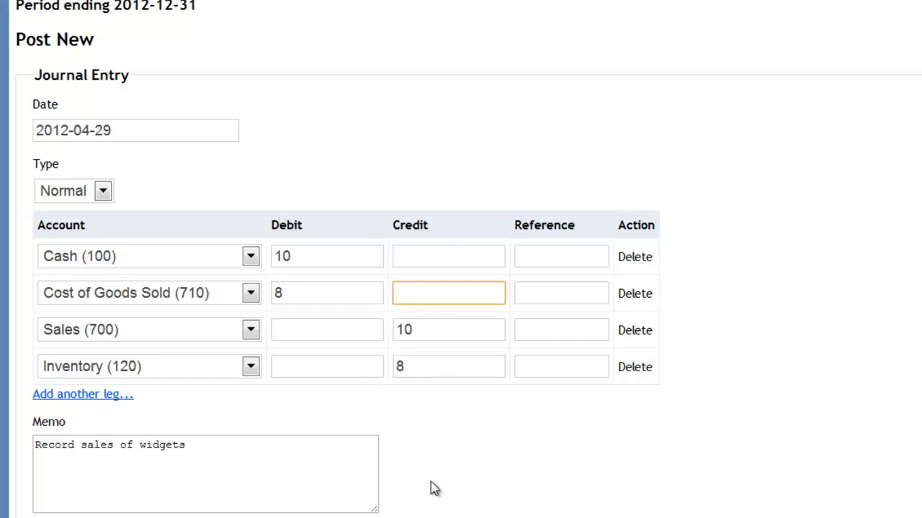
scroll("down", 3)
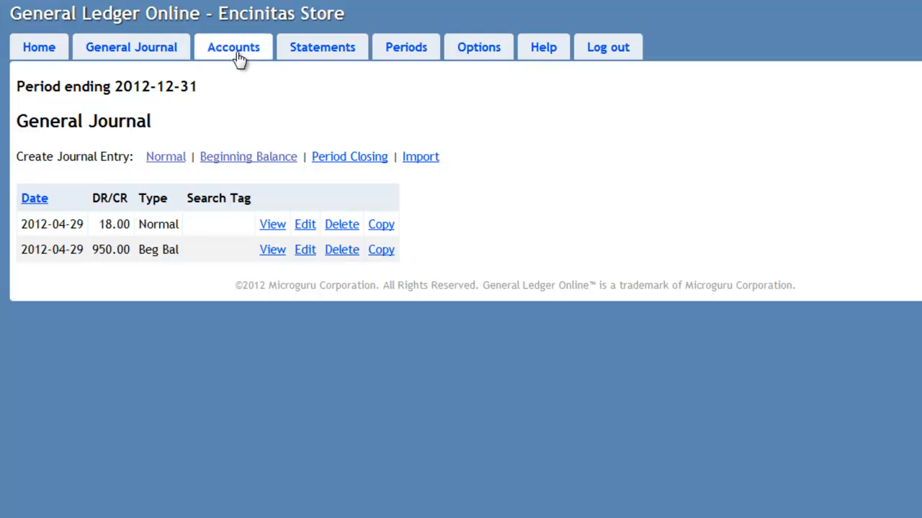
mouse_move(229, 74)
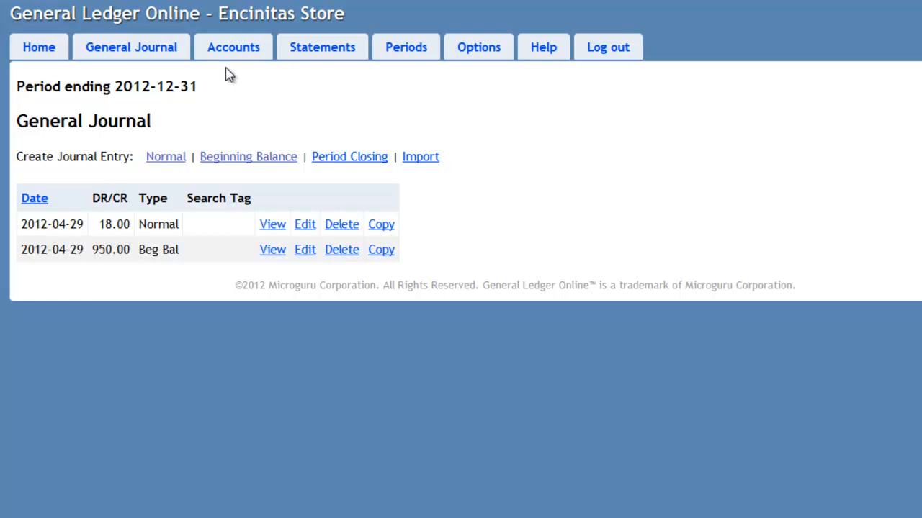
mouse_move(234, 47)
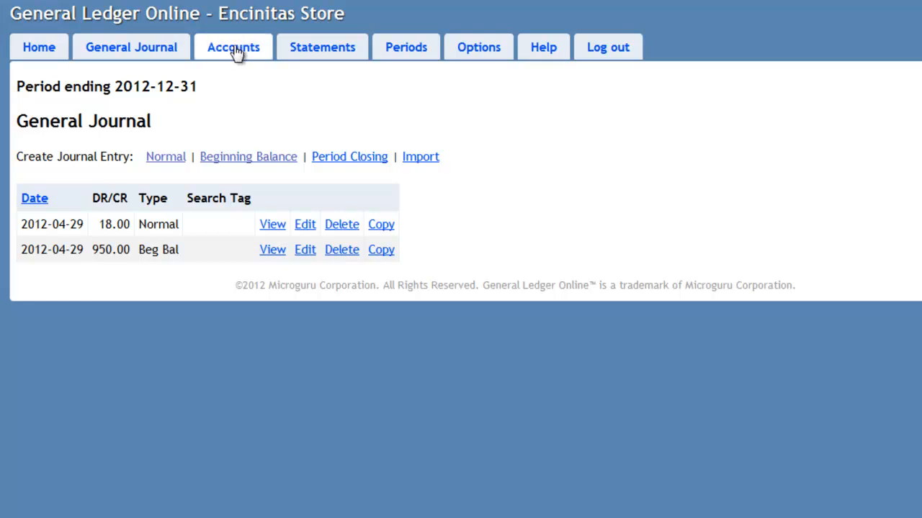
Show the Accounts page listing all eleven accounts, 100 Cash through 910.
left_click(233, 46)
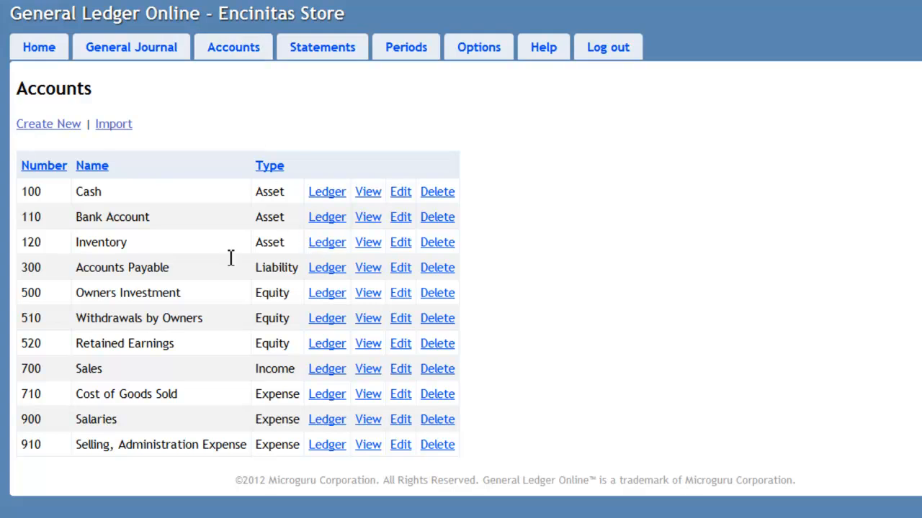
mouse_move(113, 249)
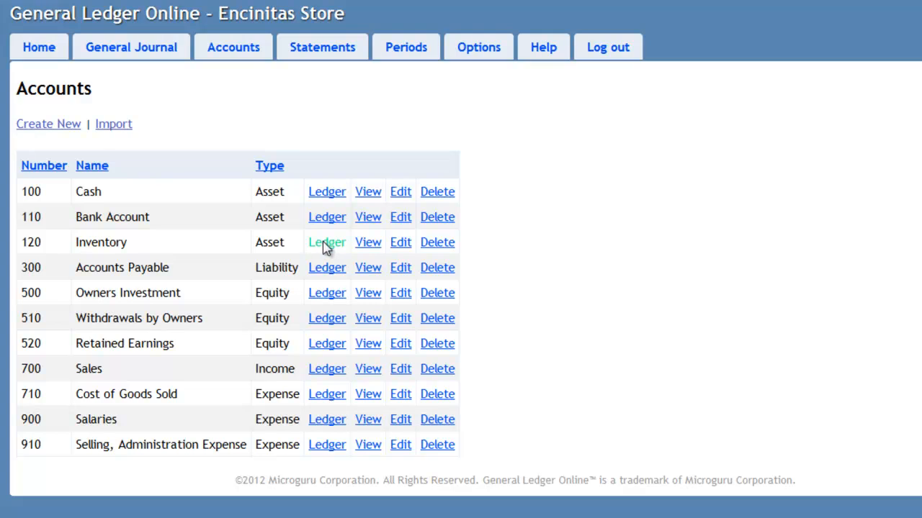
Open the Inventory (120) ledger with 400.00 and -8.00 entries and a 392.00 balance.
left_click(326, 242)
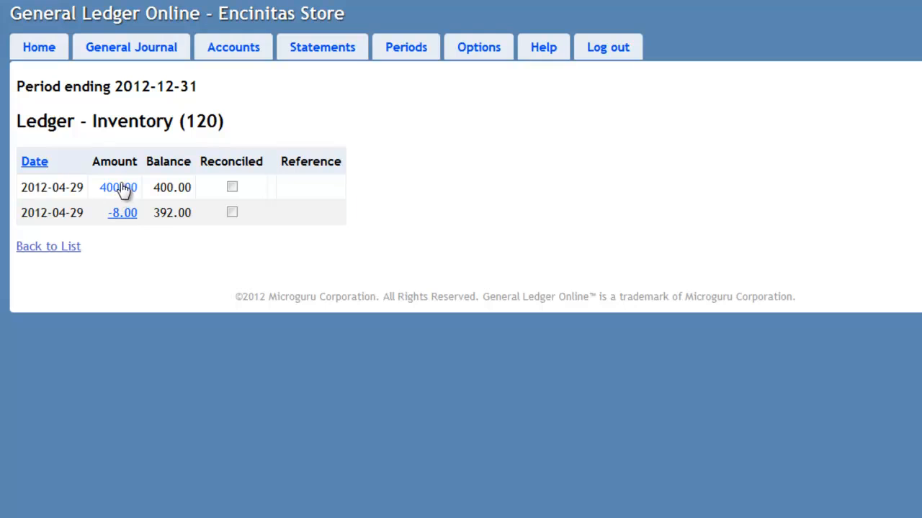
mouse_move(115, 216)
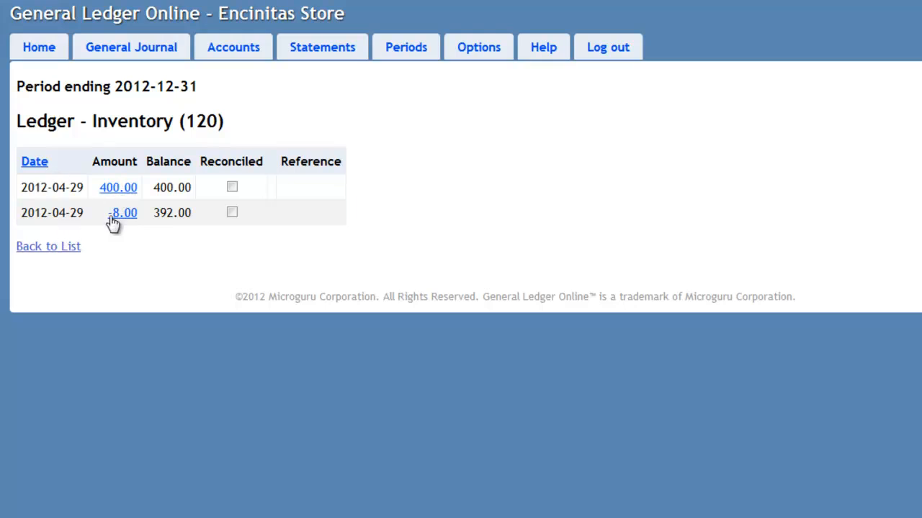
mouse_move(137, 225)
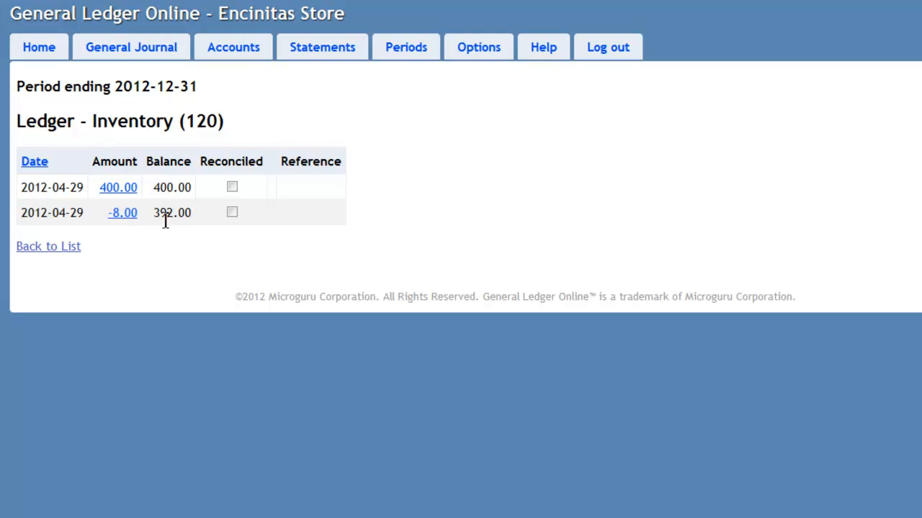
mouse_move(164, 232)
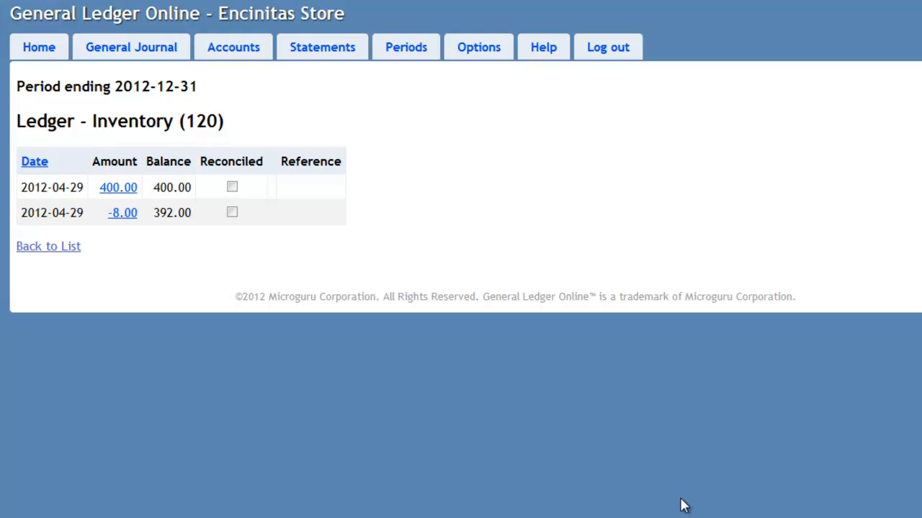
mouse_move(234, 165)
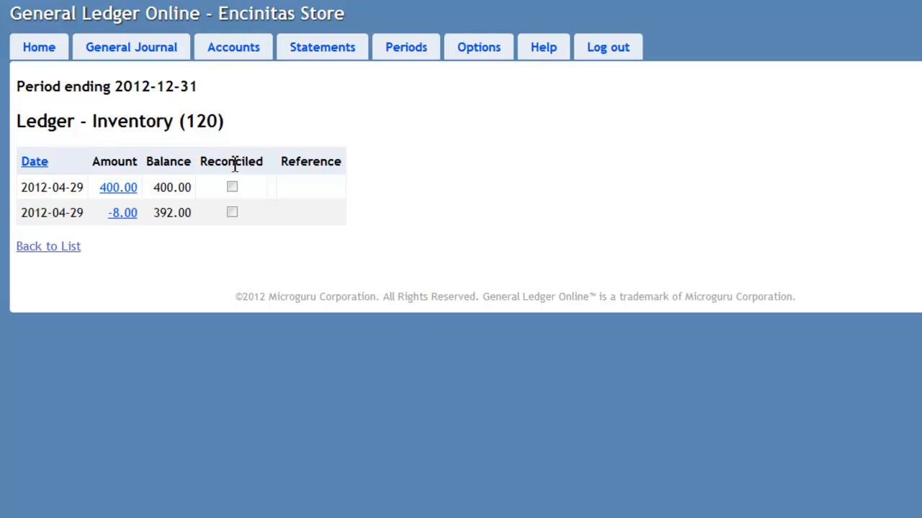
mouse_move(389, 121)
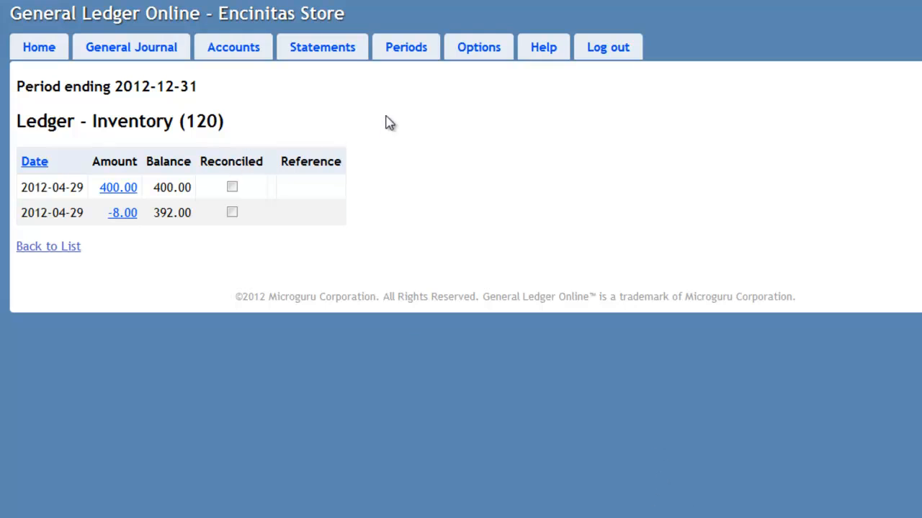
mouse_move(322, 47)
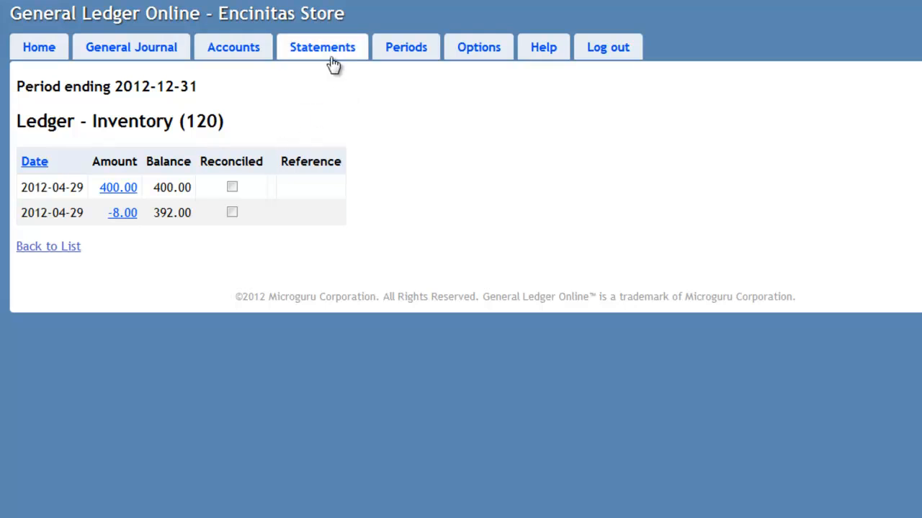
Display the 2012 income statement: 10.00 income, -8.00 expenses, 2.00 net income.
left_click(321, 46)
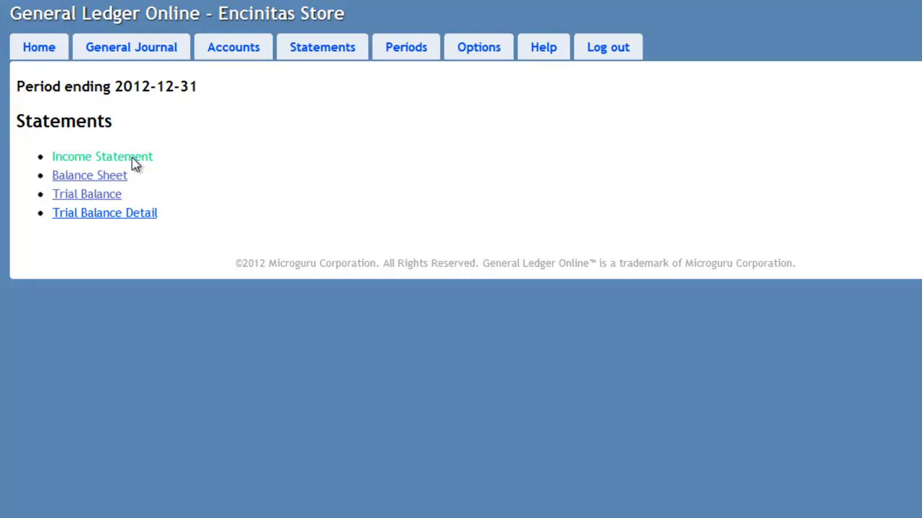
left_click(103, 156)
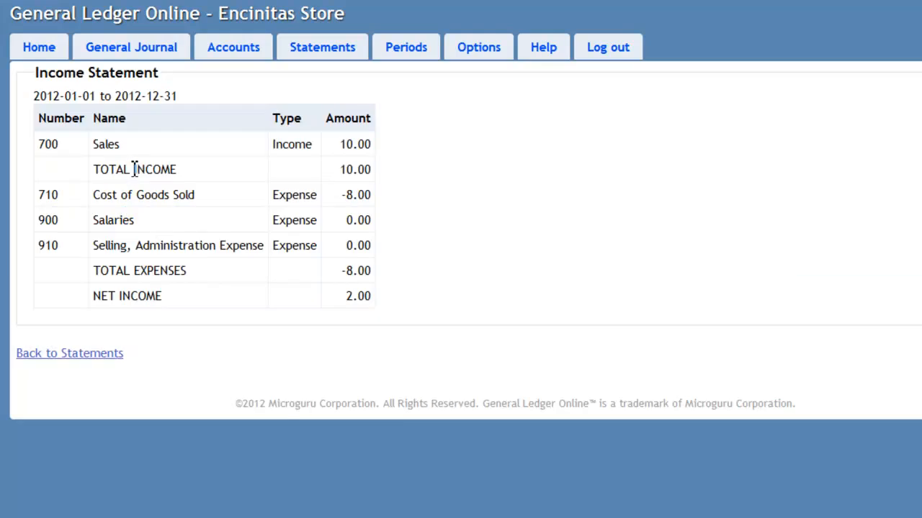
mouse_move(162, 190)
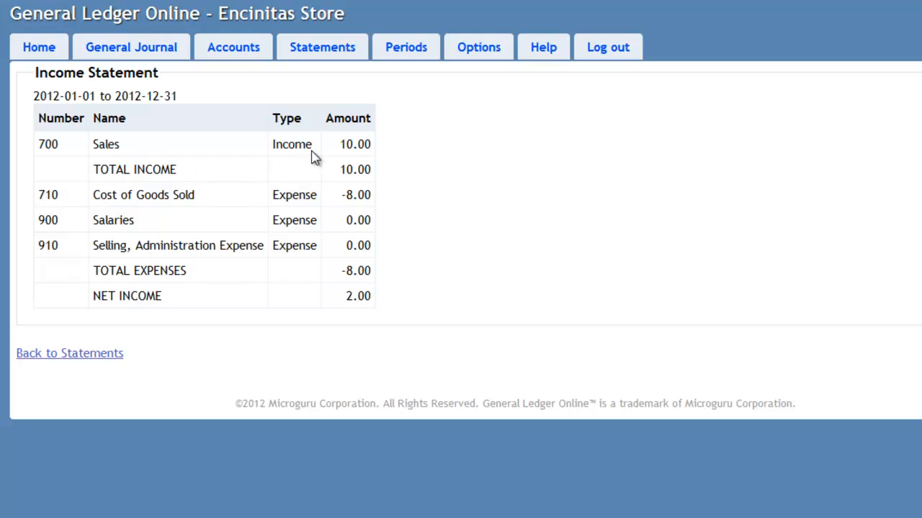
mouse_move(353, 144)
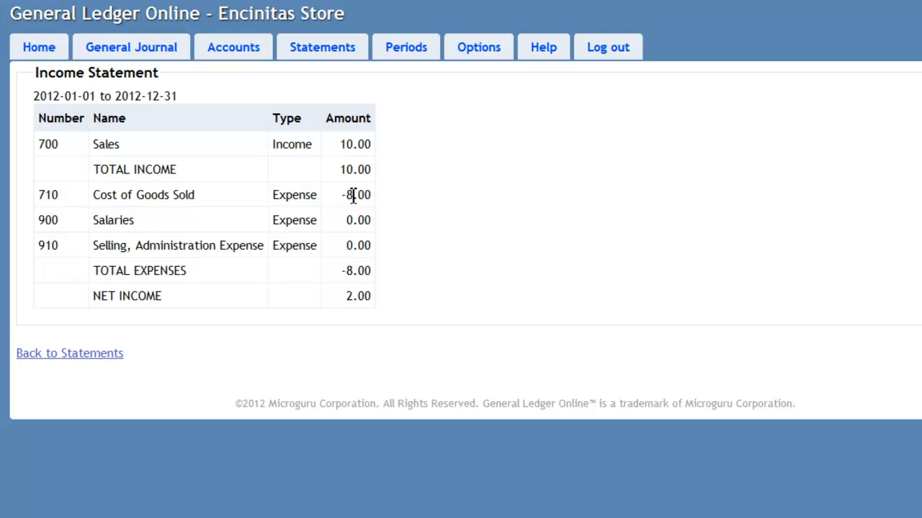
mouse_move(355, 304)
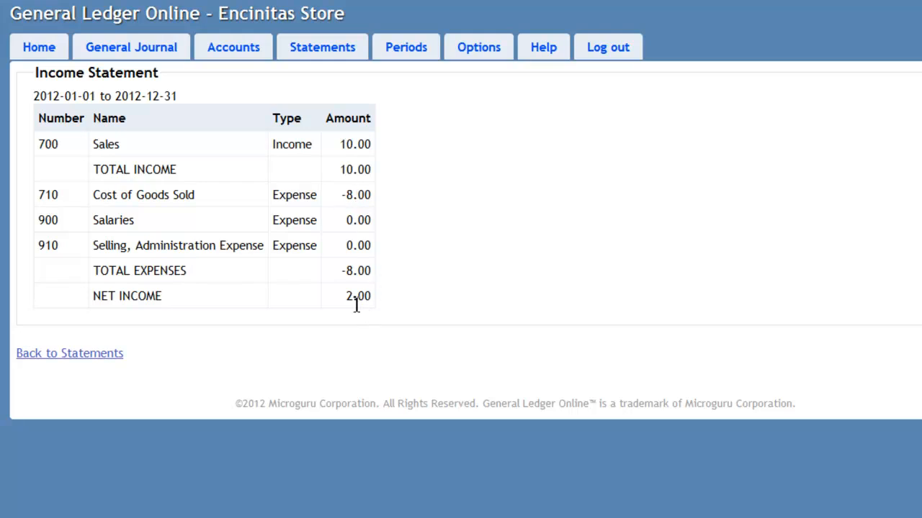
mouse_move(107, 372)
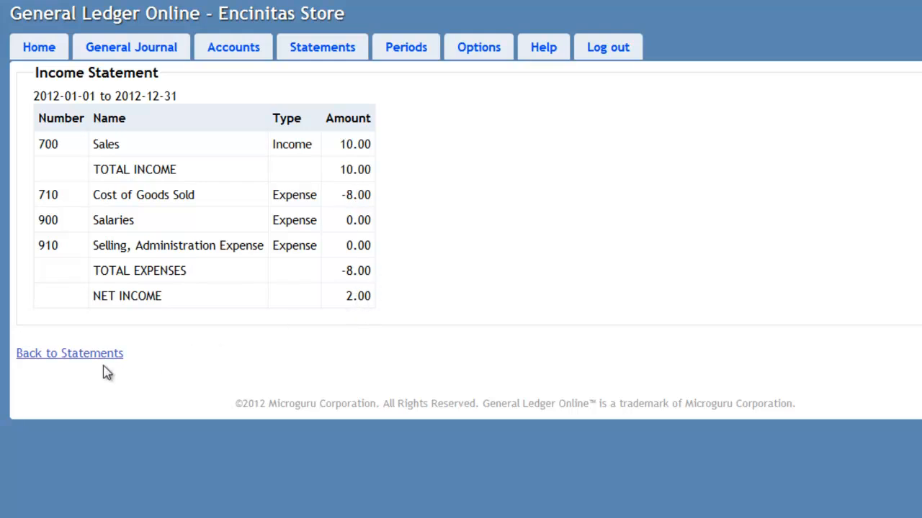
Open the 2012-12-31 balance sheet showing 702.00 total assets and liabilities plus equity.
left_click(70, 352)
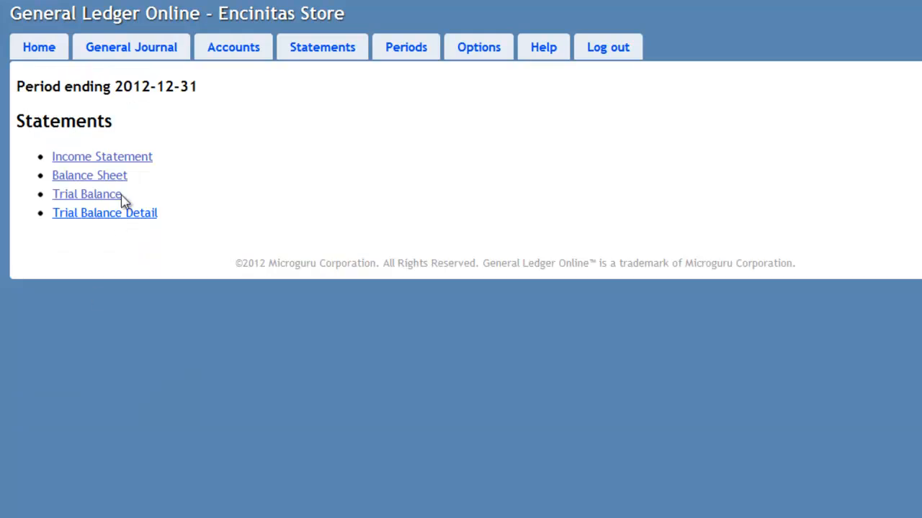
mouse_move(90, 175)
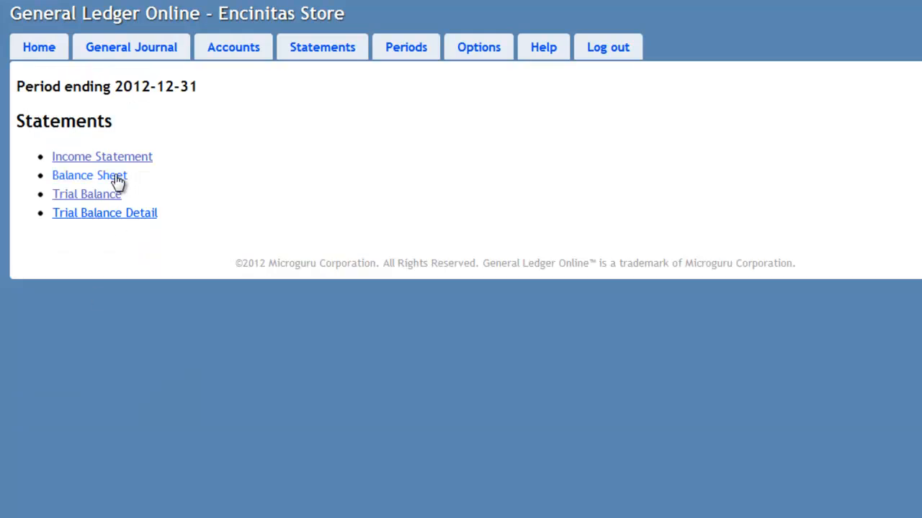
left_click(89, 175)
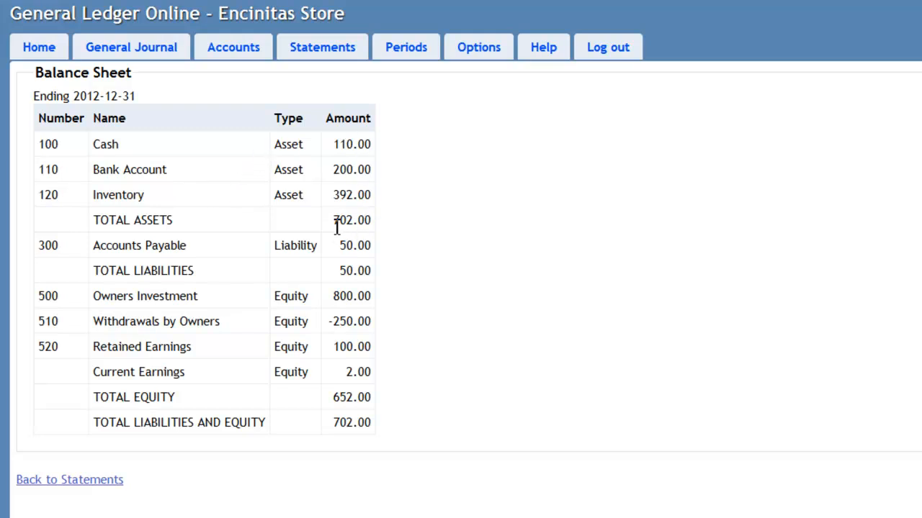
mouse_move(353, 221)
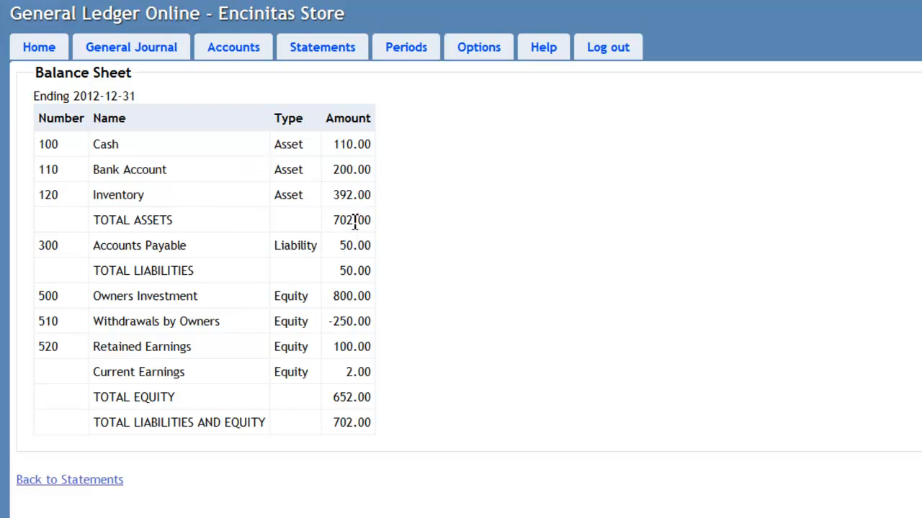
mouse_move(233, 424)
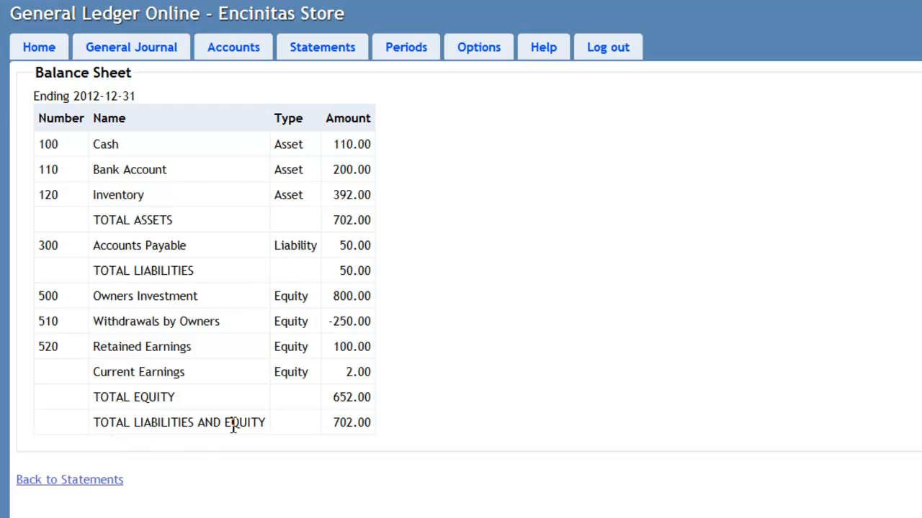
mouse_move(352, 425)
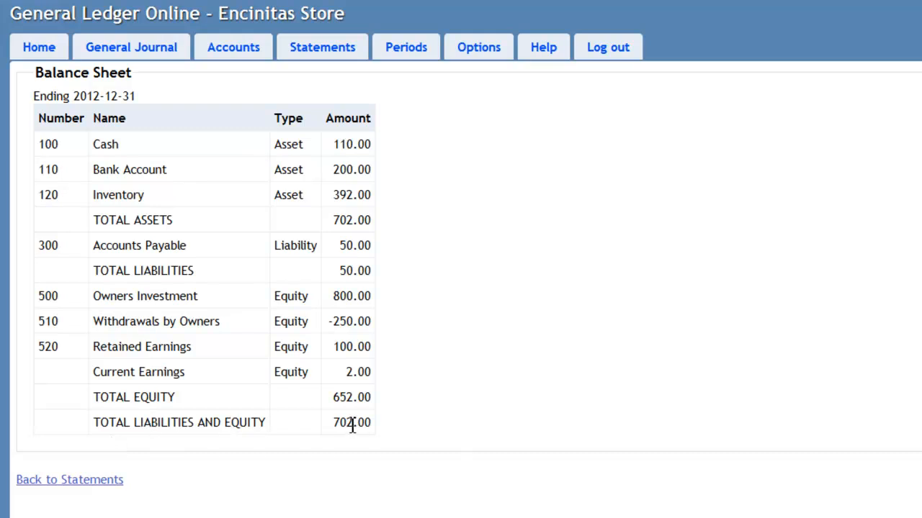
mouse_move(206, 396)
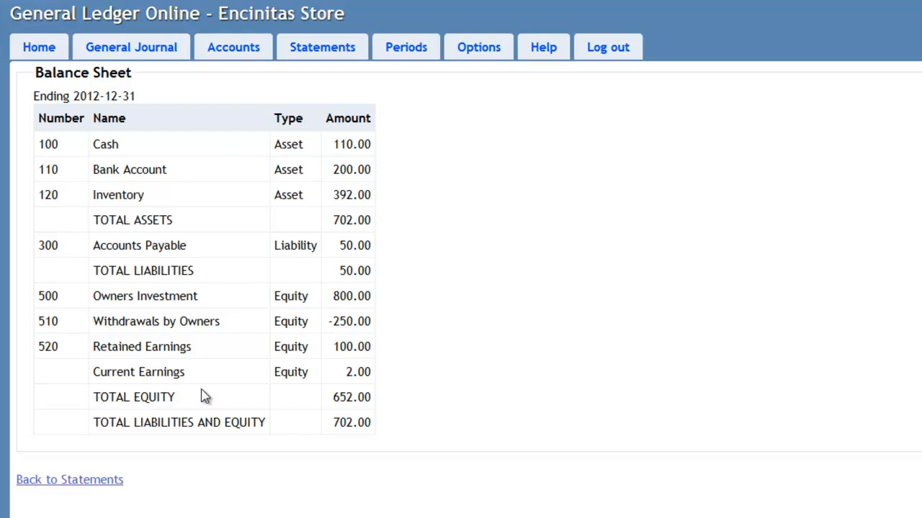
mouse_move(222, 381)
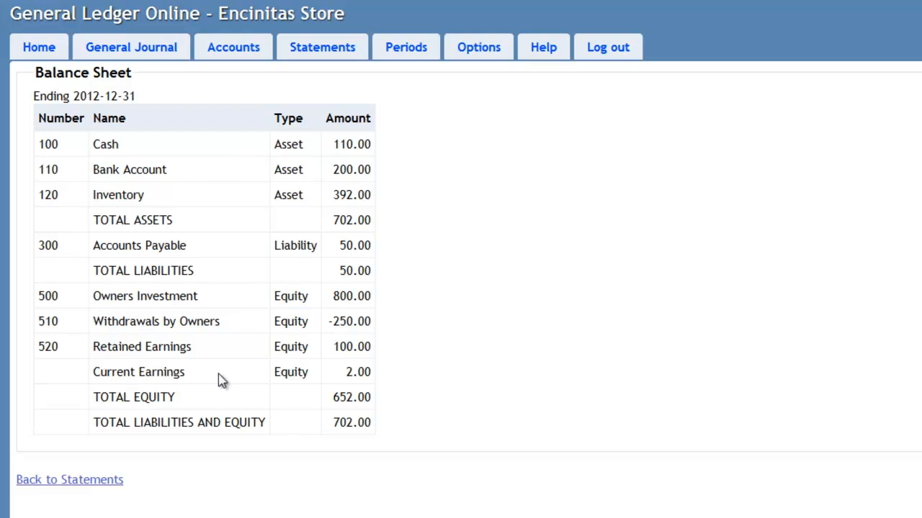
mouse_move(344, 382)
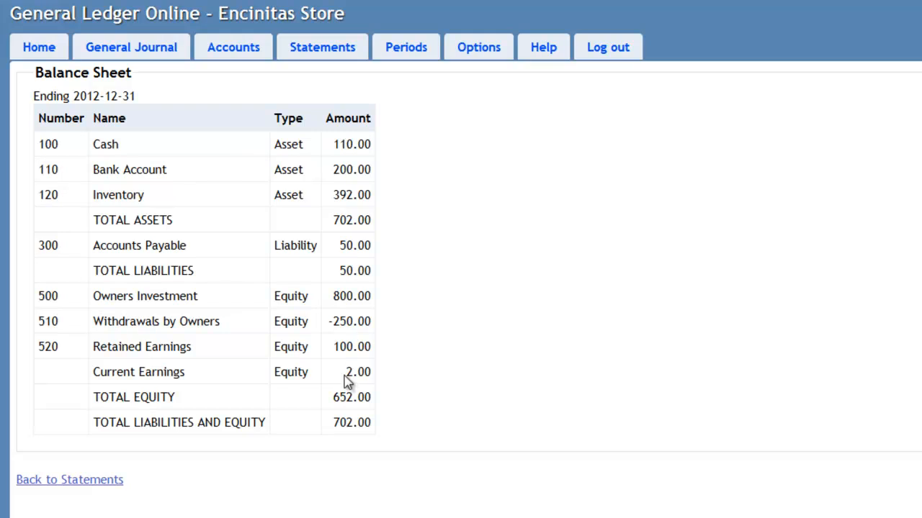
mouse_move(139, 362)
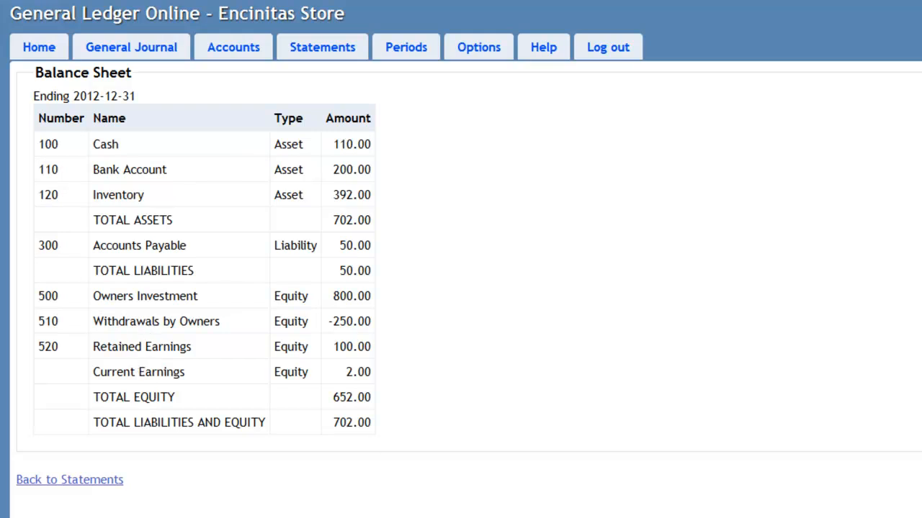
mouse_move(414, 77)
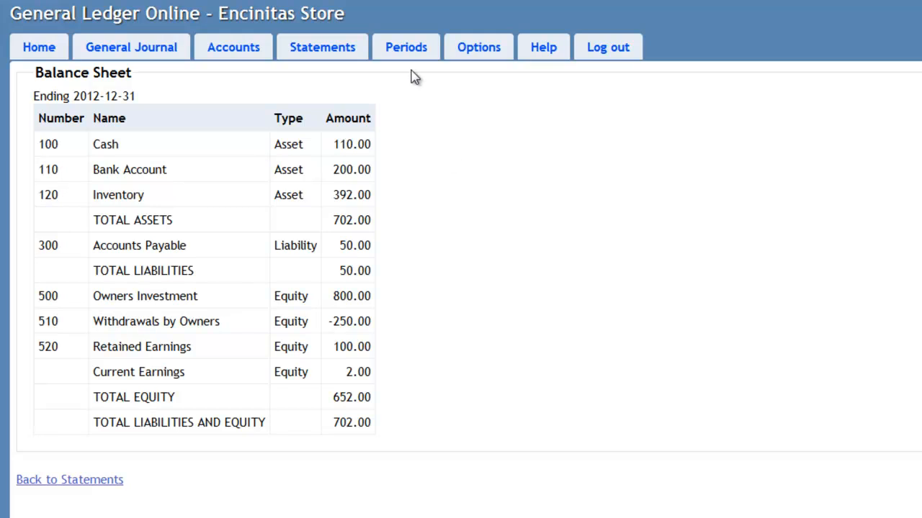
Open the 2012 trial balance, confirm debits and credits total 960.00, then return to statements.
left_click(69, 480)
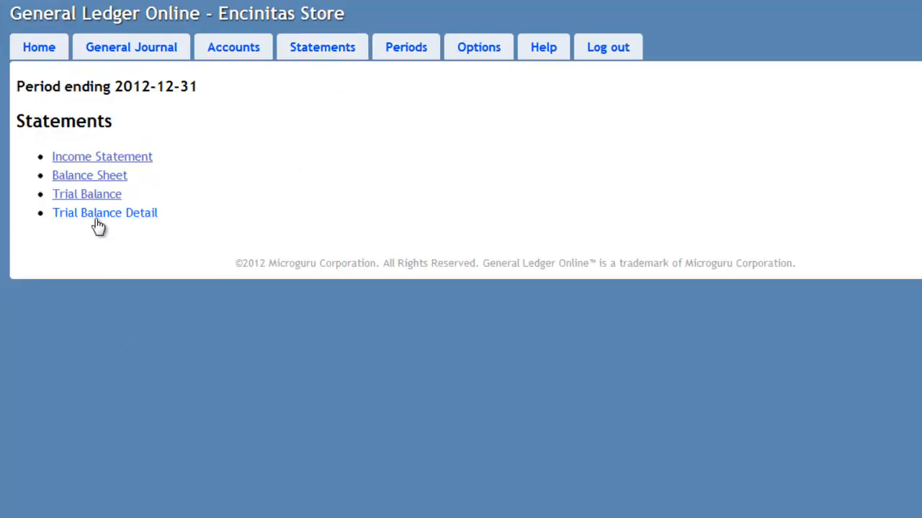
left_click(87, 194)
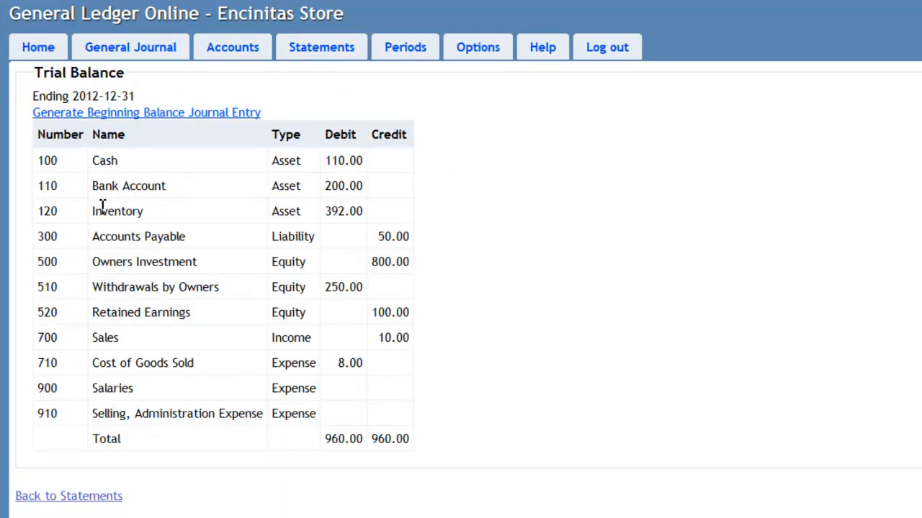
mouse_move(178, 236)
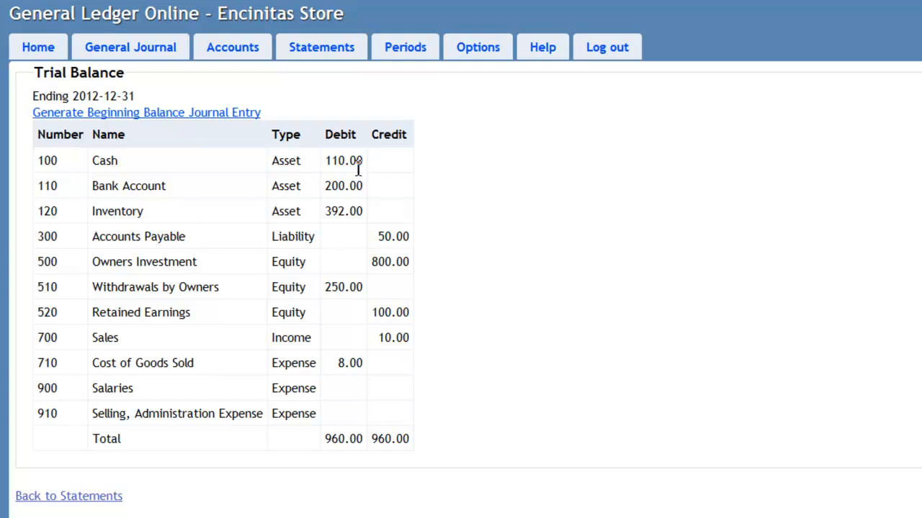
mouse_move(366, 245)
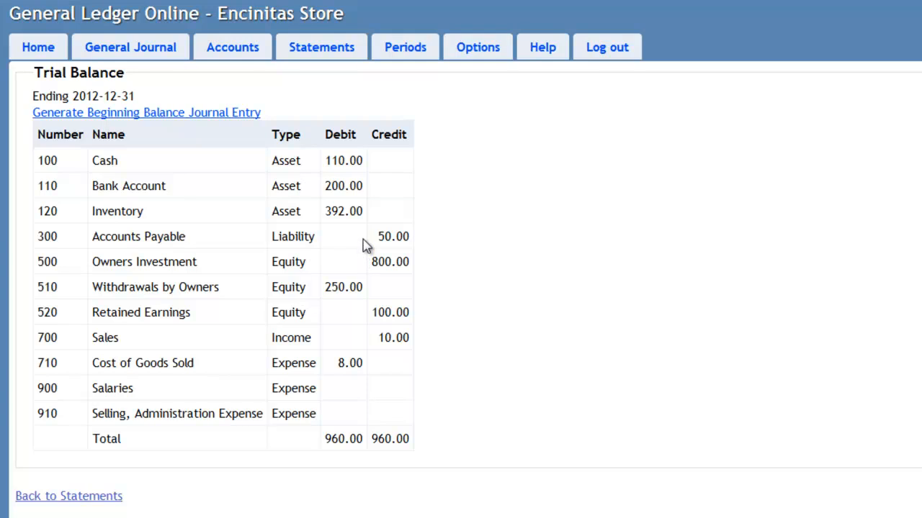
mouse_move(114, 443)
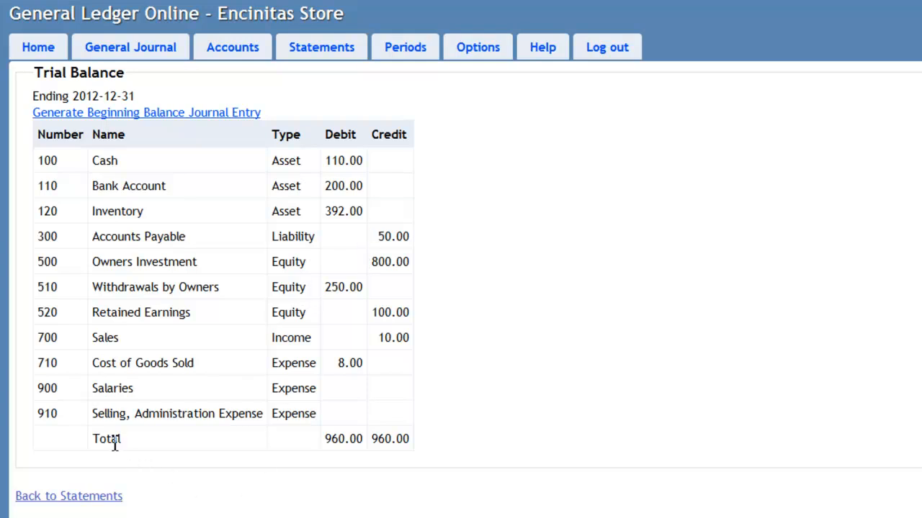
mouse_move(379, 436)
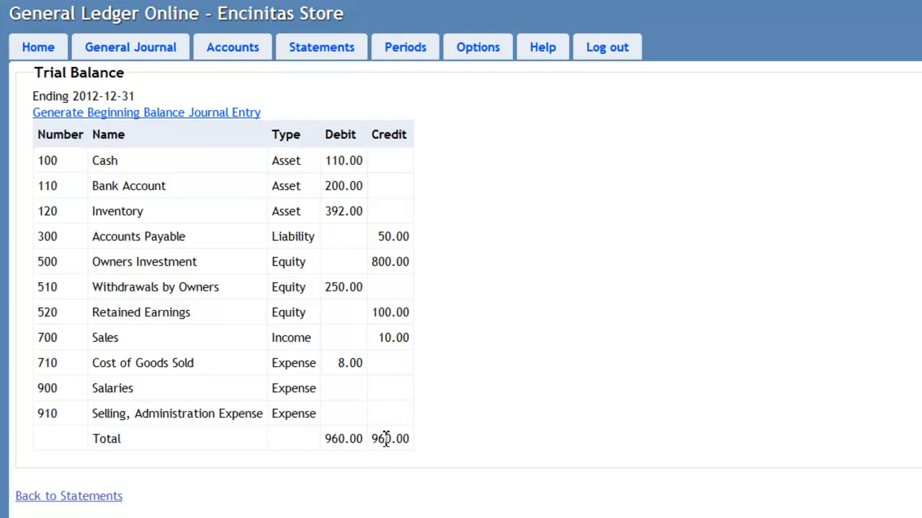
left_click(68, 496)
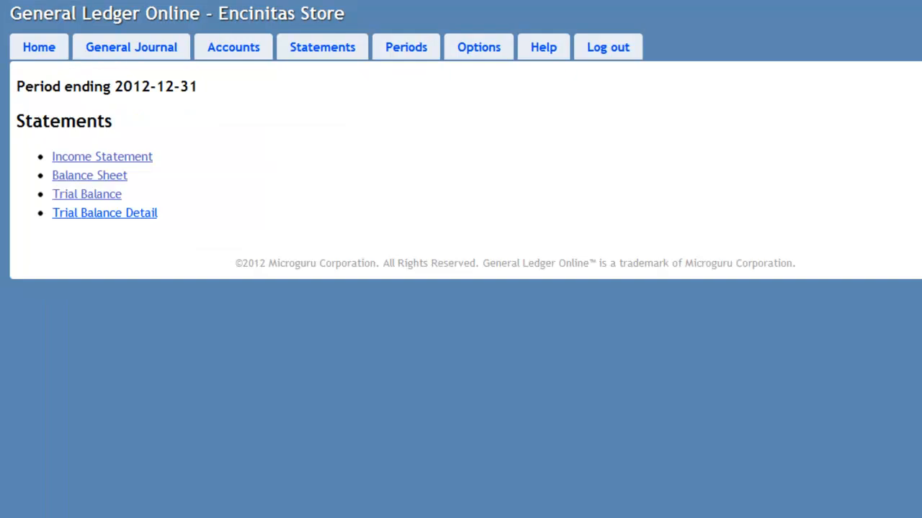
mouse_move(186, 152)
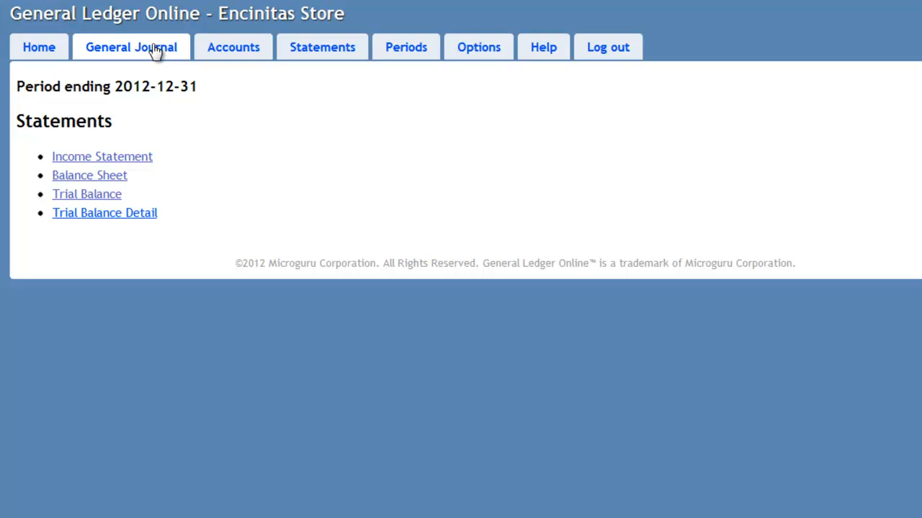
Start a new period-closing journal entry dated December 31, 2012.
left_click(130, 47)
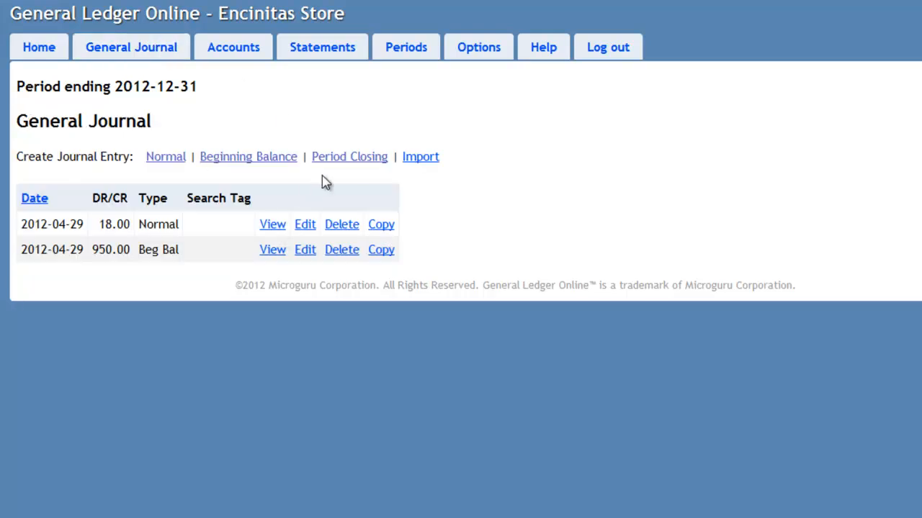
left_click(349, 156)
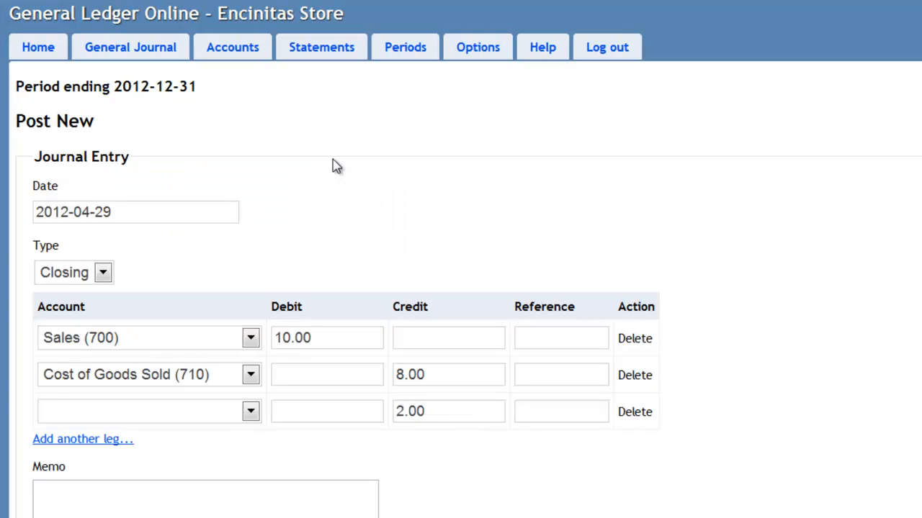
mouse_move(132, 239)
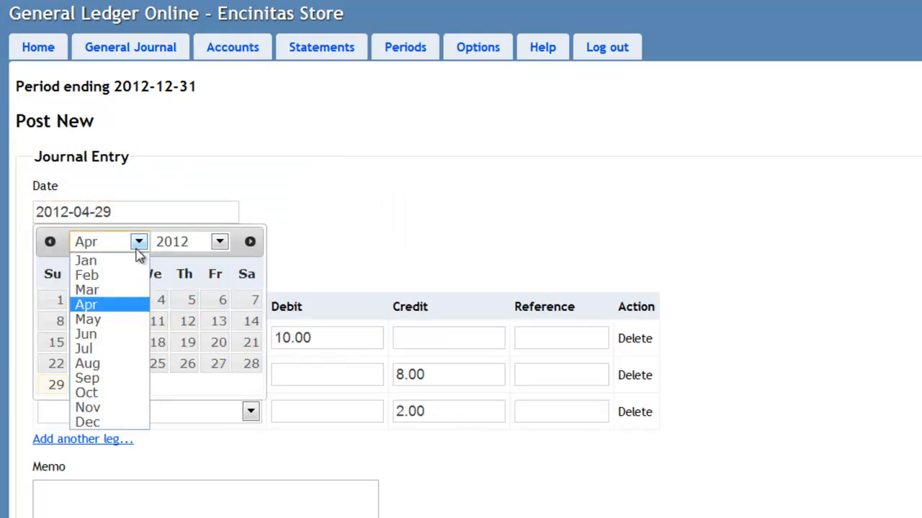
left_click(87, 422)
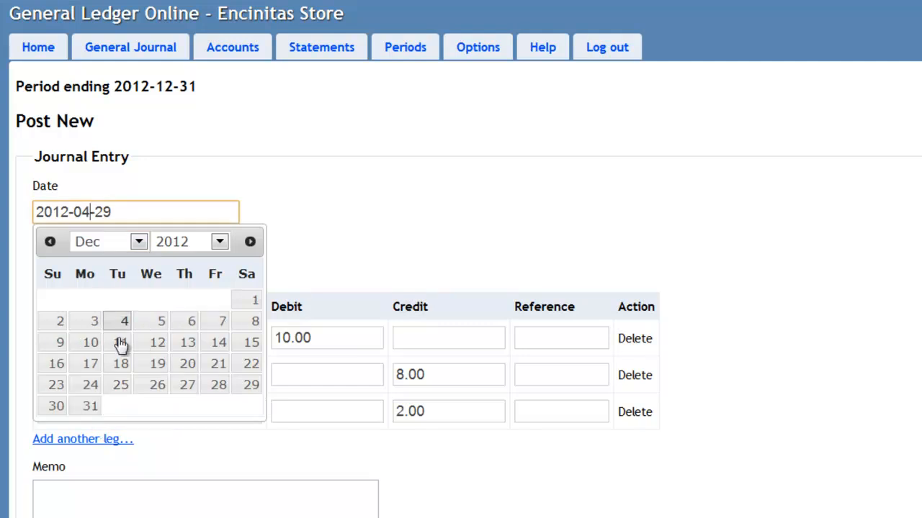
mouse_move(89, 406)
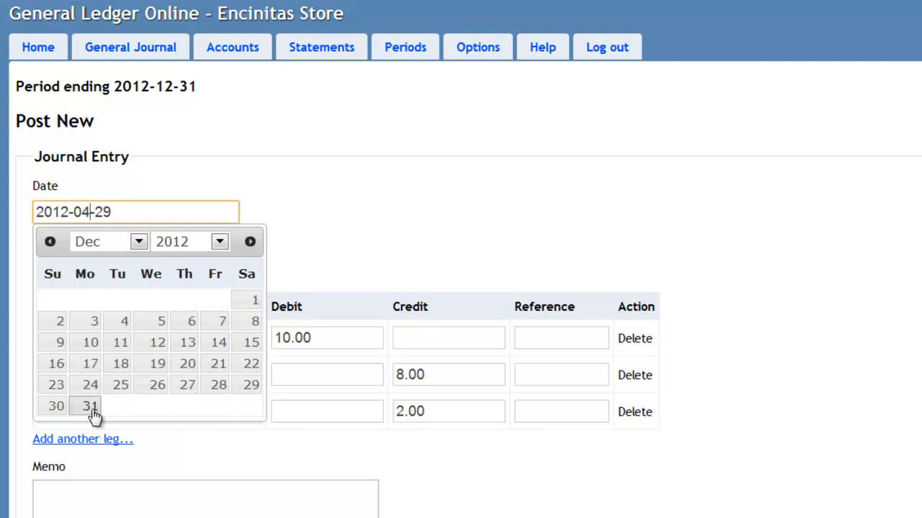
left_click(89, 406)
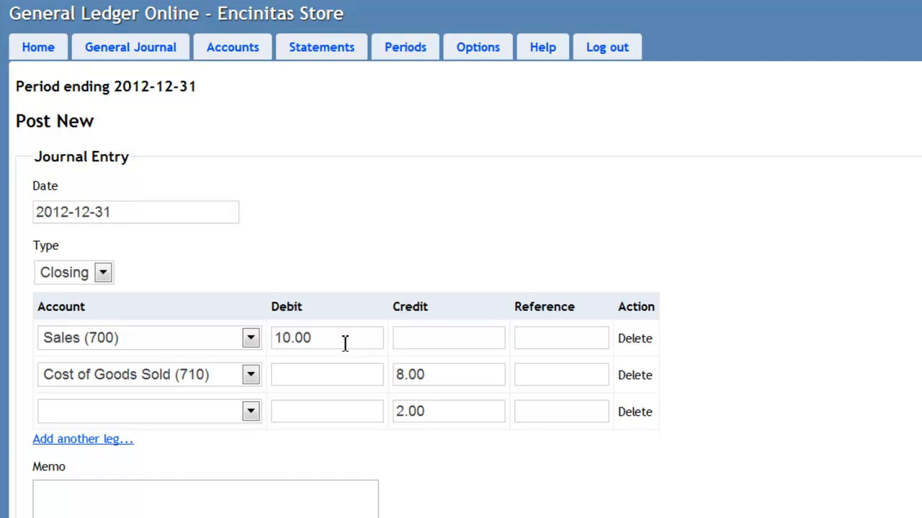
mouse_move(410, 396)
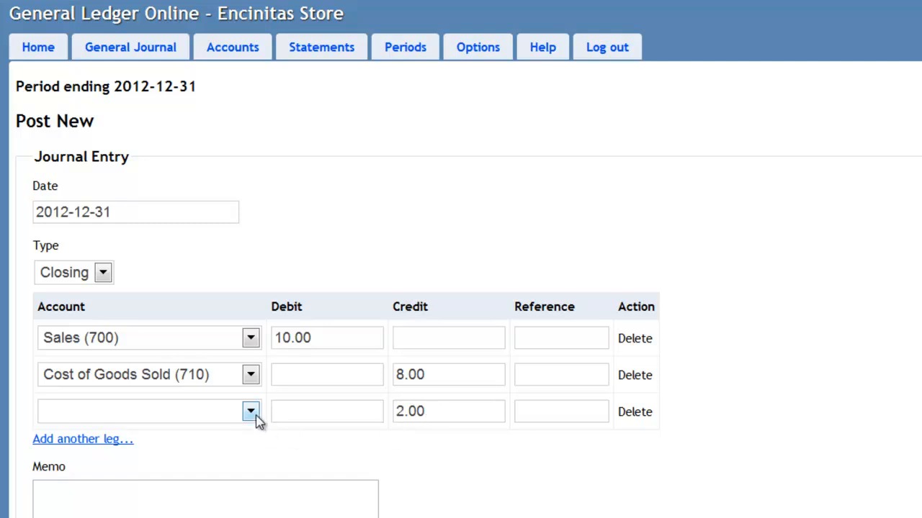
Credit 2.00 to Retained Earnings (520), add memo 'Closing entry', and post it.
left_click(250, 411)
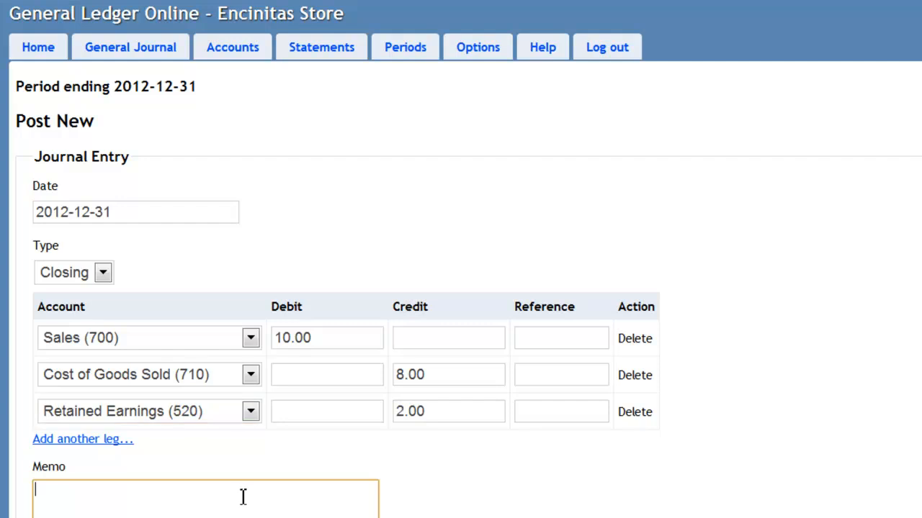
type("Closing")
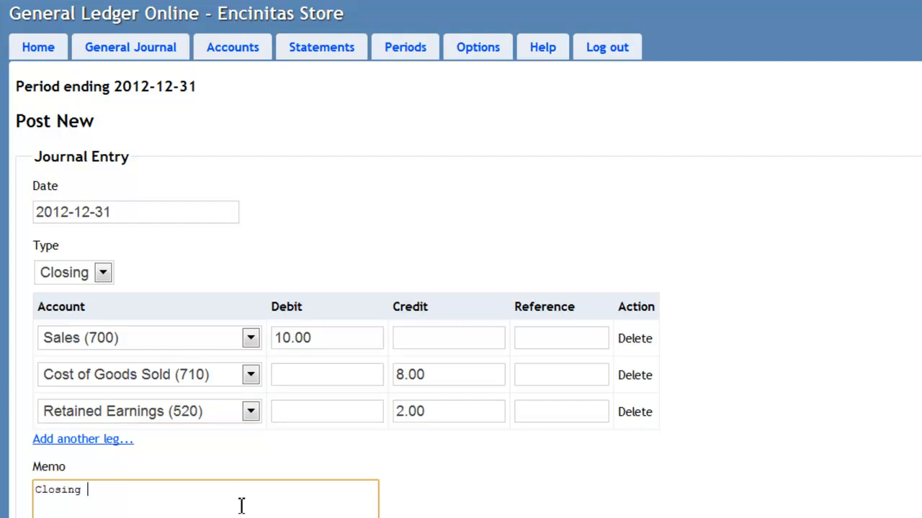
type("entry")
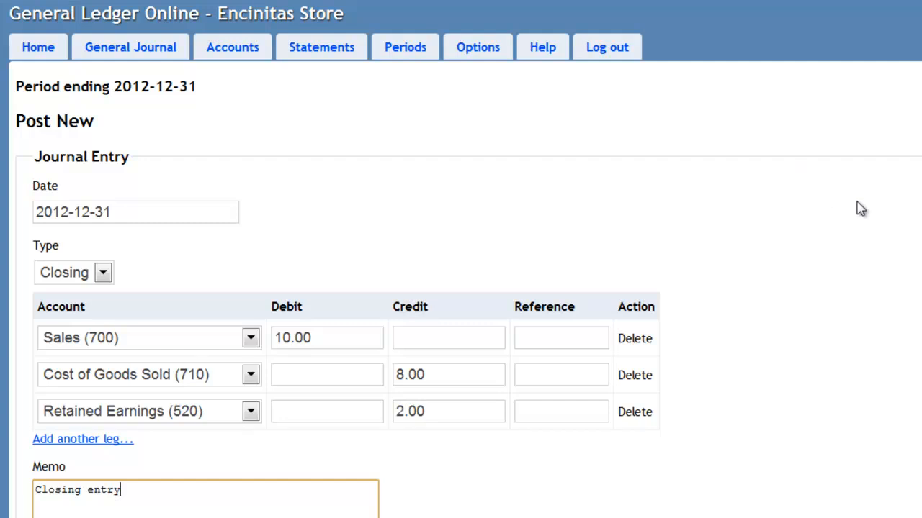
scroll("down", 3)
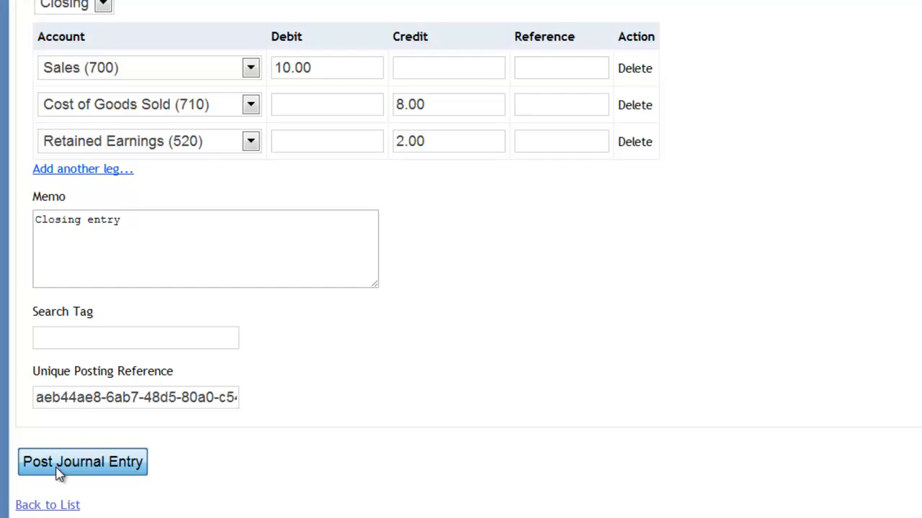
left_click(82, 462)
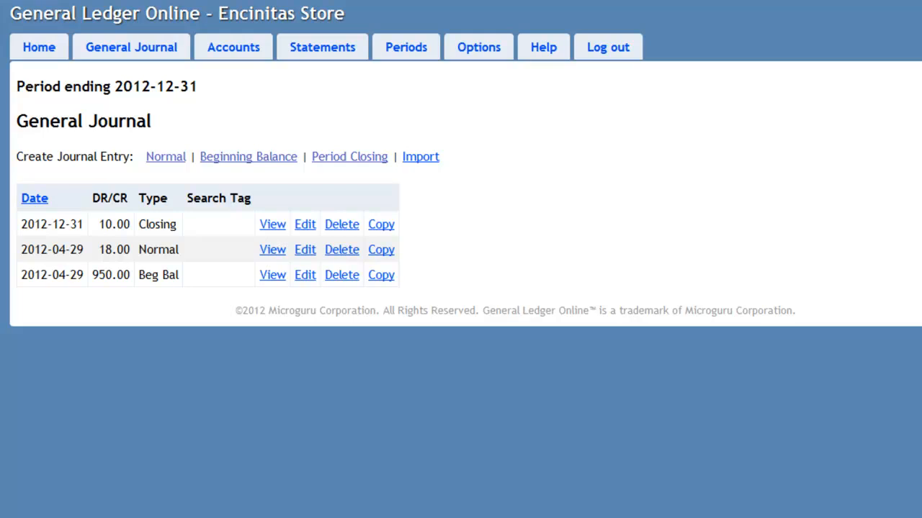
View the post-closing trial balance: 952.00 totals, Retained Earnings 102.00 credit.
left_click(322, 46)
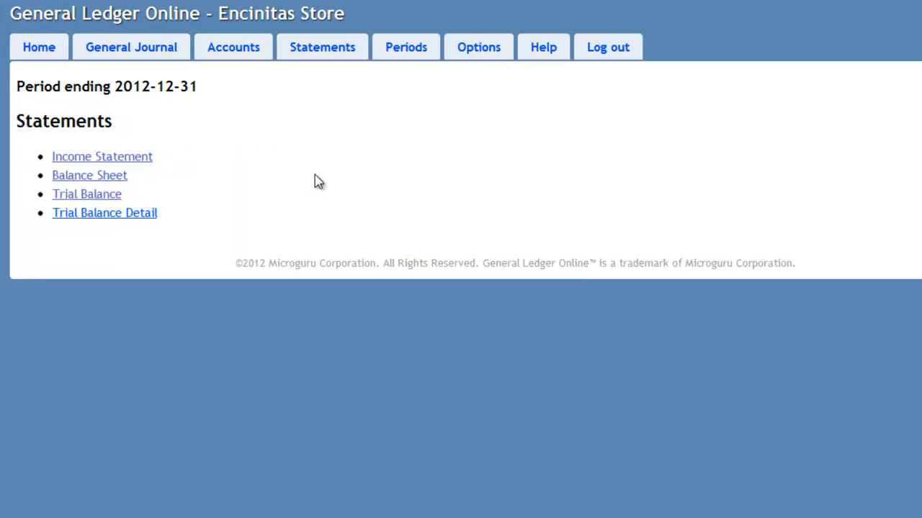
mouse_move(96, 301)
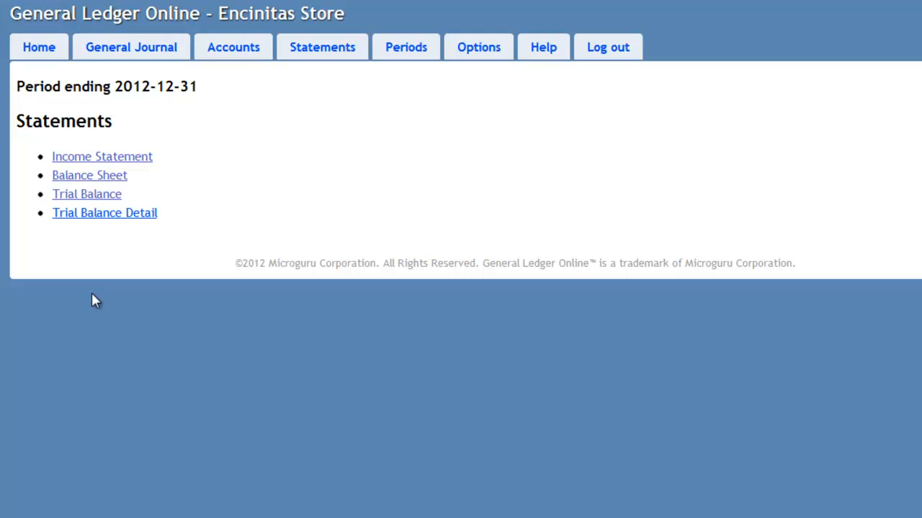
left_click(87, 194)
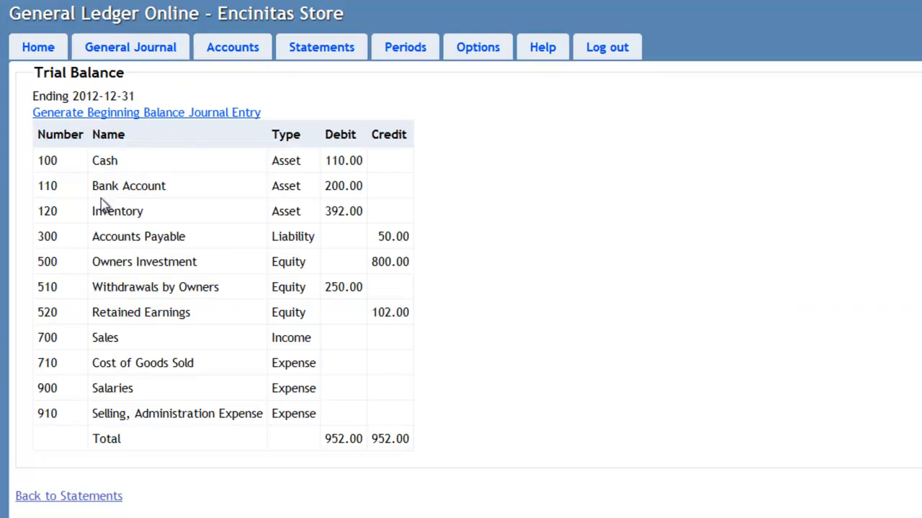
mouse_move(312, 338)
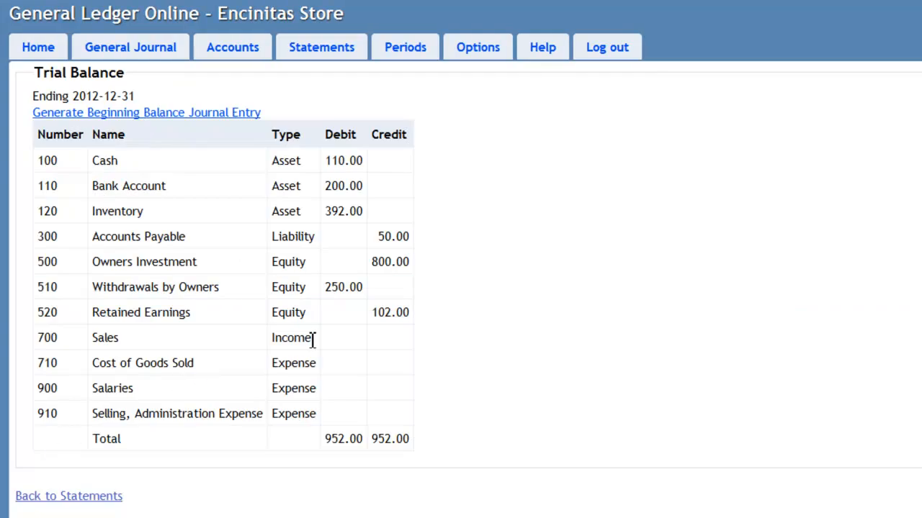
mouse_move(137, 349)
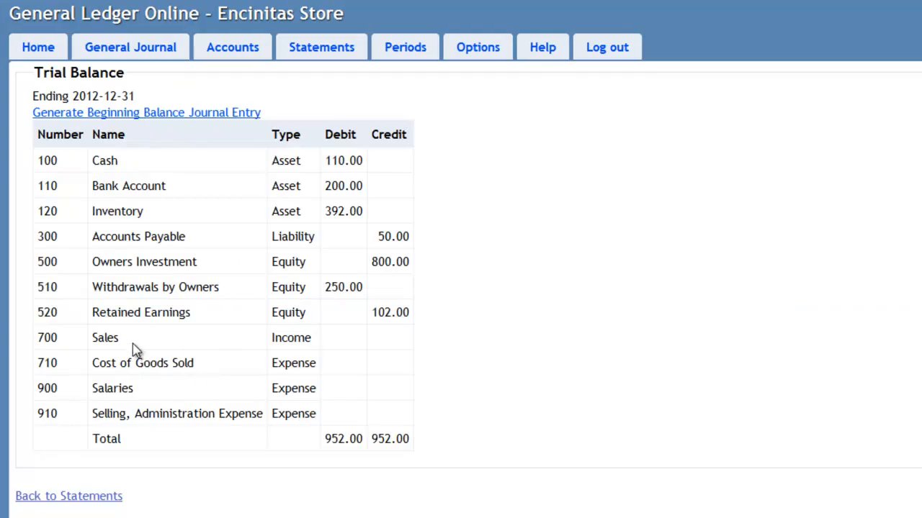
mouse_move(410, 410)
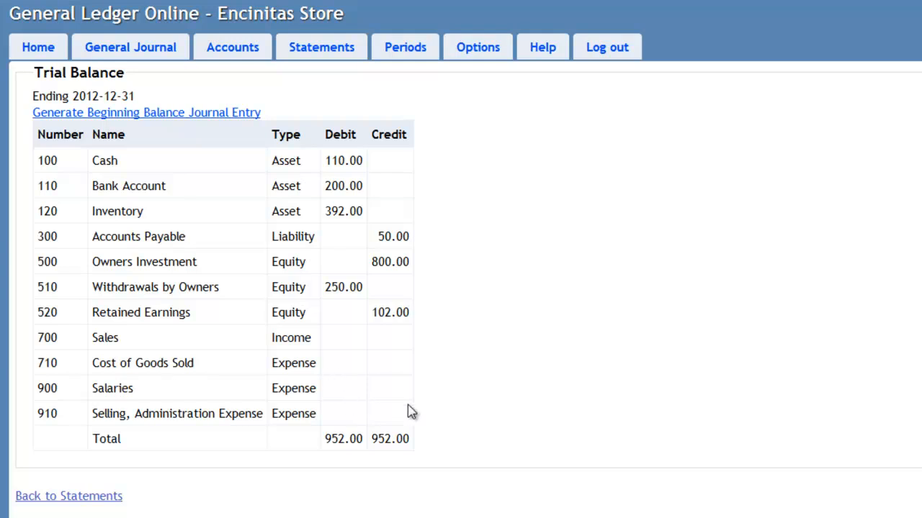
mouse_move(362, 389)
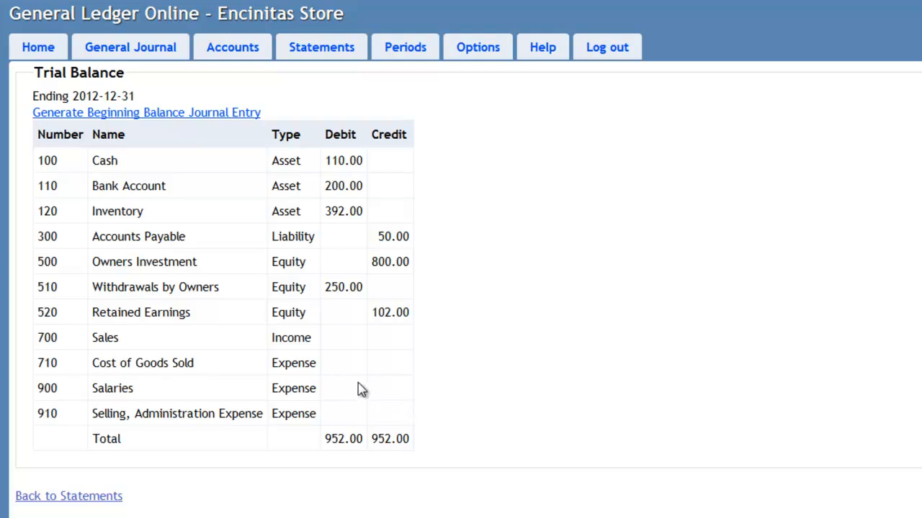
mouse_move(371, 324)
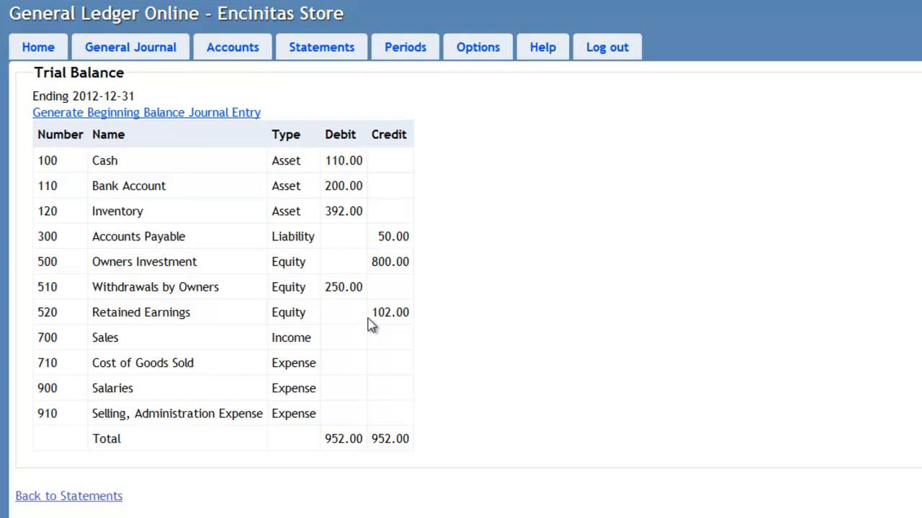
mouse_move(372, 299)
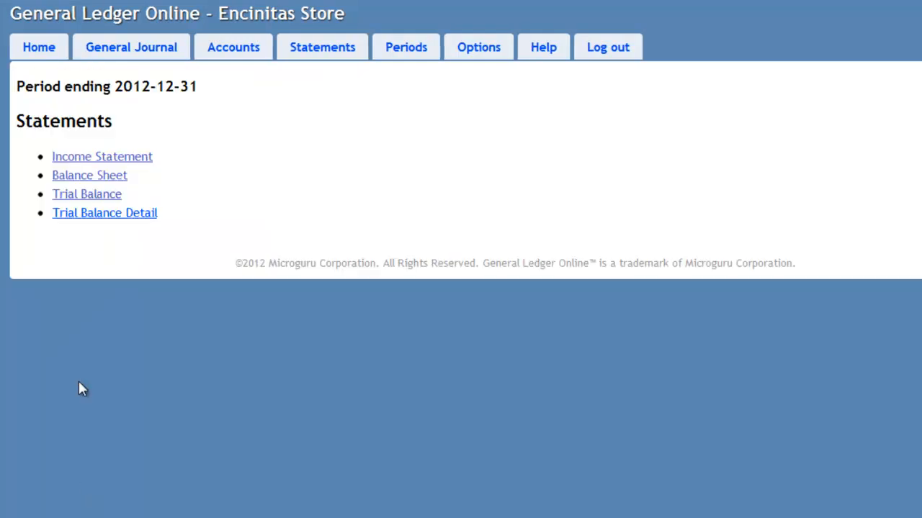
Open the balance sheet showing Retained Earnings 102.00 and 702.00 totals.
left_click(89, 175)
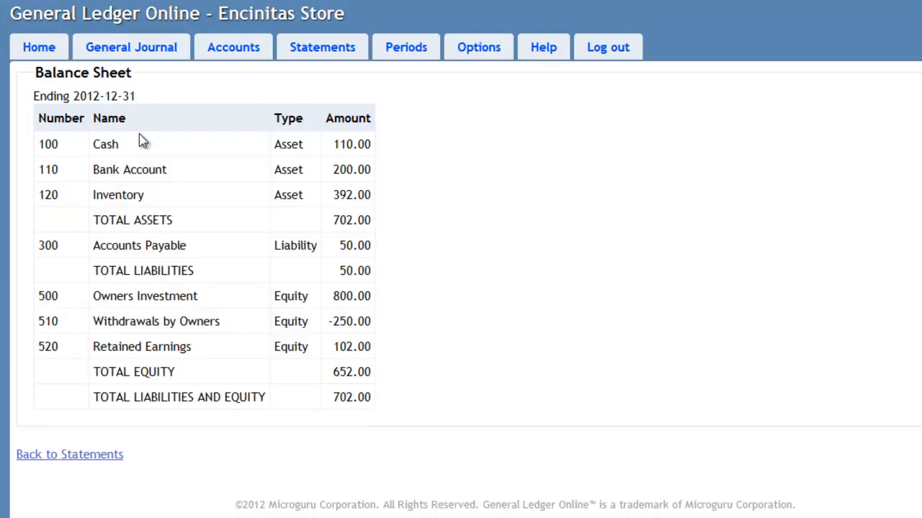
mouse_move(162, 363)
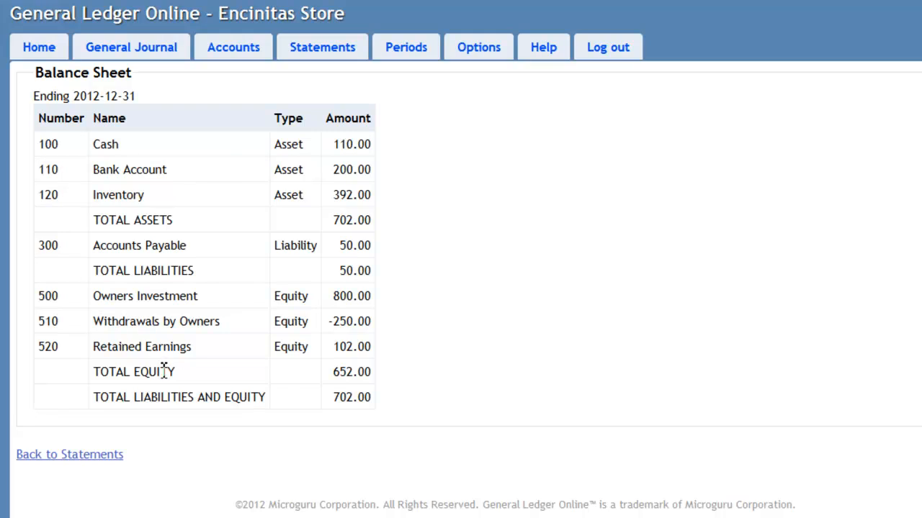
mouse_move(151, 351)
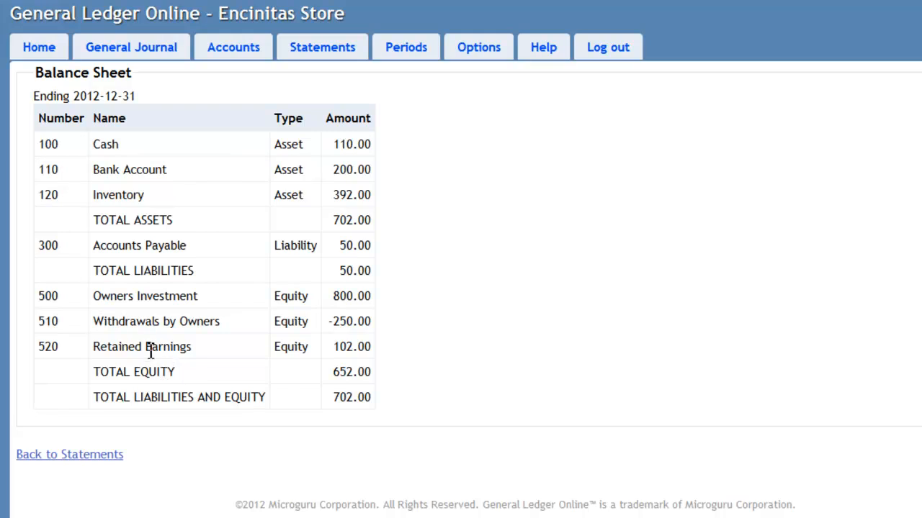
mouse_move(223, 272)
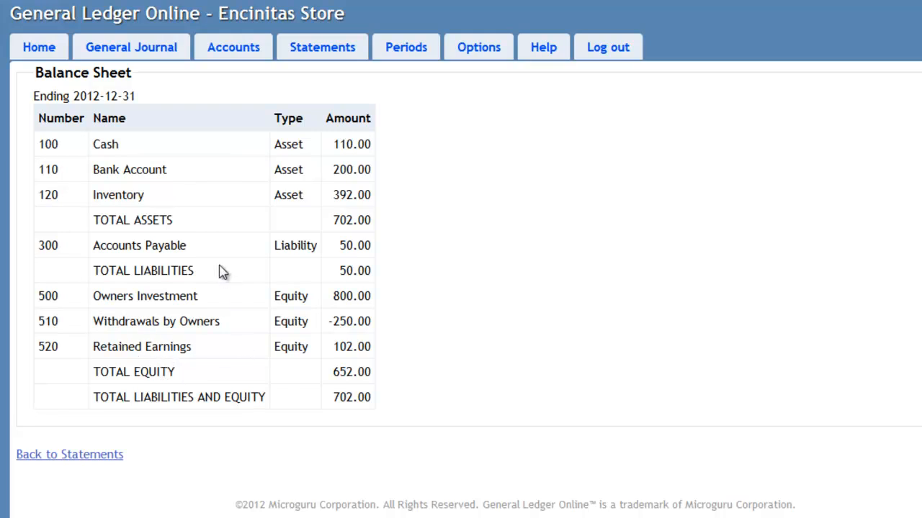
mouse_move(79, 154)
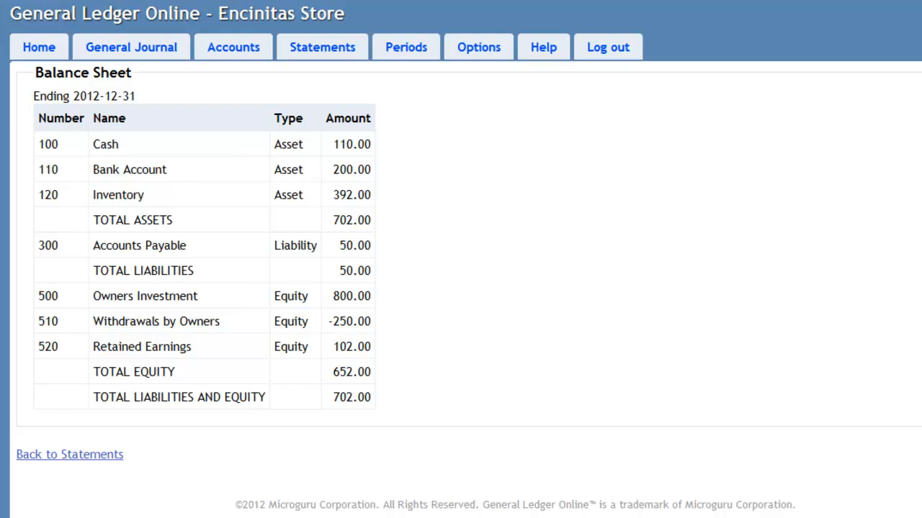
Reopen the 2012 trial balance totalling 952.00 on each side.
left_click(70, 454)
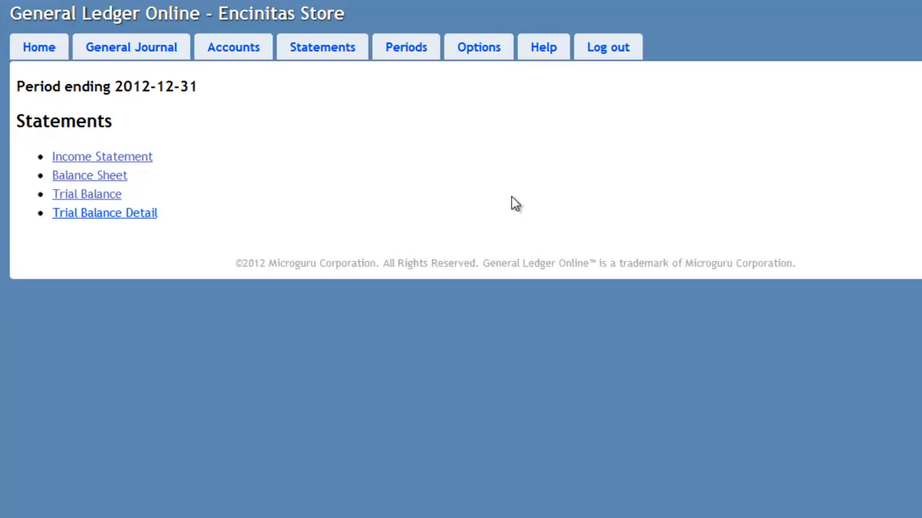
mouse_move(488, 178)
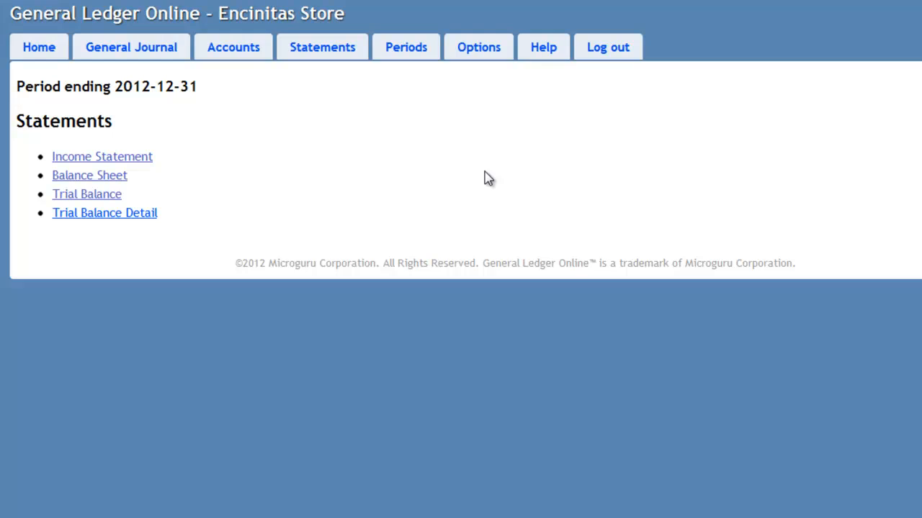
mouse_move(619, 181)
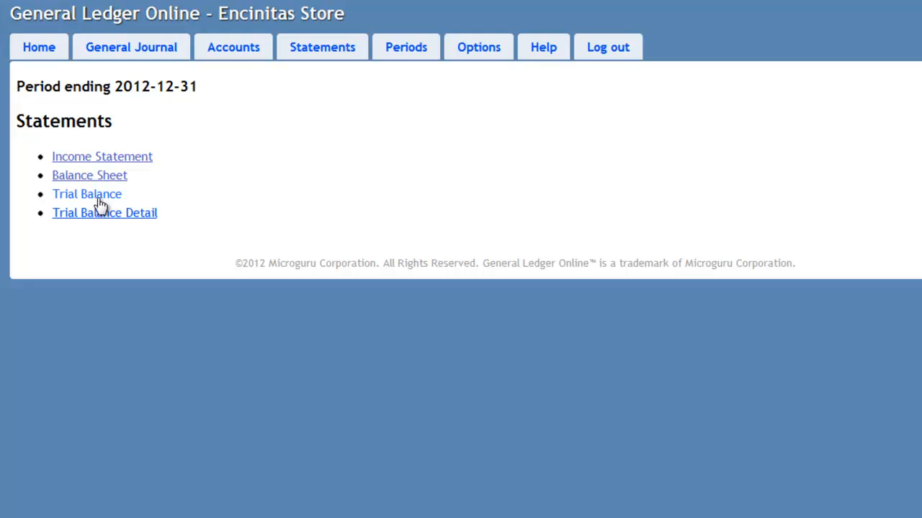
left_click(86, 194)
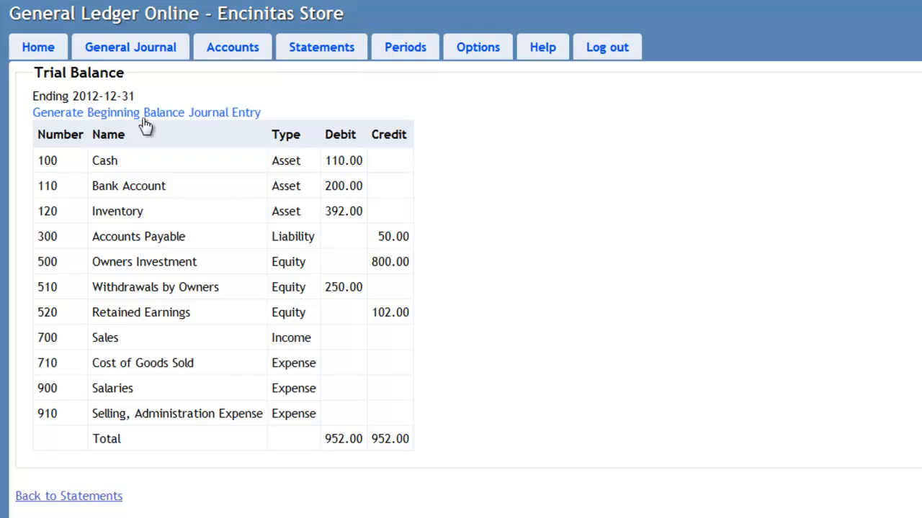
mouse_move(147, 122)
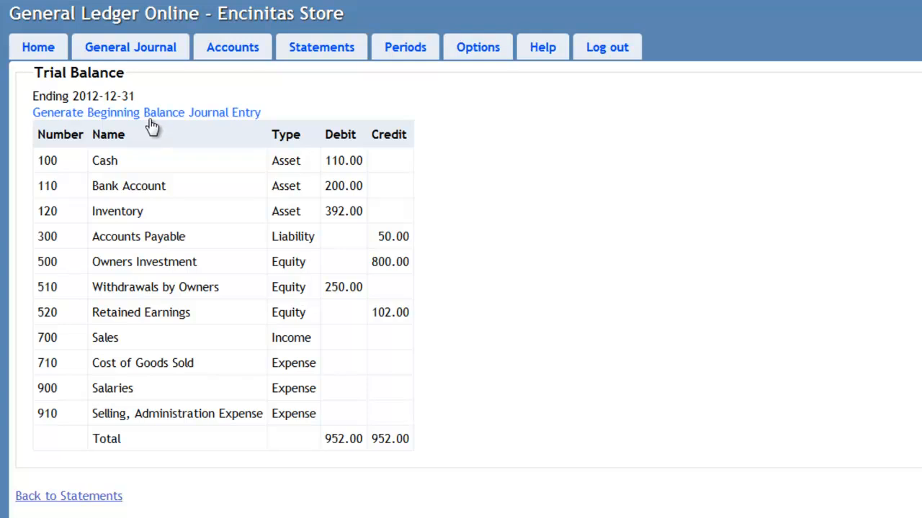
Generate the 2013-01-01 beginning balance journal entry with seven account amounts.
left_click(146, 112)
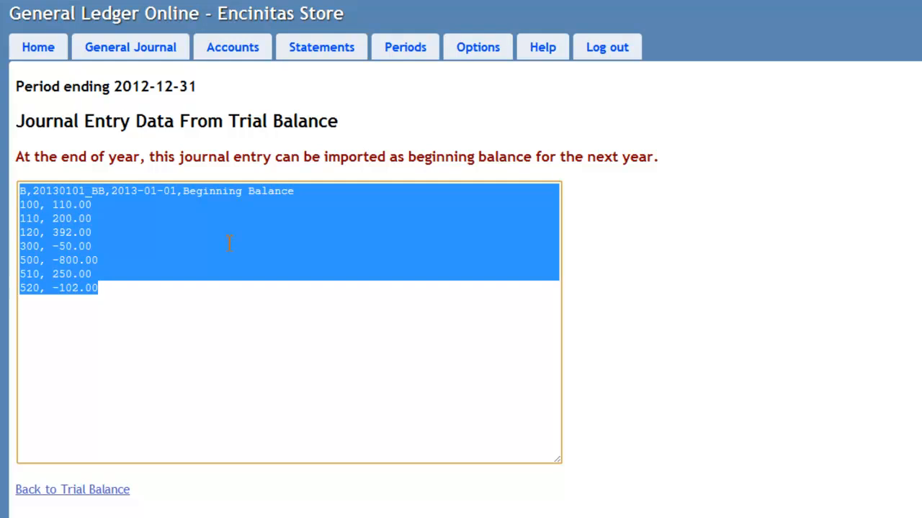
mouse_move(358, 279)
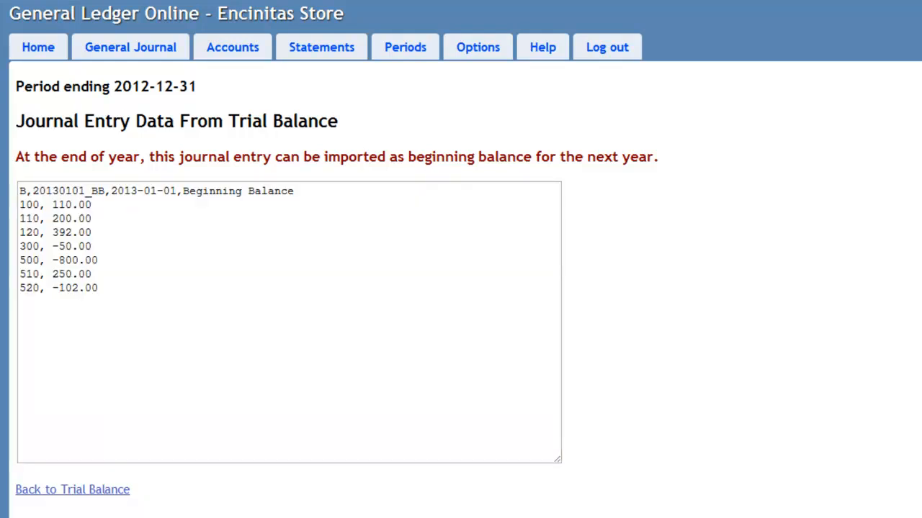
mouse_move(748, 256)
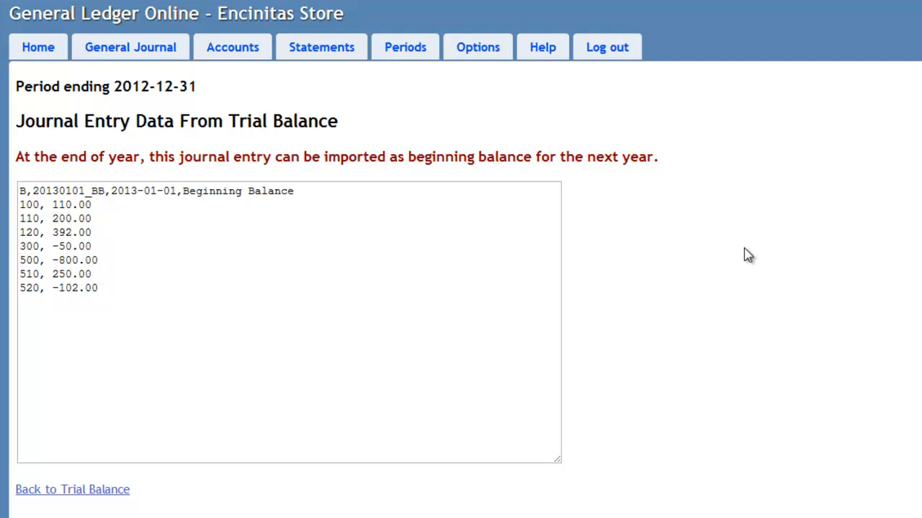
mouse_move(407, 38)
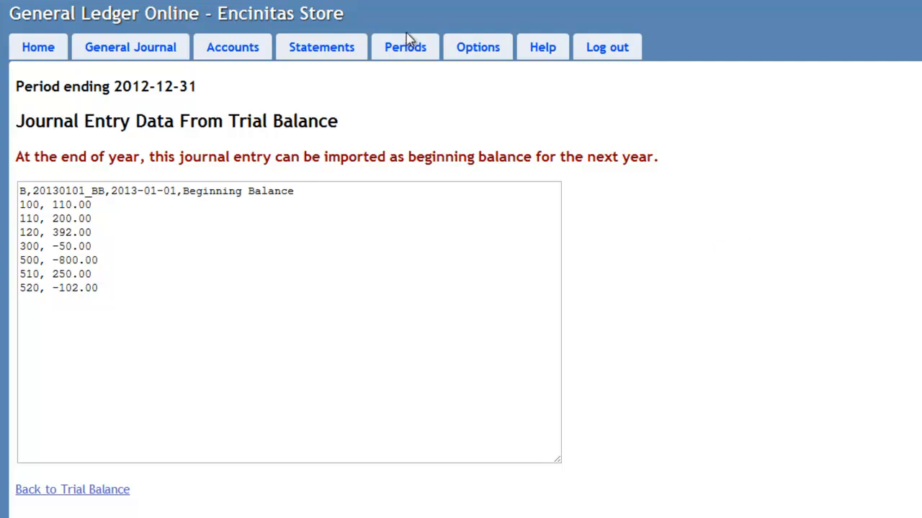
Create a 2013-01-01 to 2013-12-31 accounting period and switch to it.
left_click(405, 46)
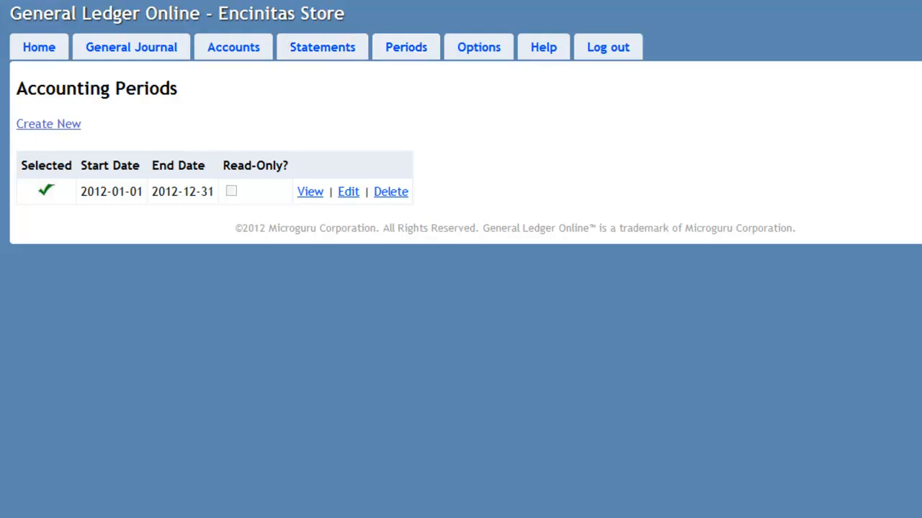
mouse_move(48, 123)
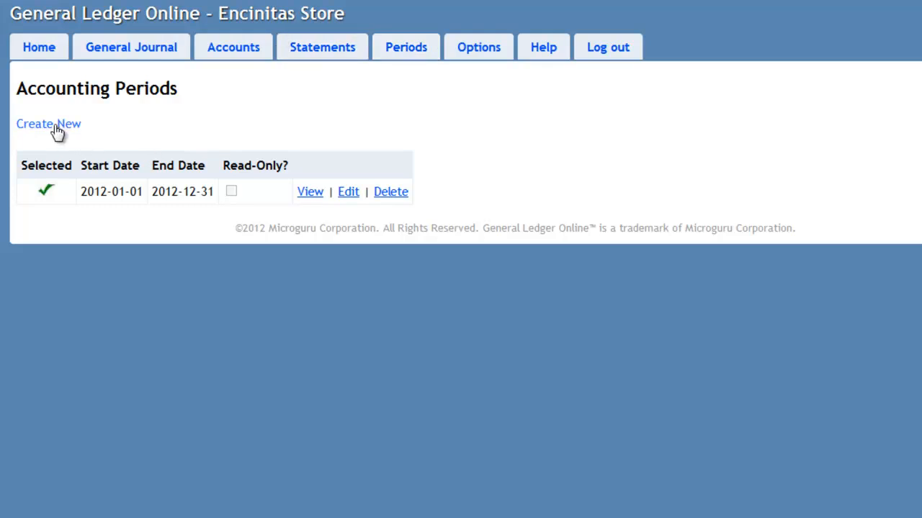
left_click(48, 123)
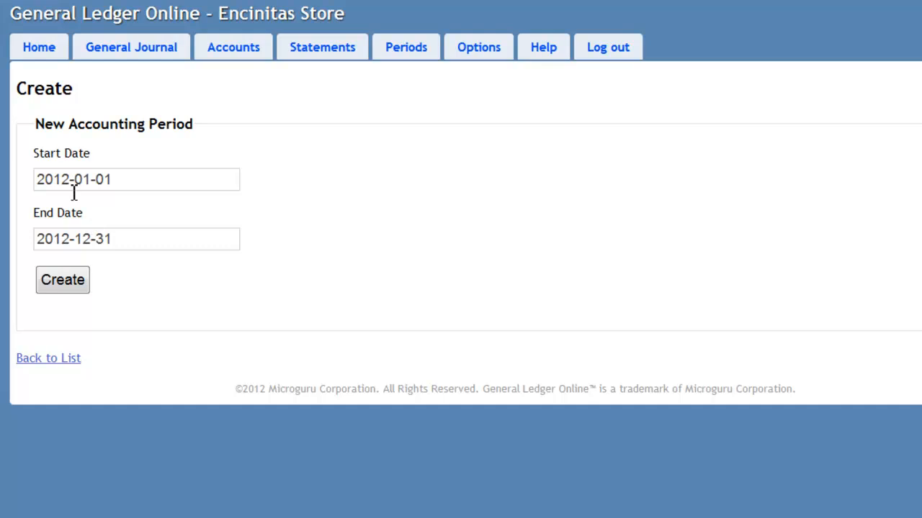
left_click(137, 179)
type("3")
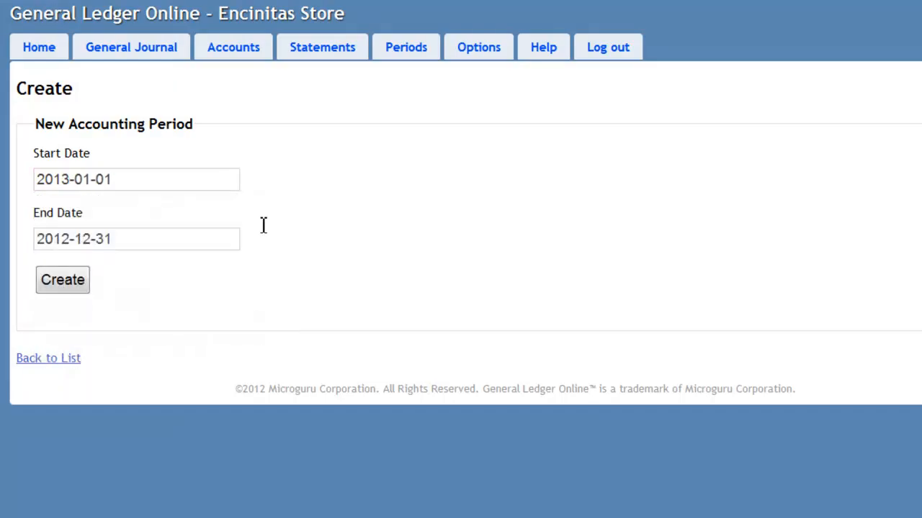
left_click(136, 238)
type("3")
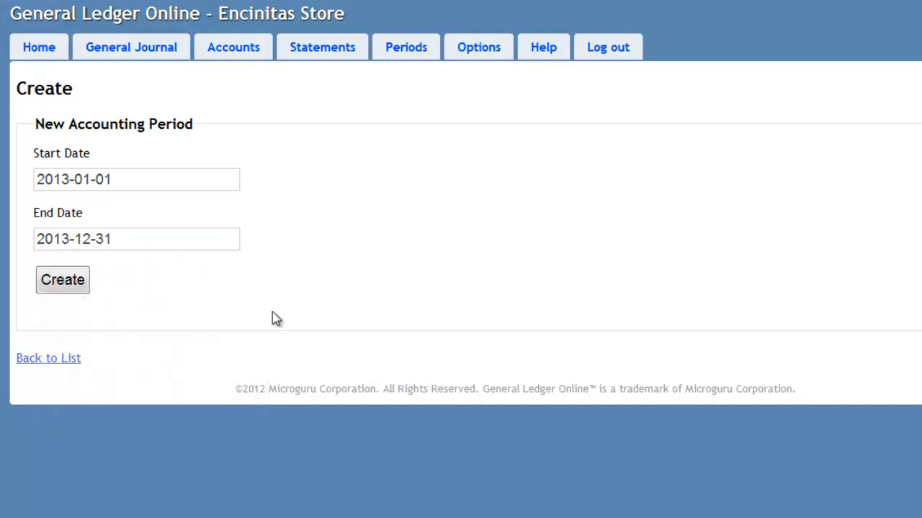
left_click(62, 280)
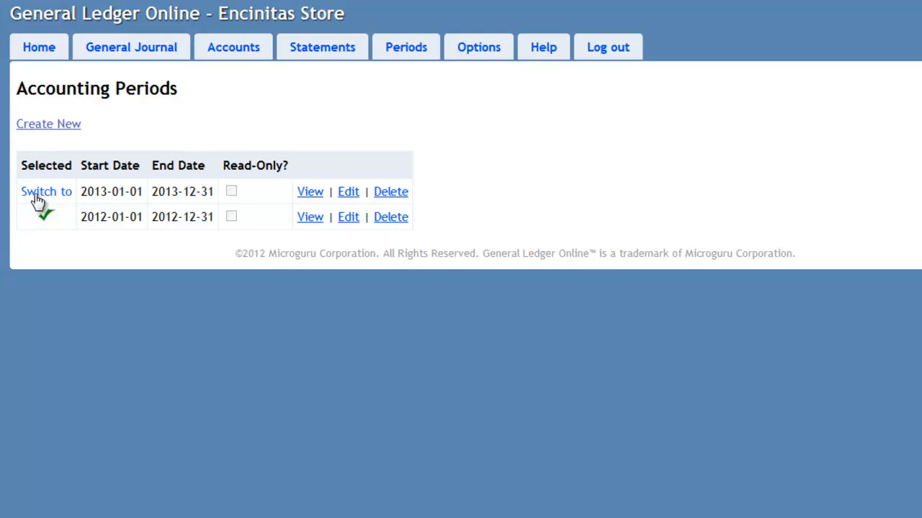
left_click(46, 192)
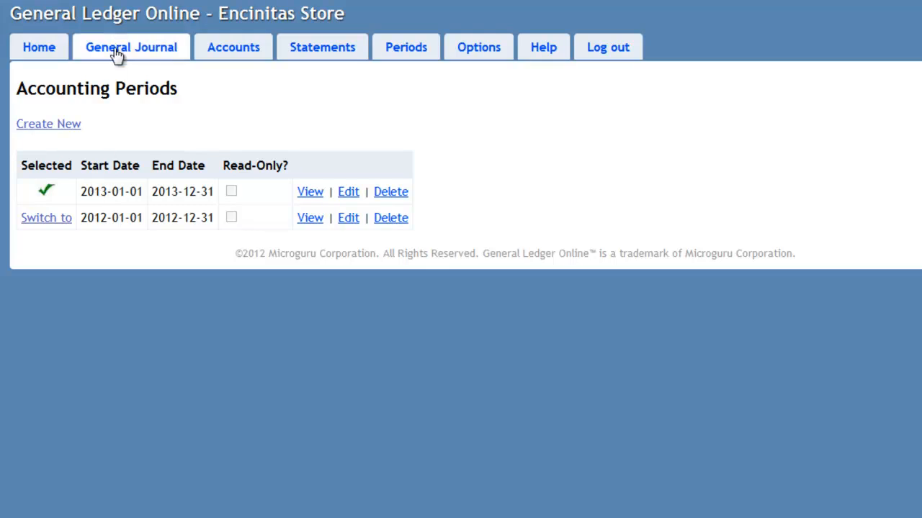
Paste the beginning balance entry into the 2013 journal import and import it.
left_click(131, 47)
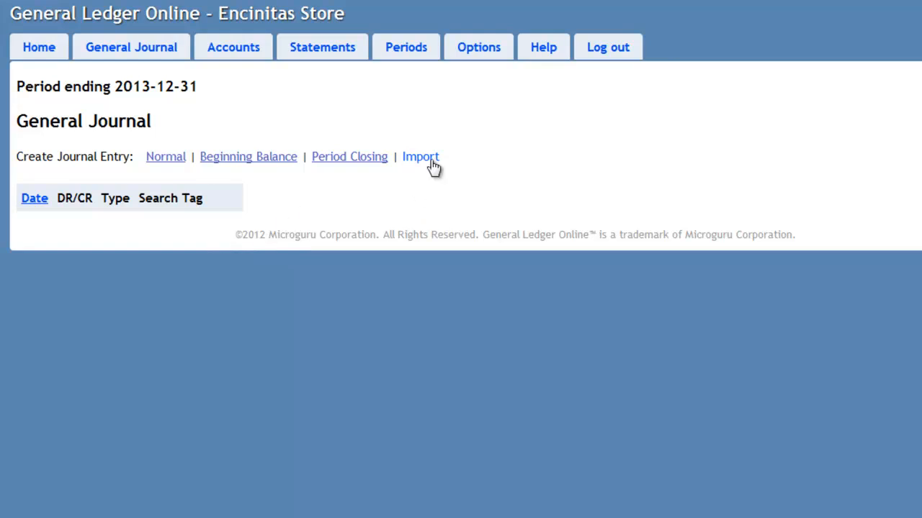
left_click(421, 157)
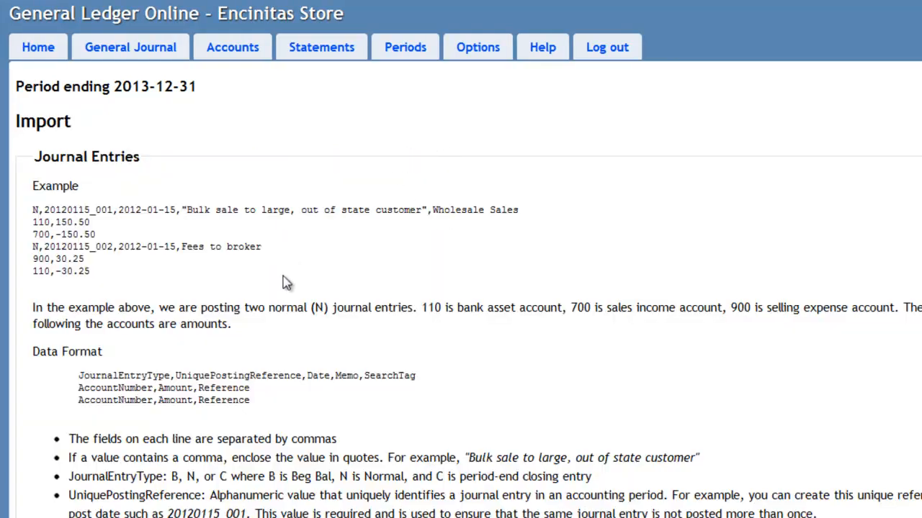
scroll("down", 3)
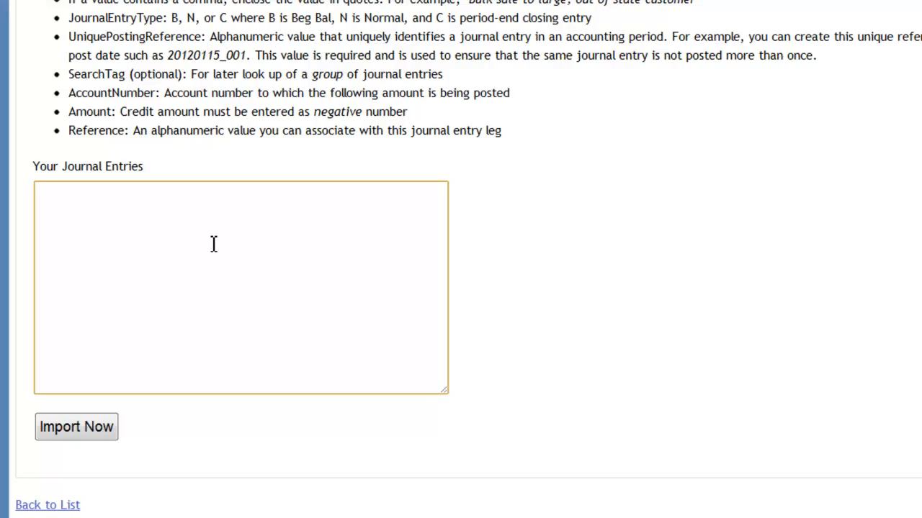
mouse_move(222, 219)
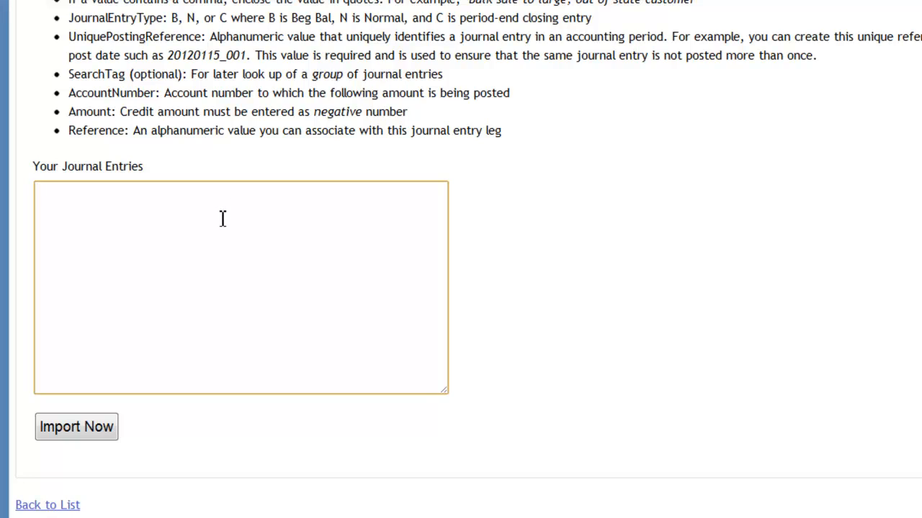
right_click(223, 220)
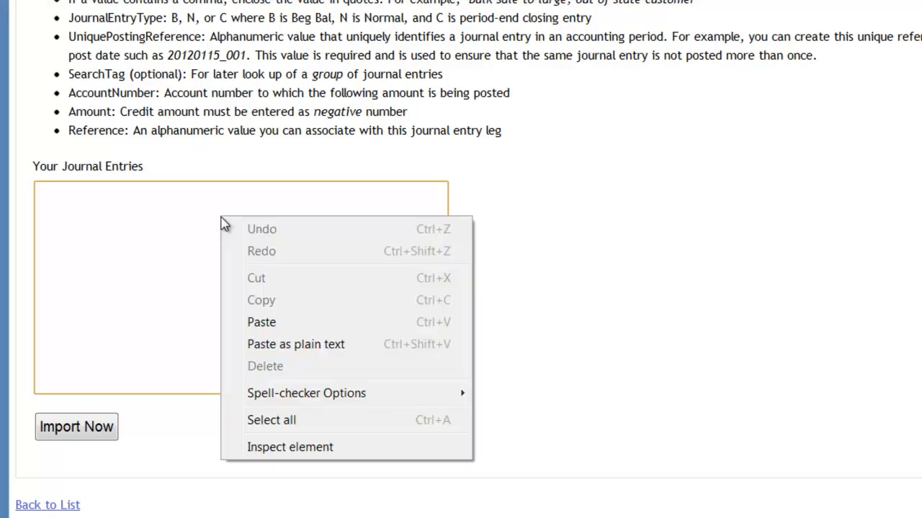
left_click(261, 322)
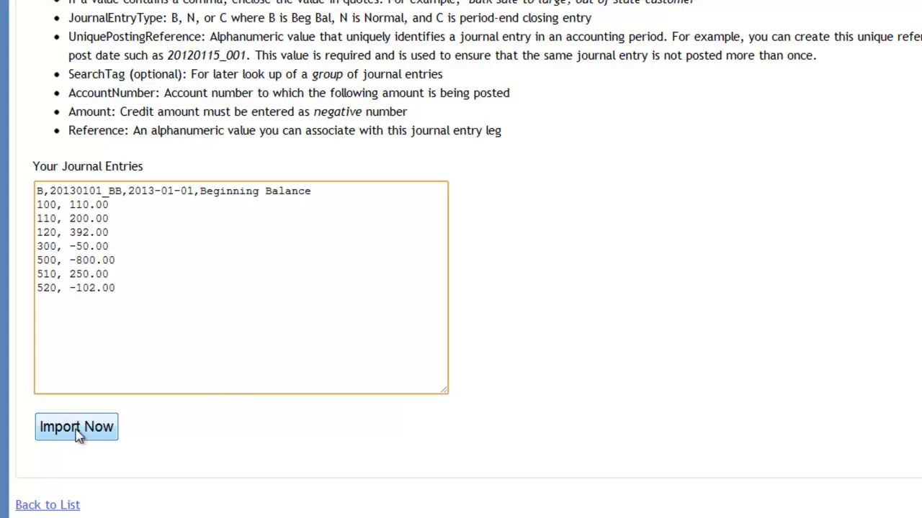
left_click(76, 426)
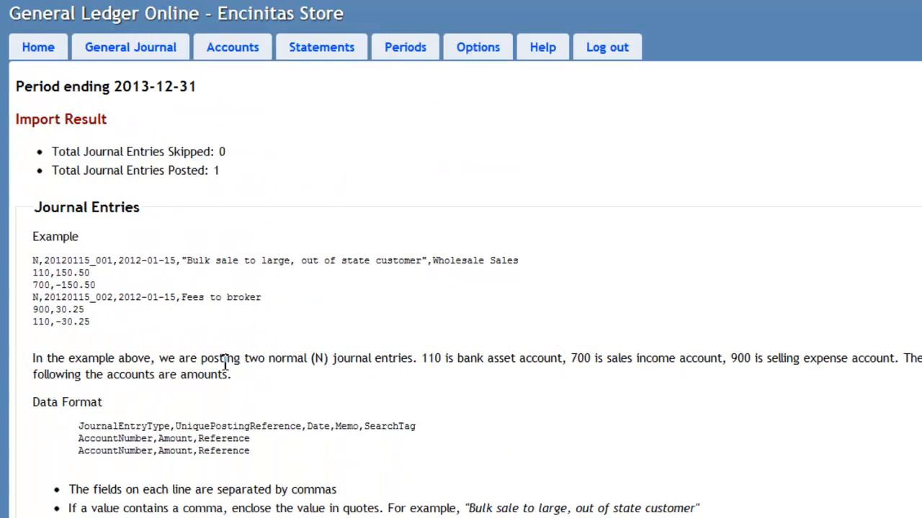
mouse_move(124, 190)
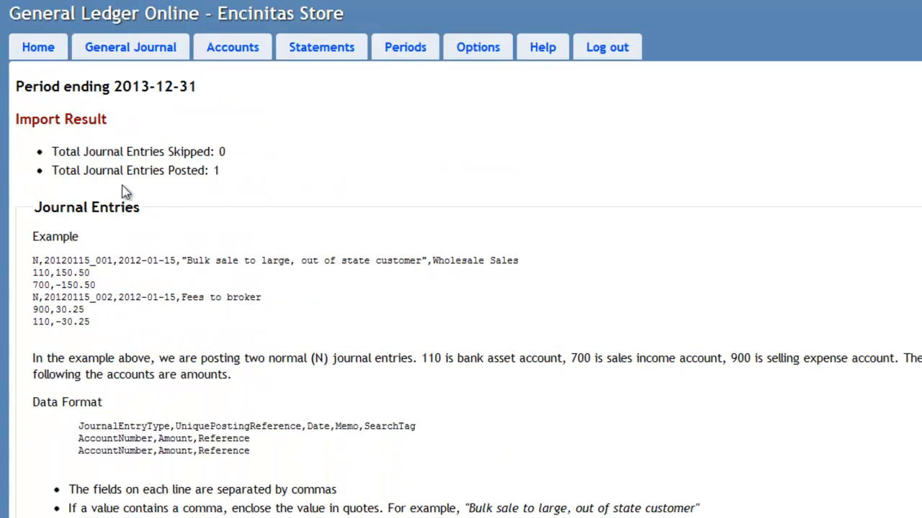
mouse_move(164, 173)
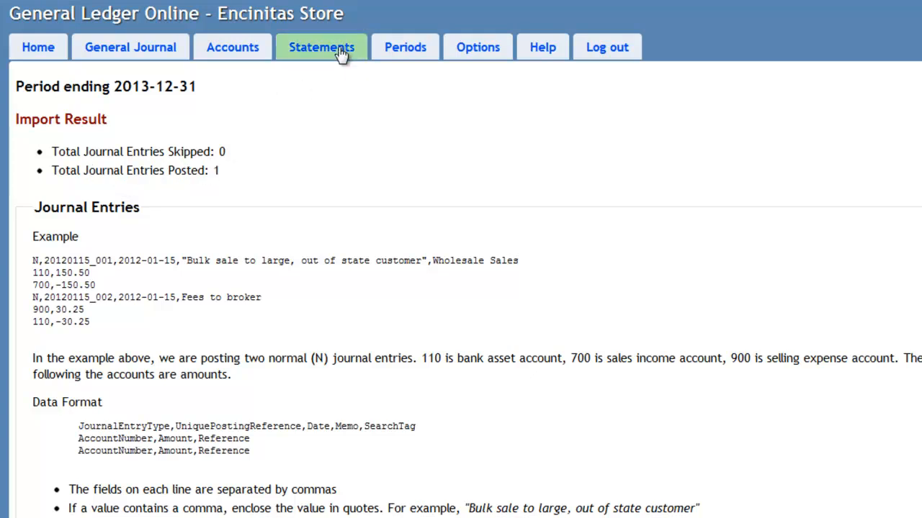
Open the 2013 trial balance with imported opening balances totalling 952.00 per side.
left_click(321, 47)
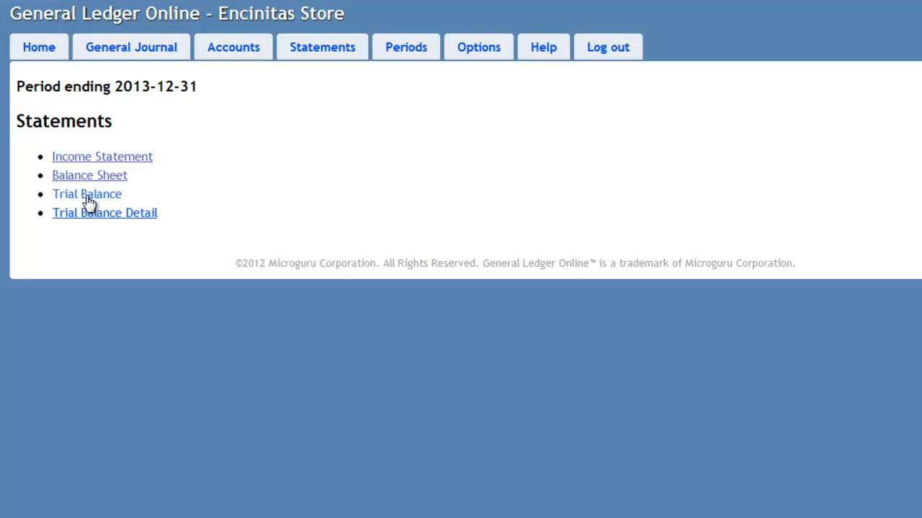
left_click(87, 194)
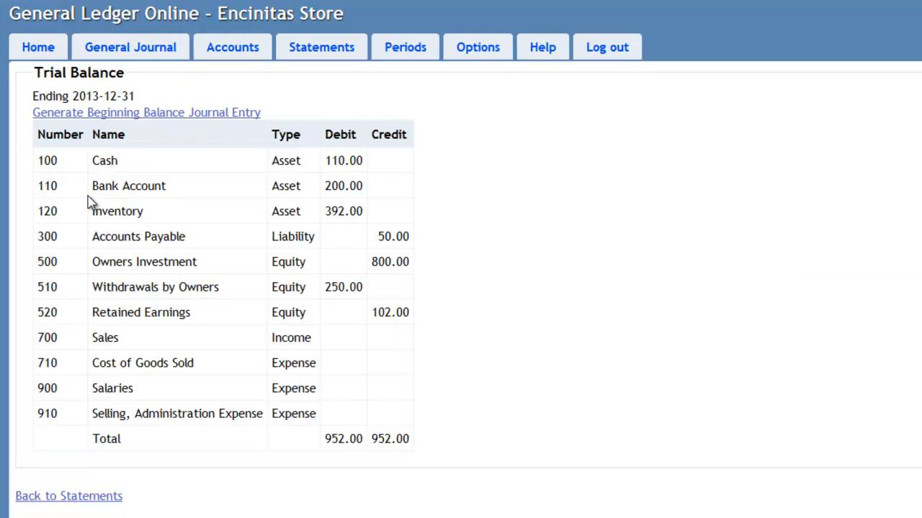
mouse_move(335, 185)
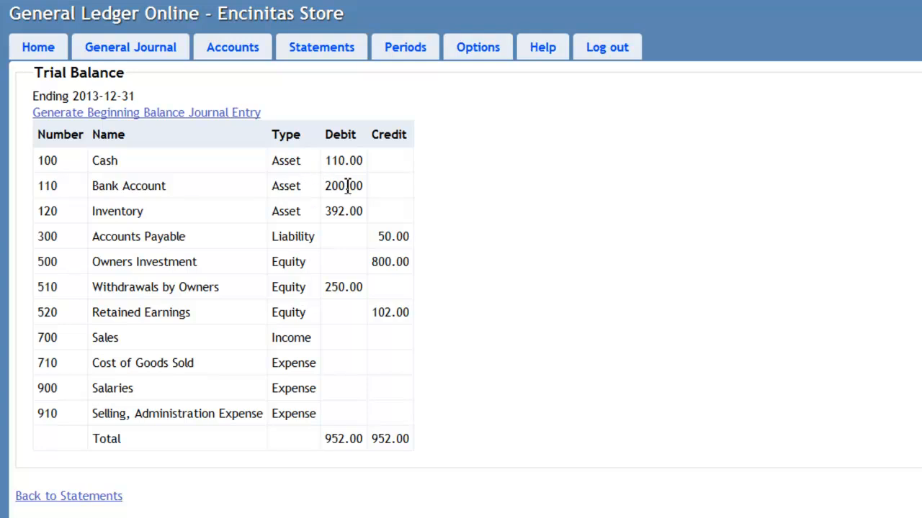
mouse_move(246, 214)
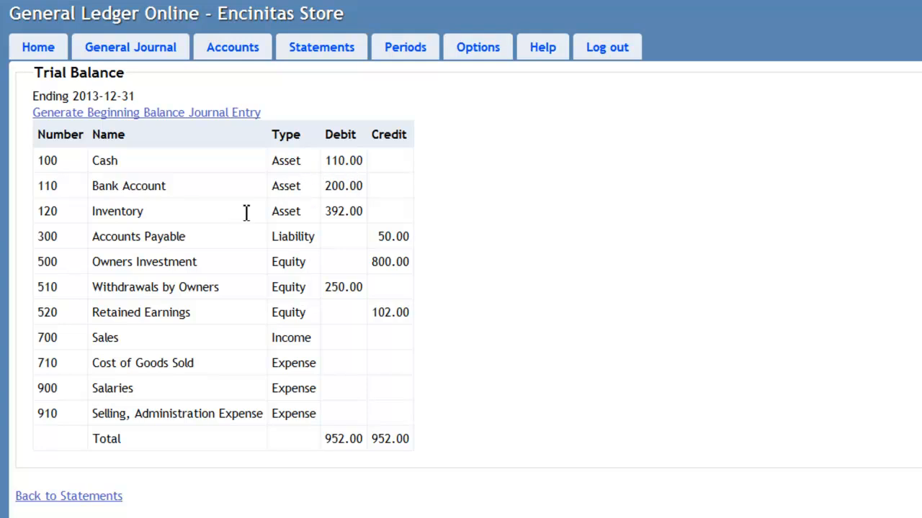
mouse_move(343, 286)
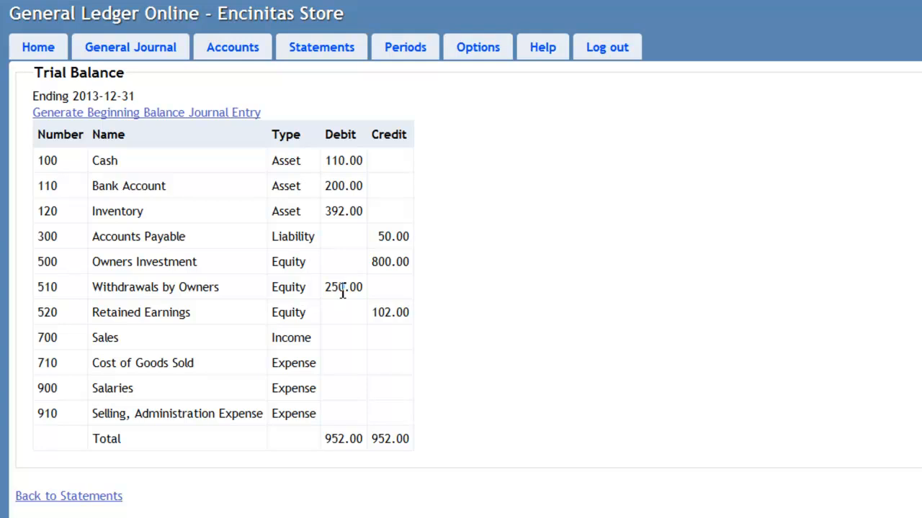
mouse_move(374, 310)
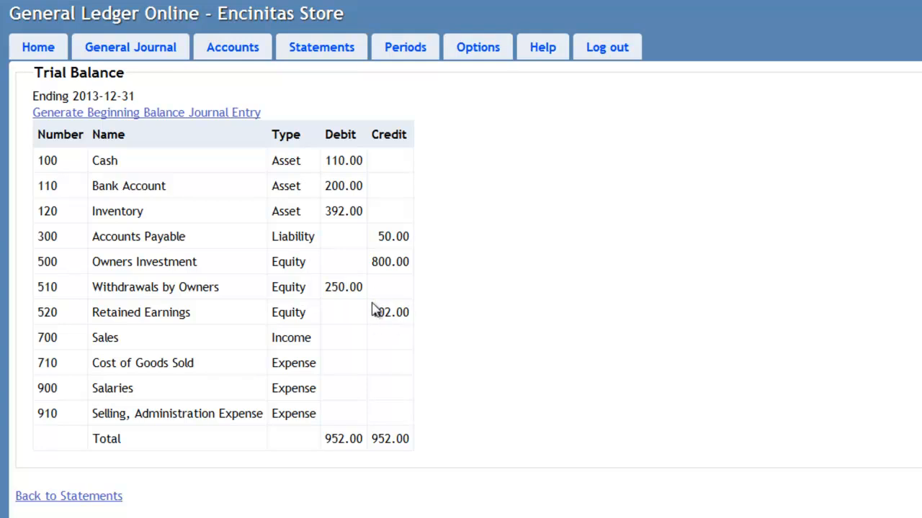
mouse_move(369, 304)
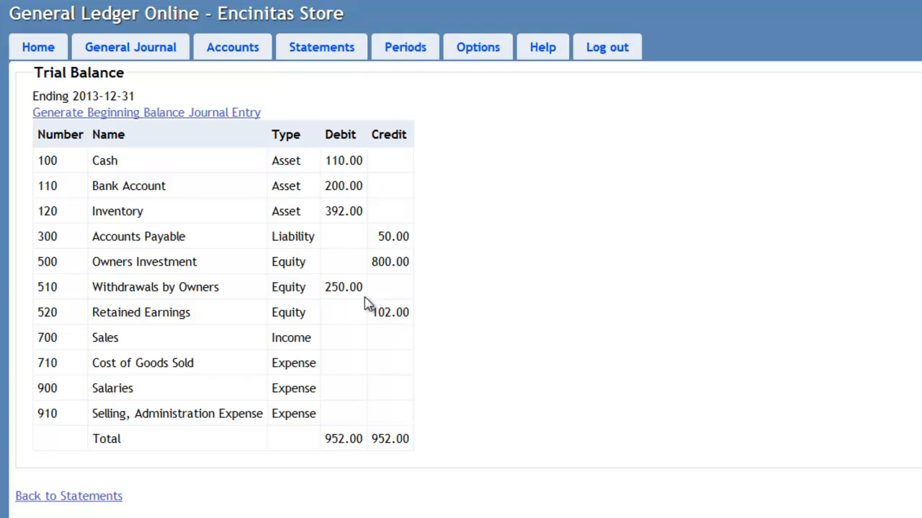